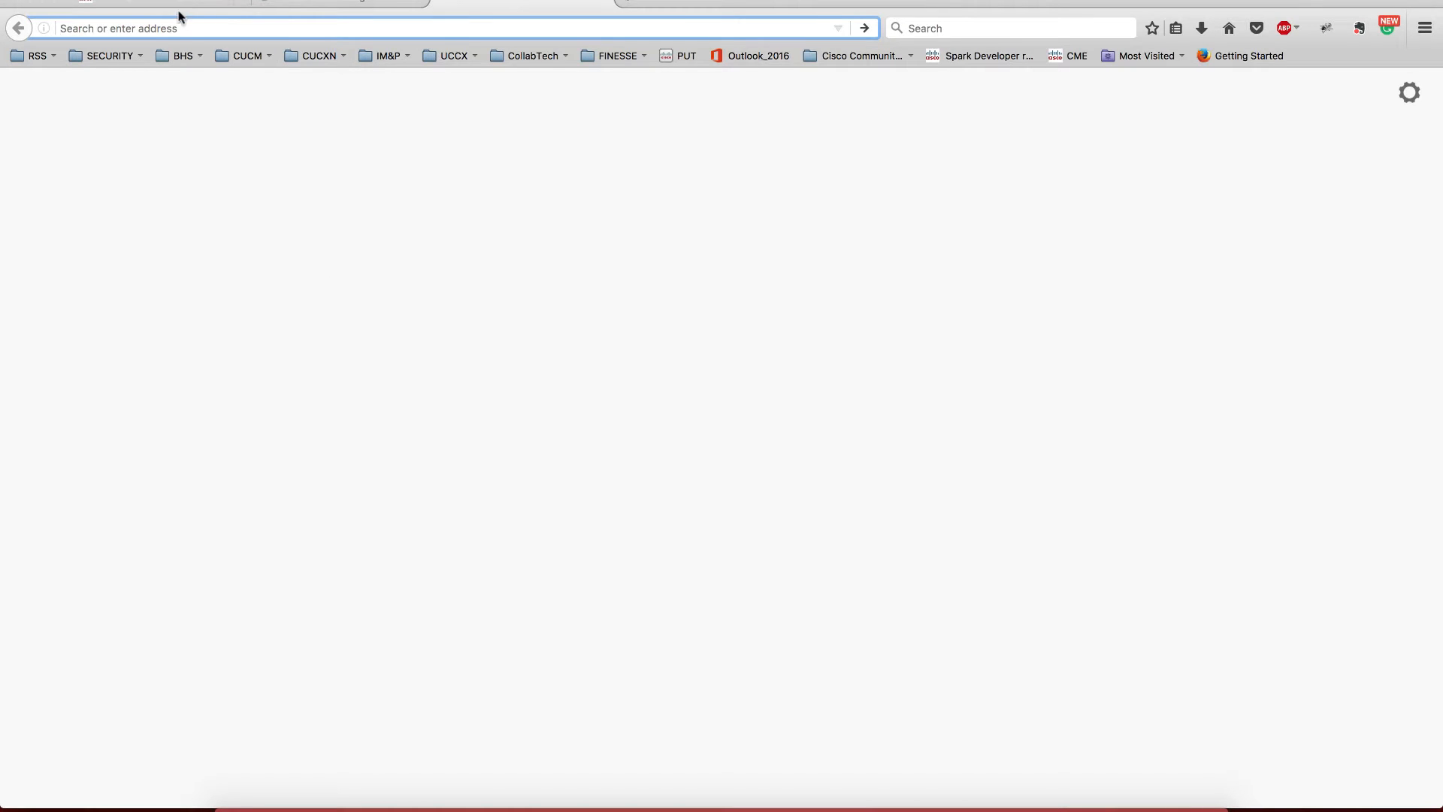
Browse to the server at 10.1.120.12 and note its HTTPS connection-not-secure warning
{"action": "type", "text": "10.1.201.11/"}
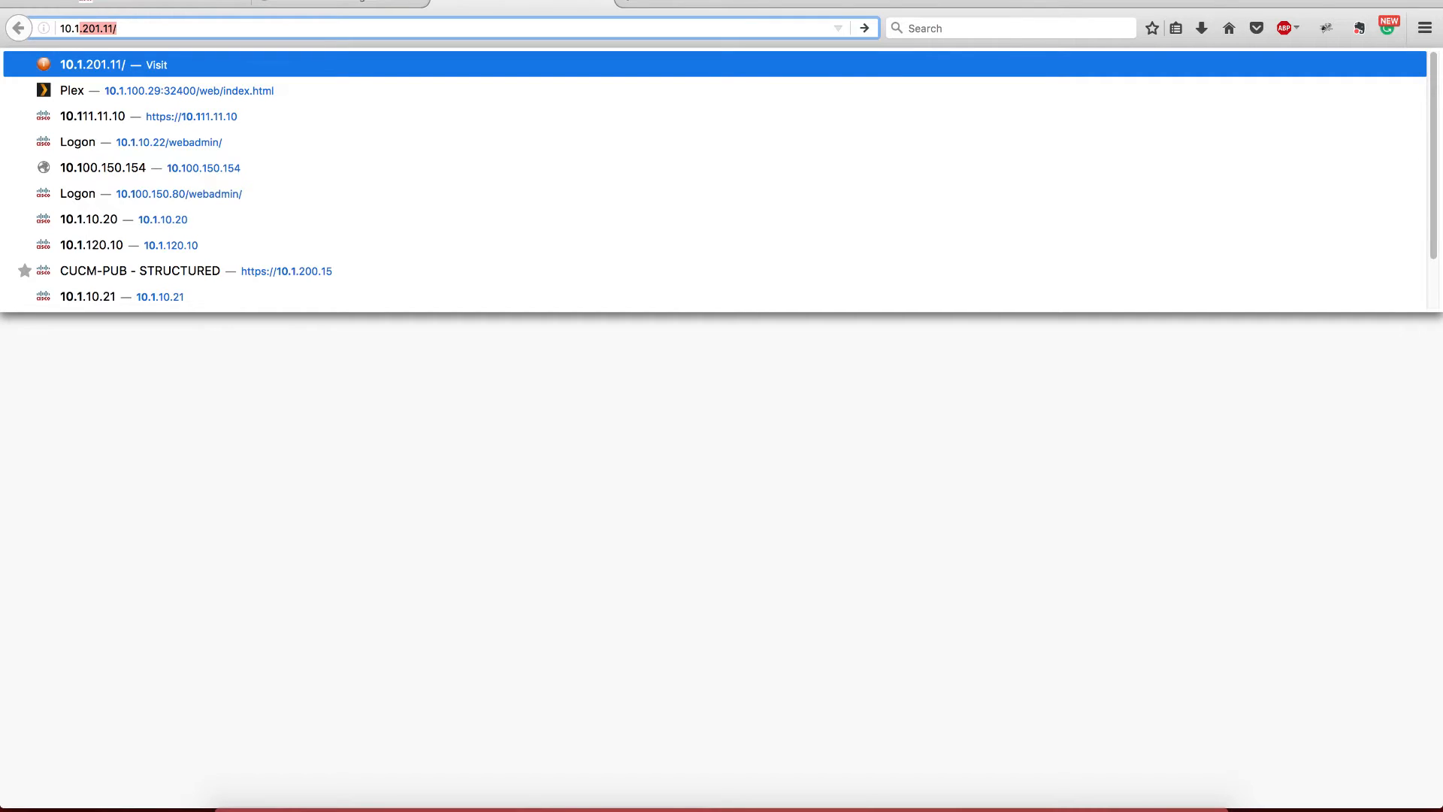
{"action": "type", "text": "10.1.120.10"}
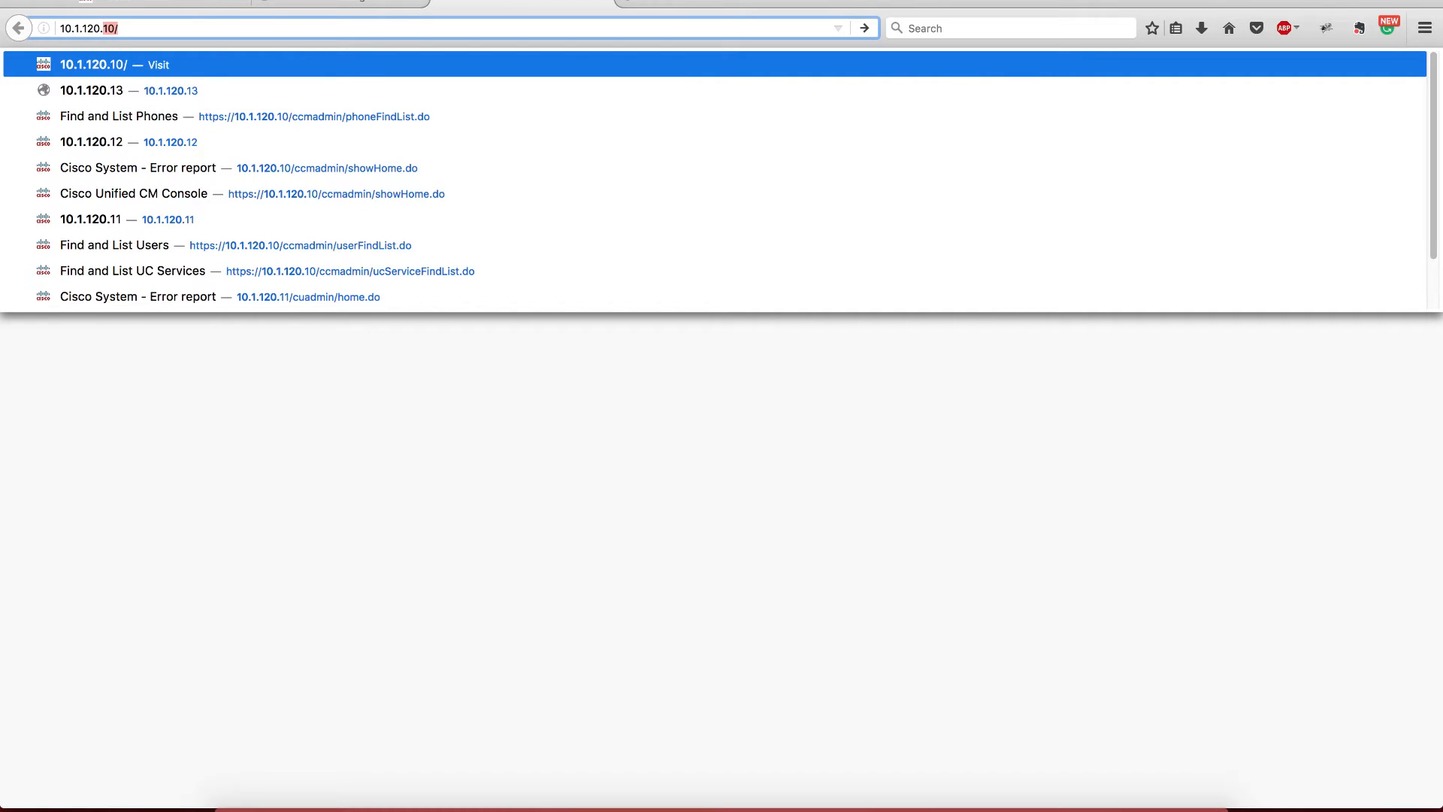
{"action": "left_click", "coordinate": [91, 142]}
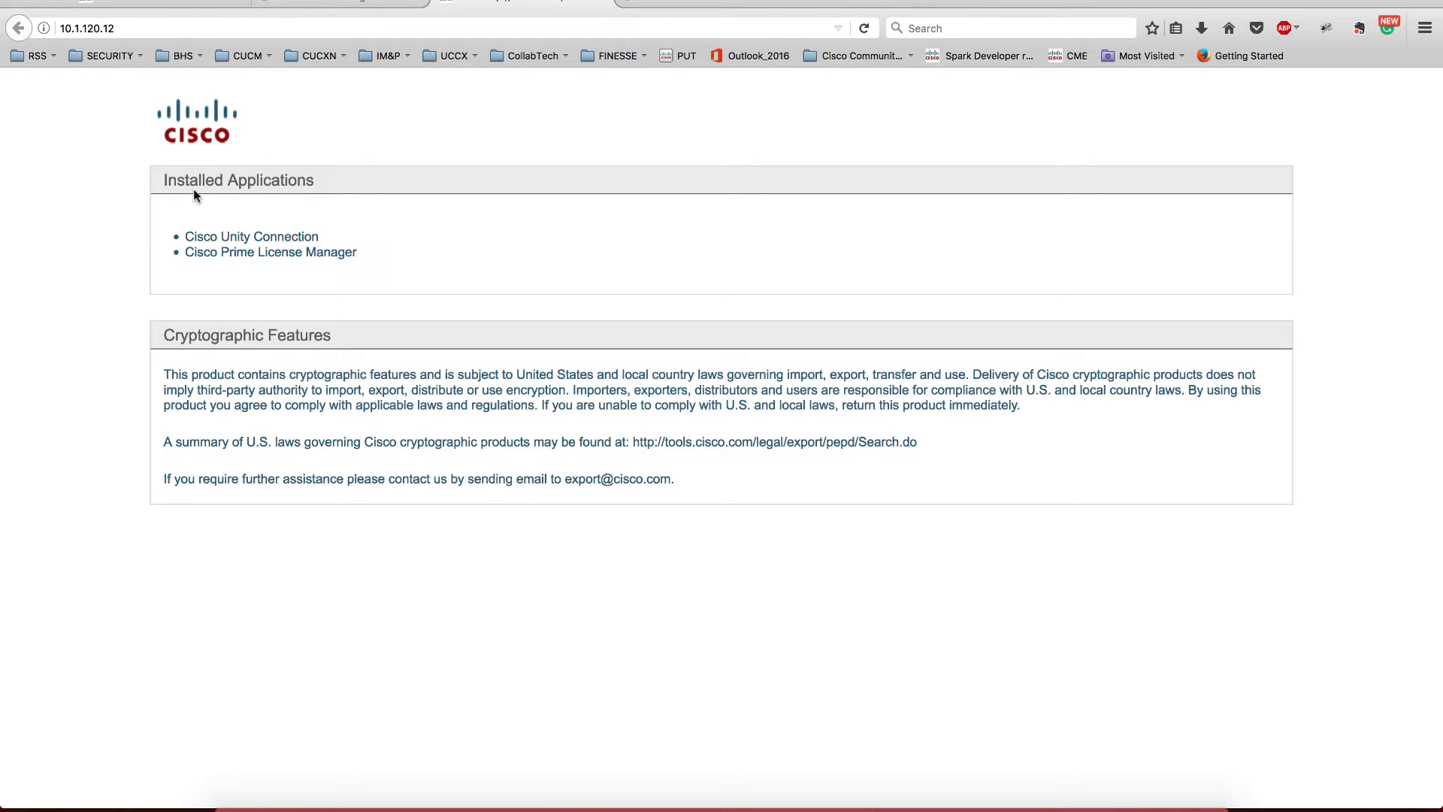
{"action": "left_click", "coordinate": [442, 28]}
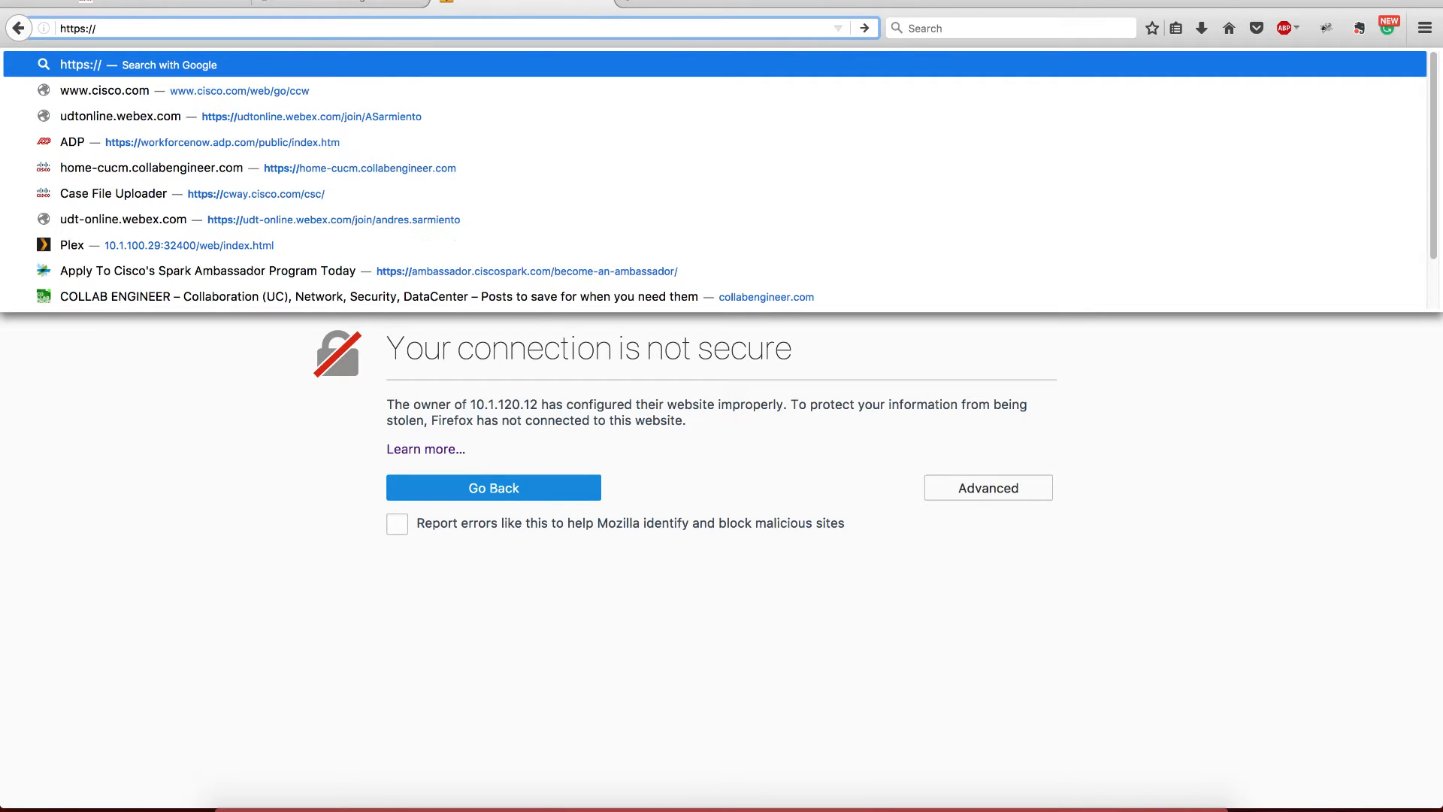
{"action": "type", "text": "home-unity."}
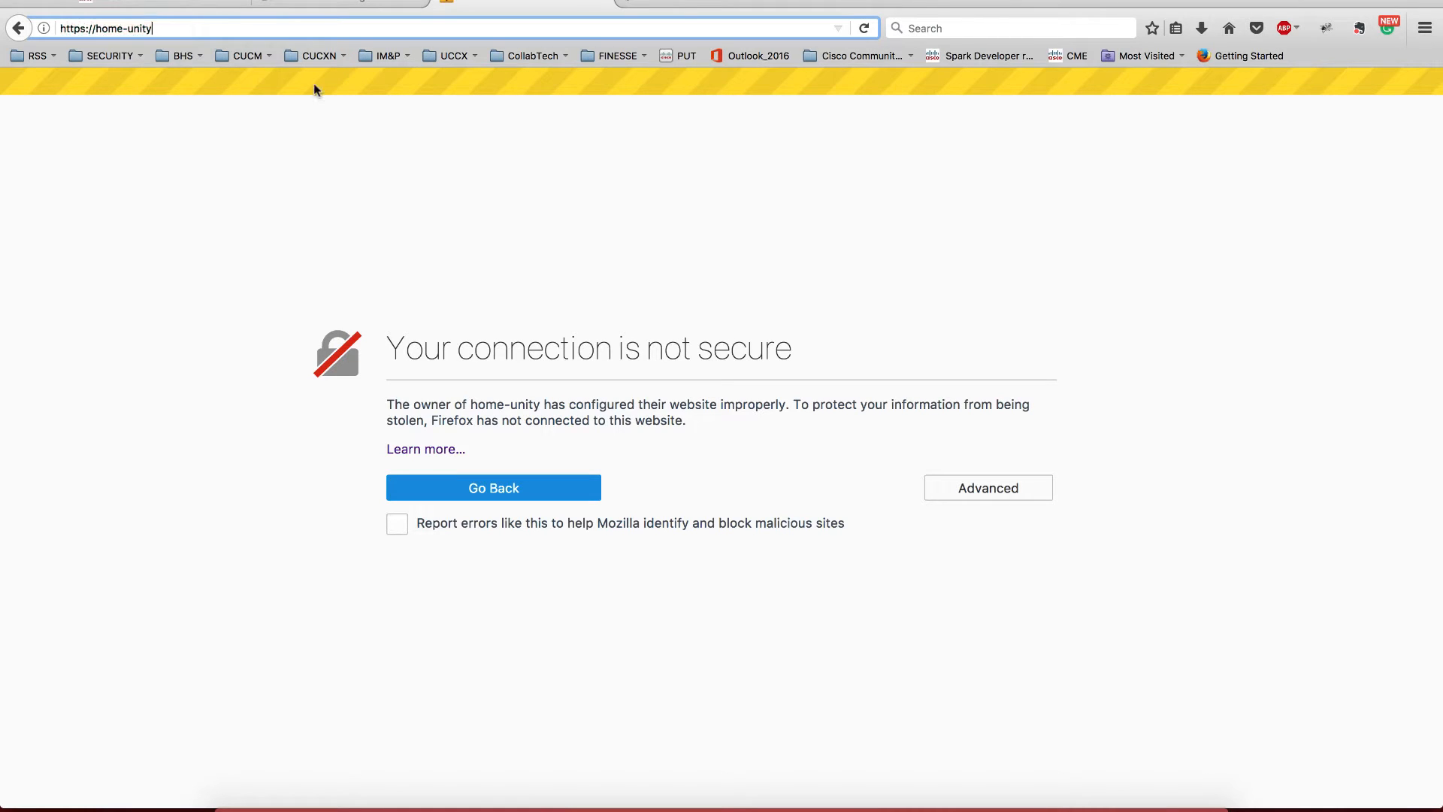
{"action": "type", "text": ".collabene"}
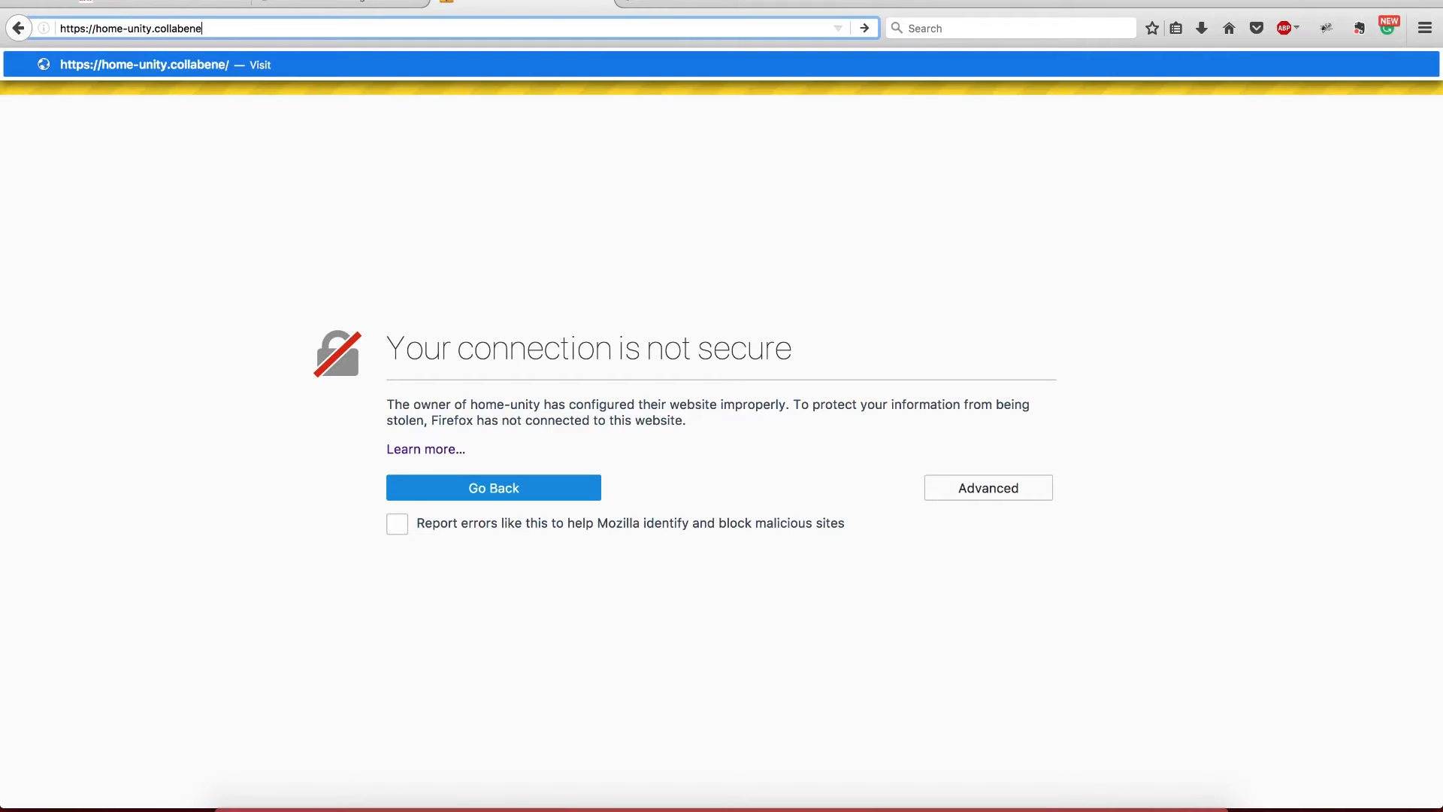
{"action": "type", "text": "giner"}
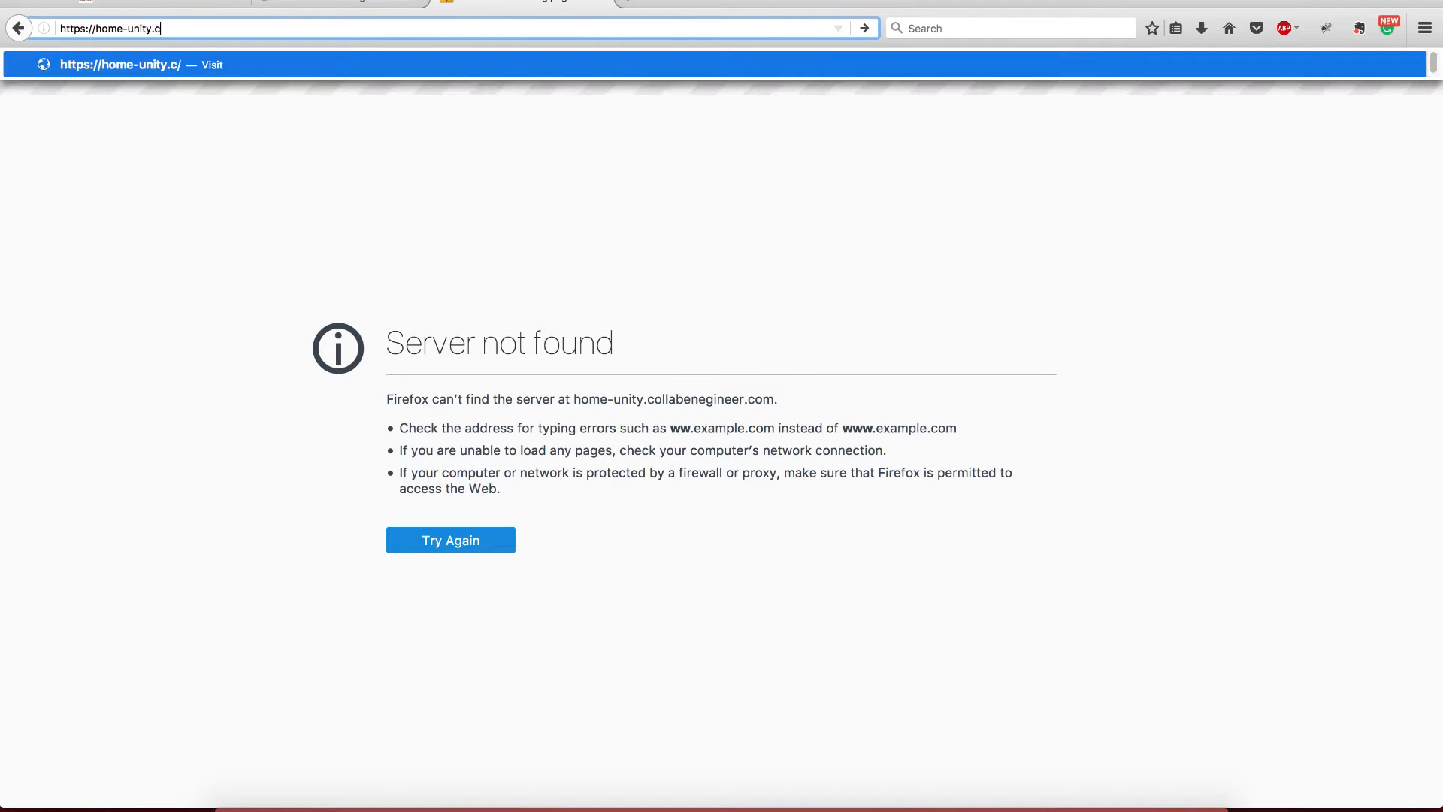
{"action": "type", "text": "ollabengineer.com"}
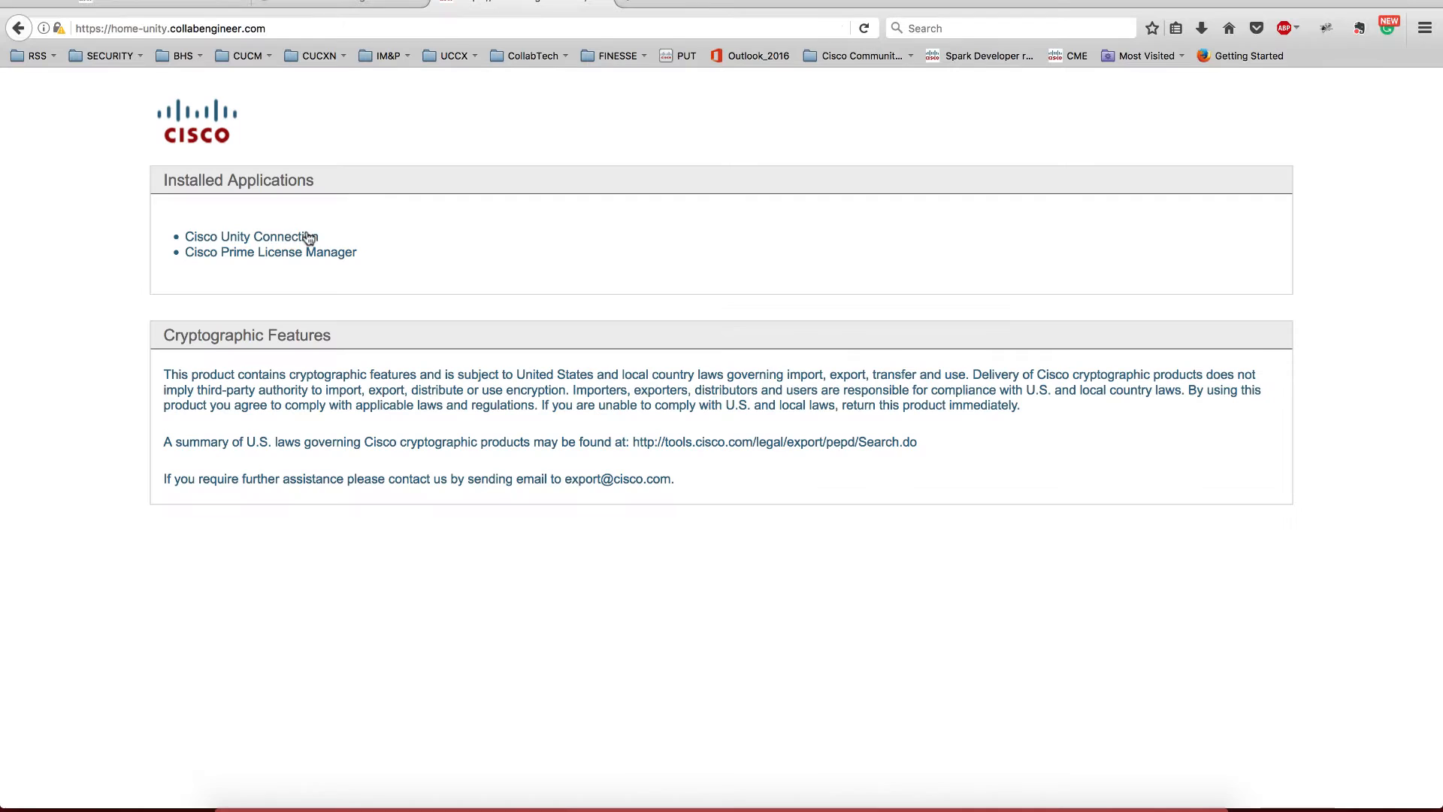
{"action": "left_click", "coordinate": [44, 28]}
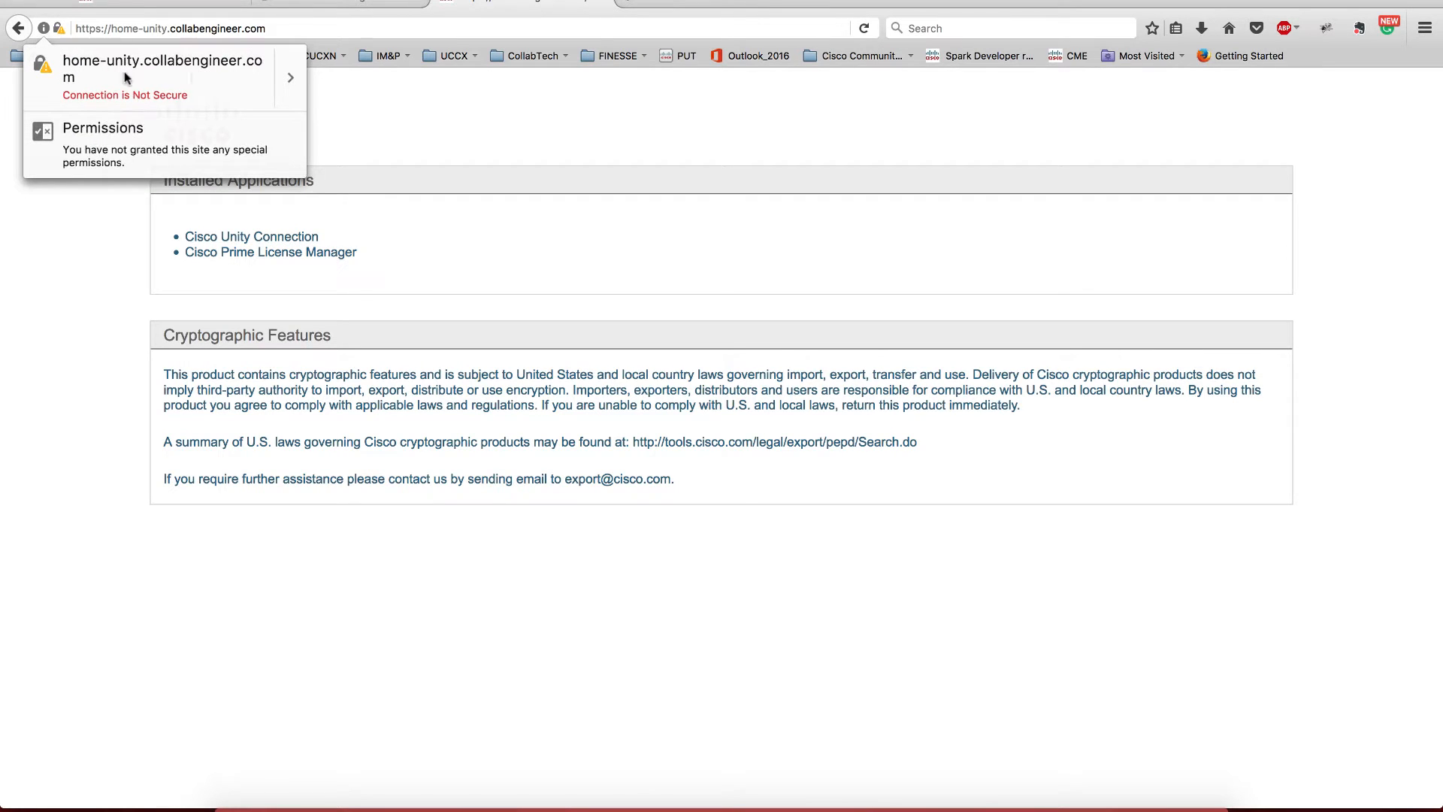
{"action": "mouse_move", "coordinate": [416, 137]}
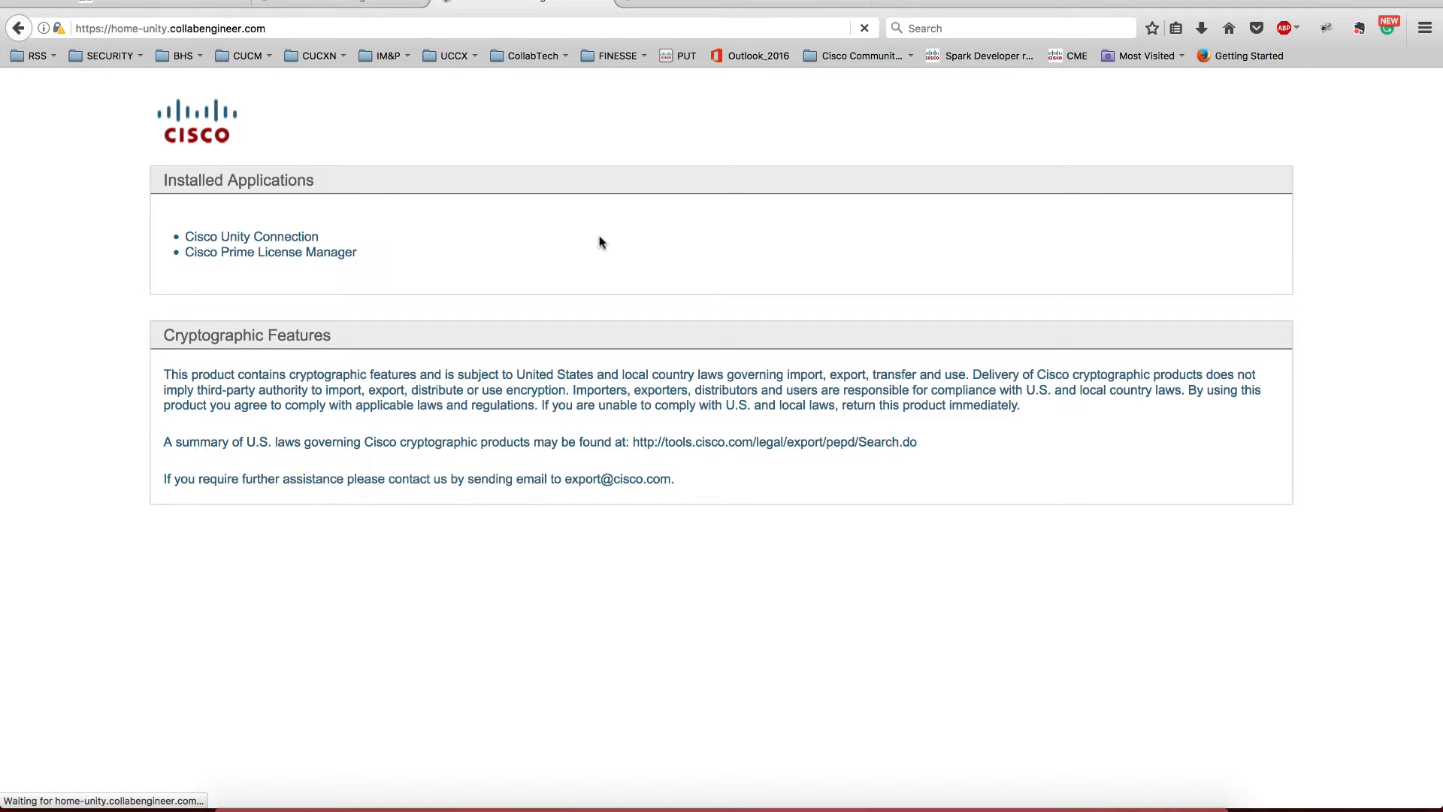
Switch navigation to Cisco Unified OS Administration and sign in as admin
{"action": "left_click", "coordinate": [252, 235]}
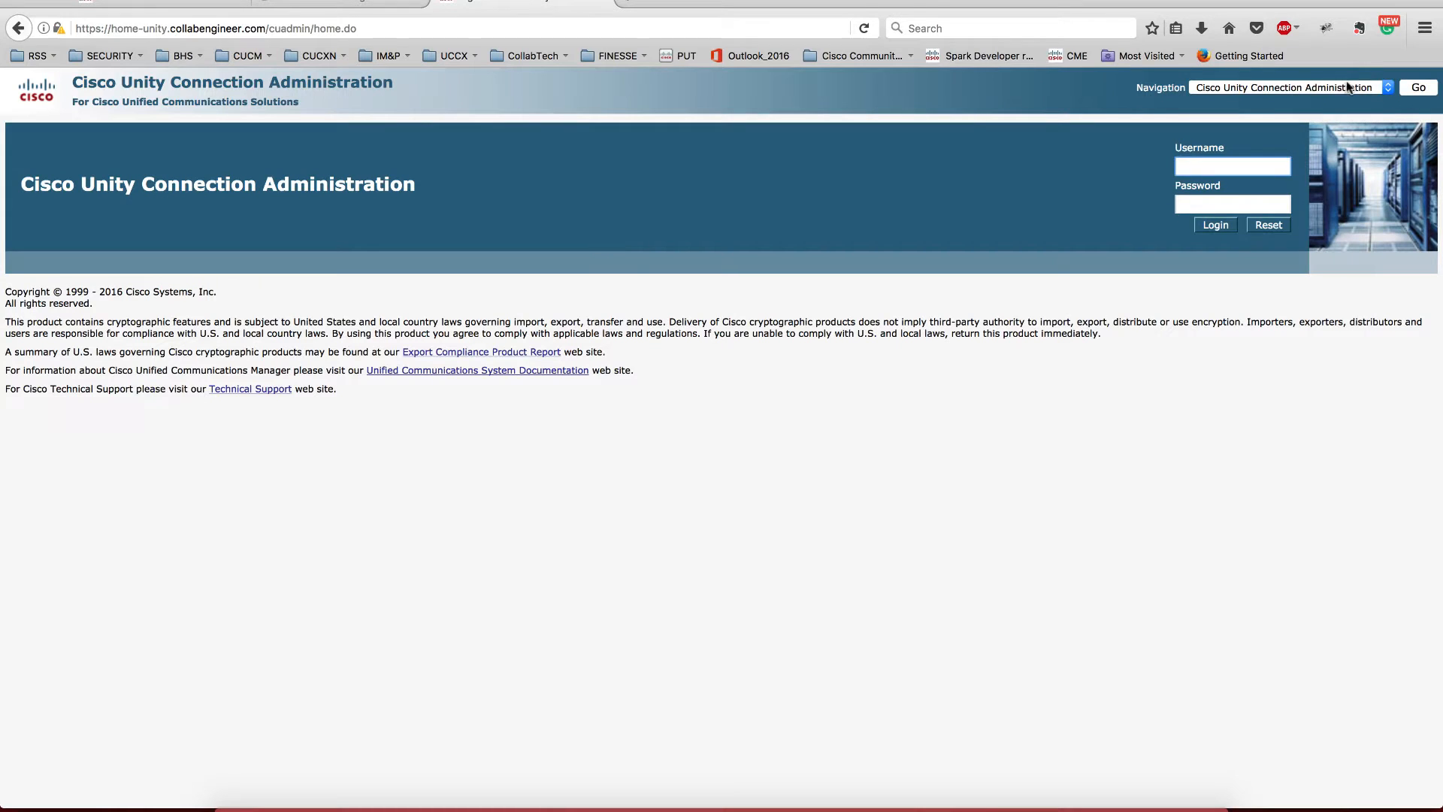
{"action": "left_click", "coordinate": [1288, 87]}
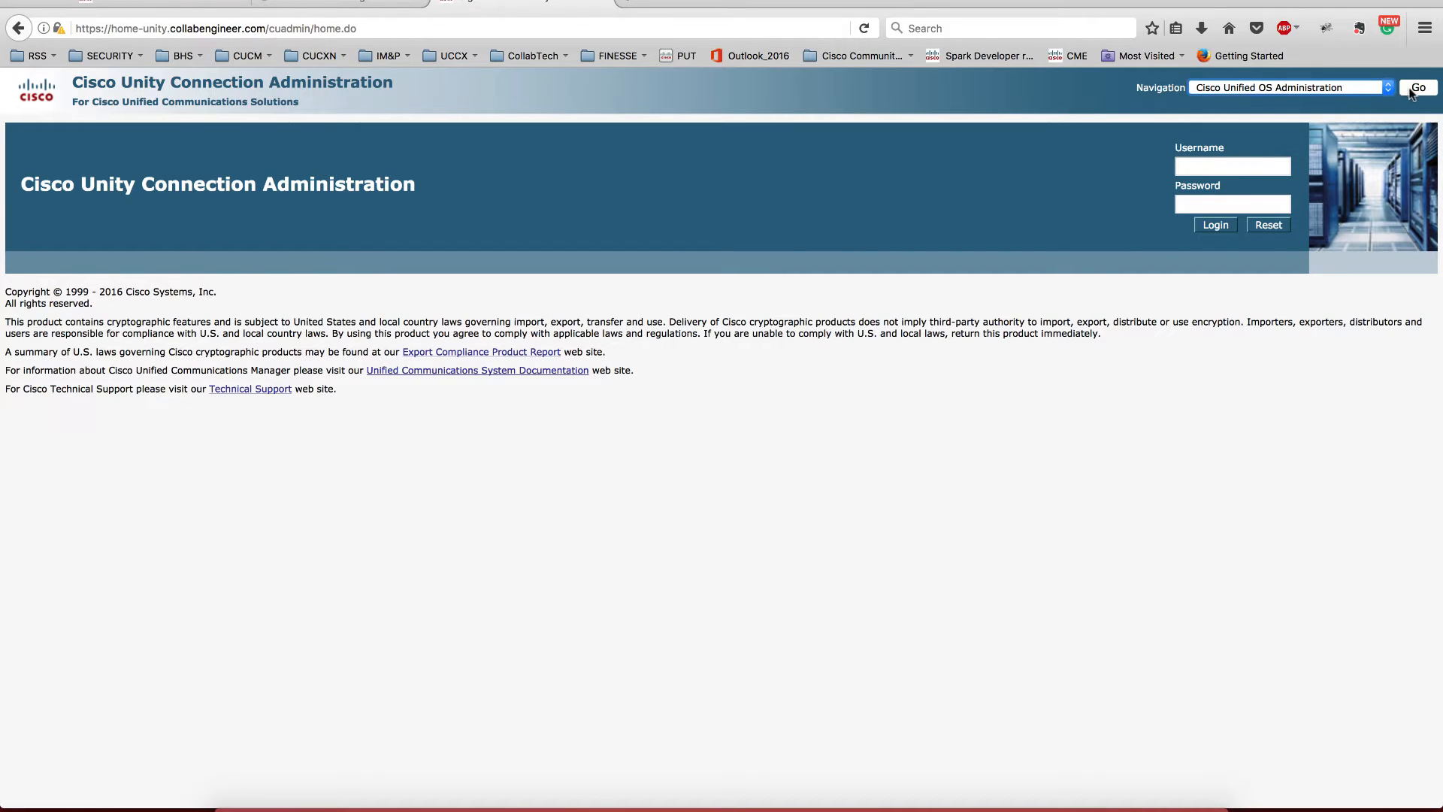
{"action": "left_click", "coordinate": [1417, 88]}
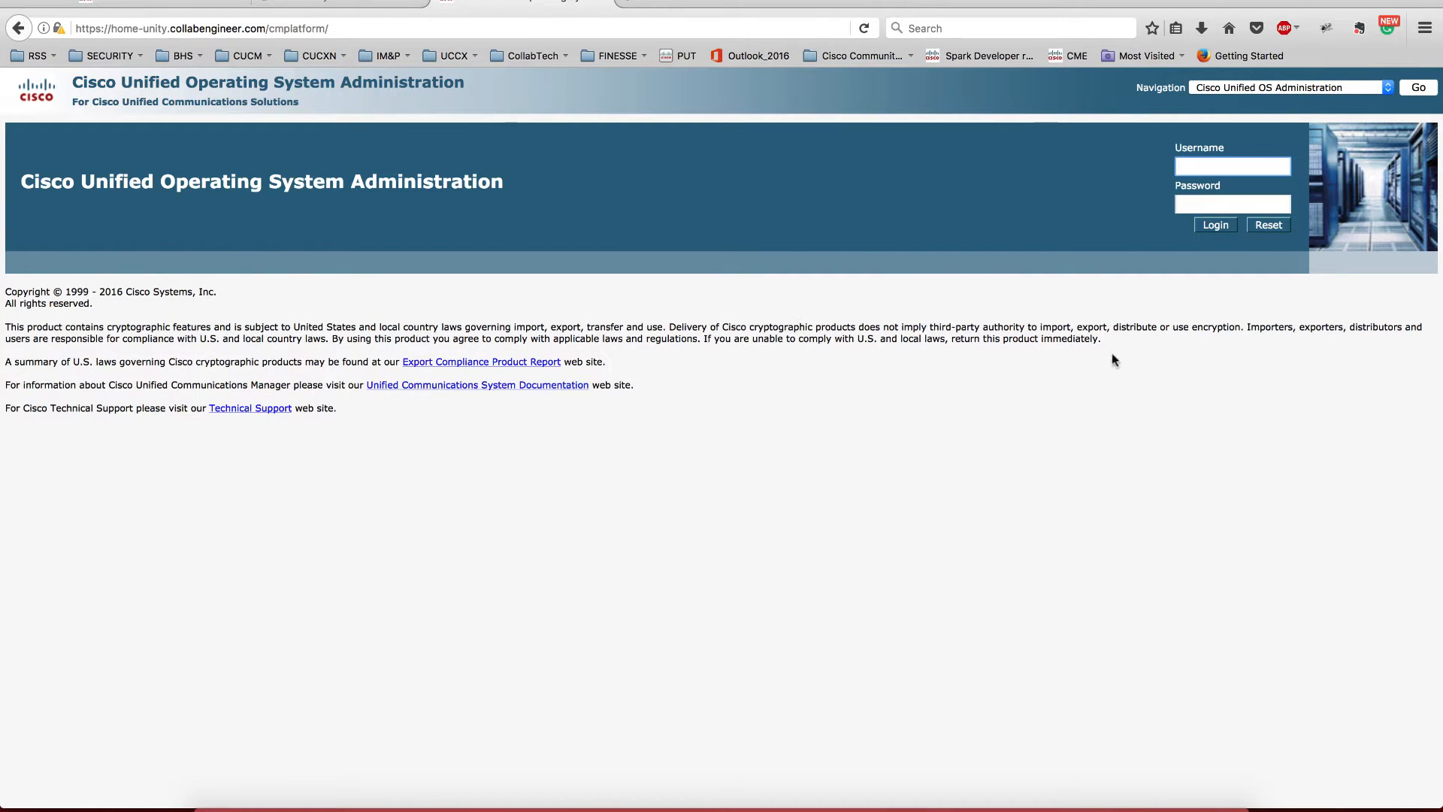
{"action": "type", "text": "admin"}
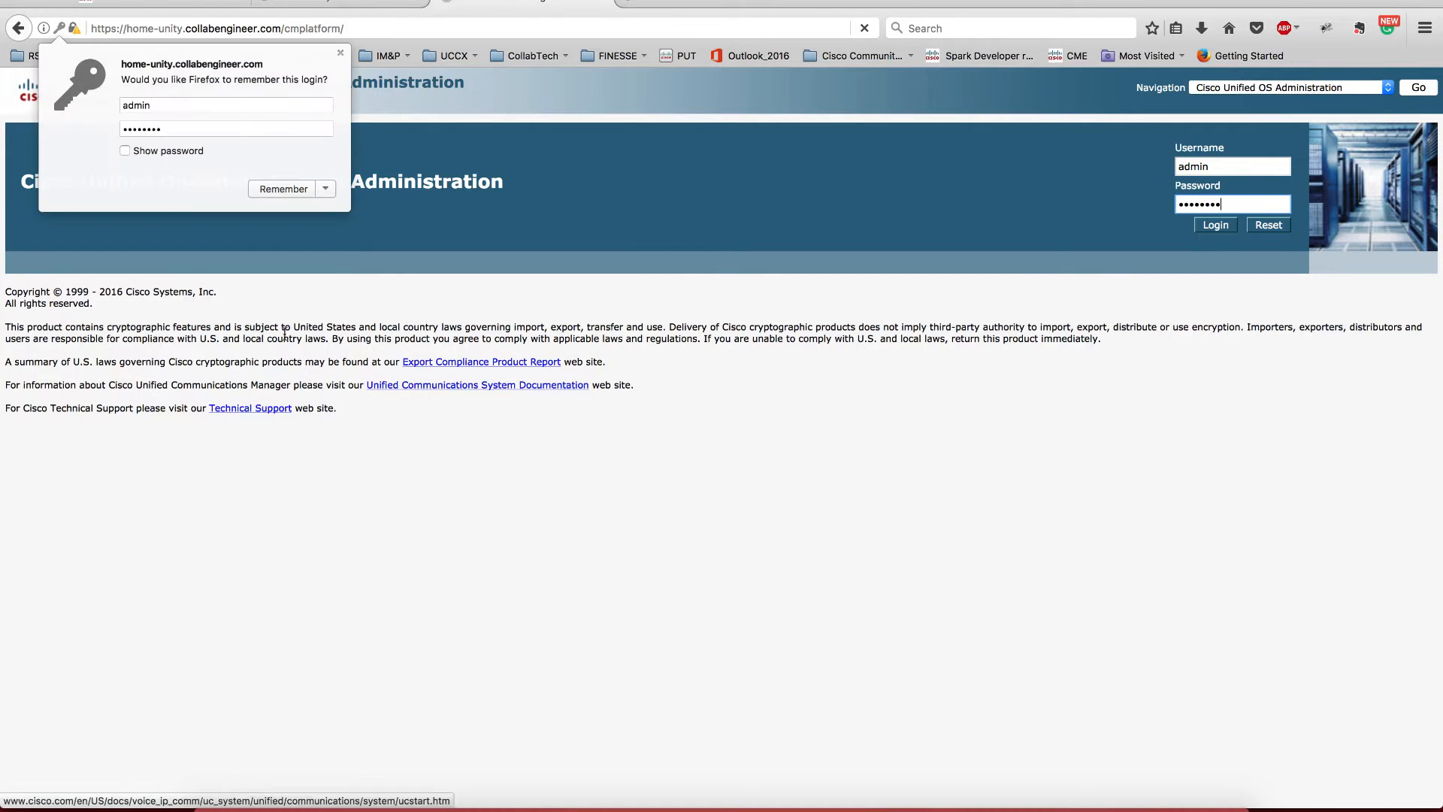
{"action": "left_click", "coordinate": [1214, 225]}
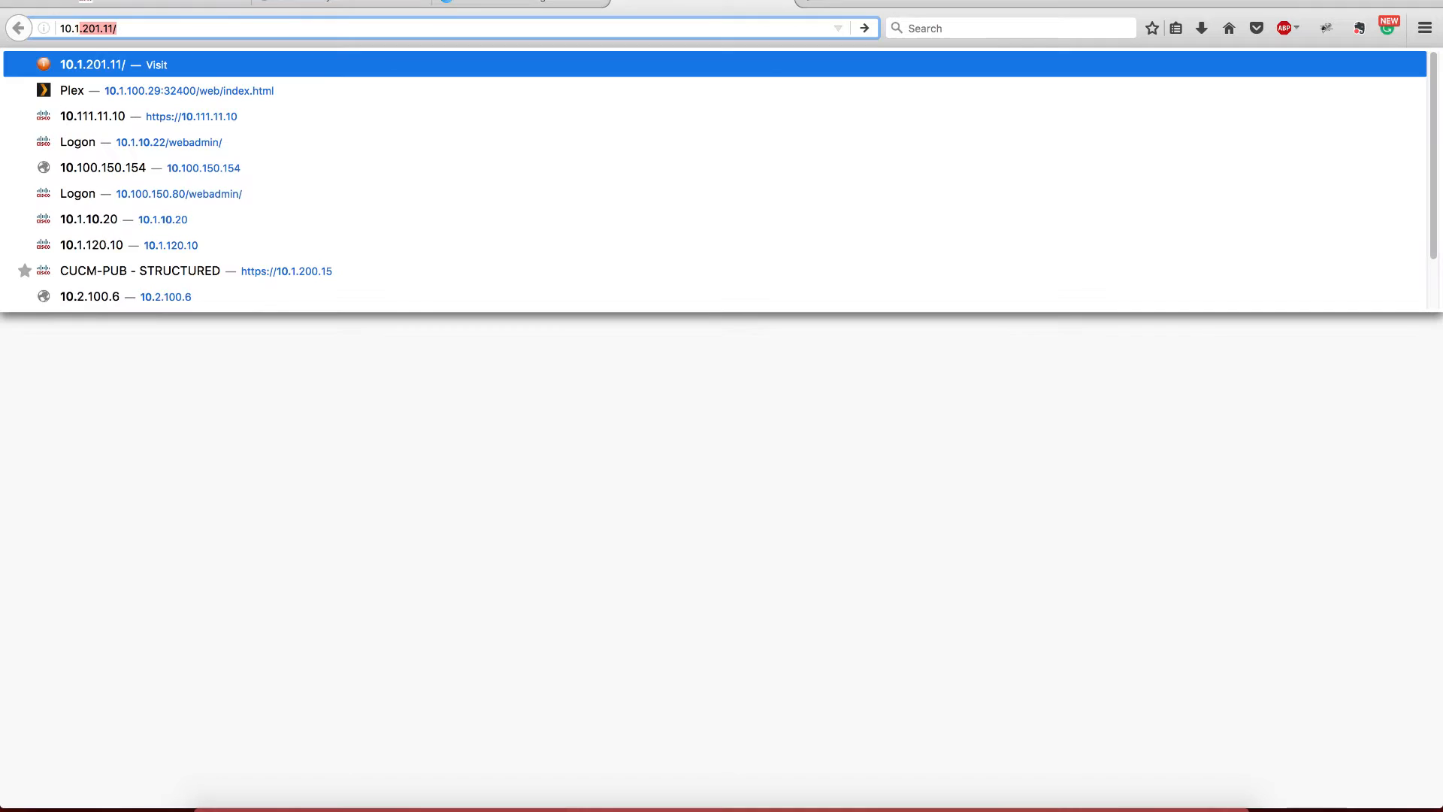
Sign in to the CA at 10.1.110.50/certsrv, then return to OS Administration
{"action": "type", "text": "10.1.110.50/certsrv"}
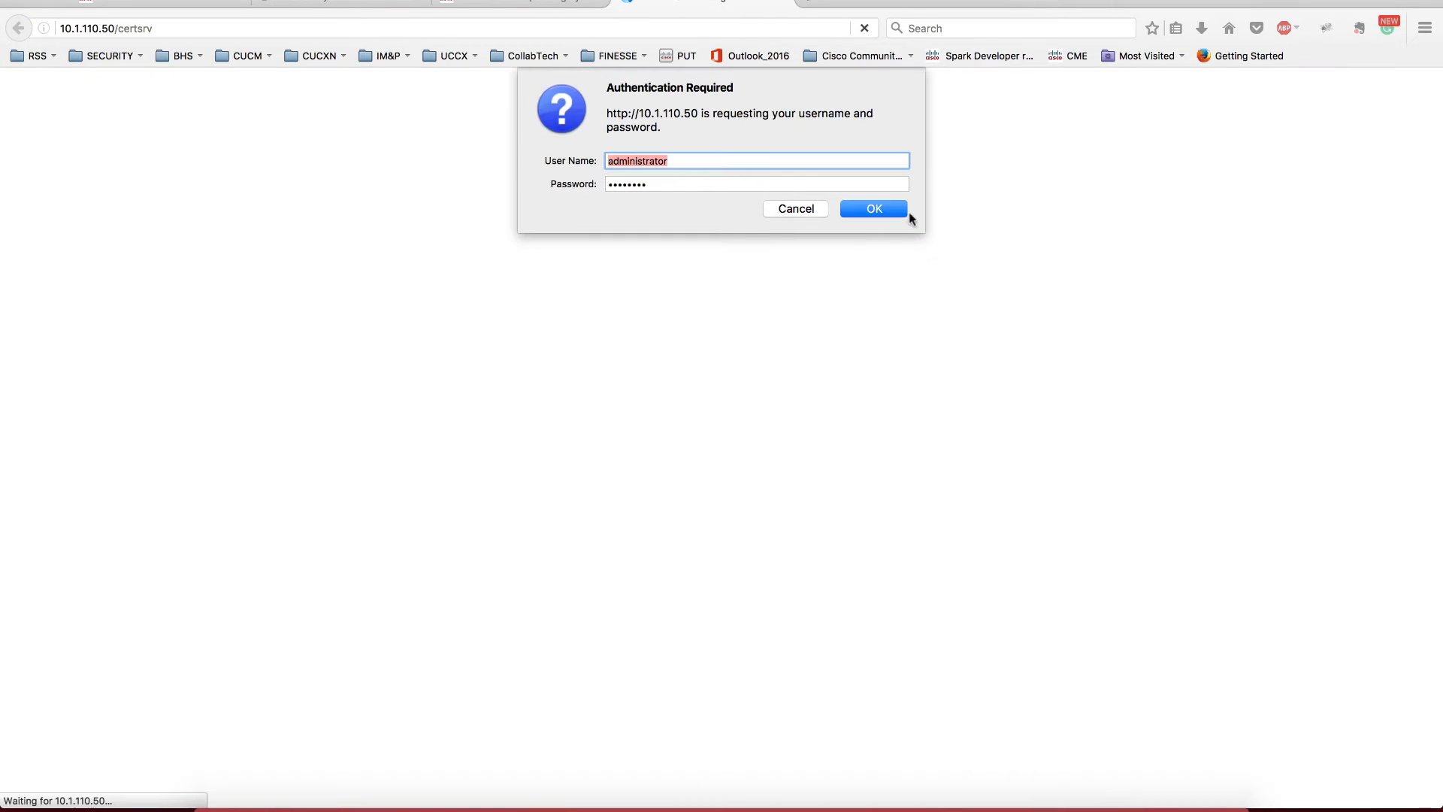
{"action": "left_click", "coordinate": [872, 208]}
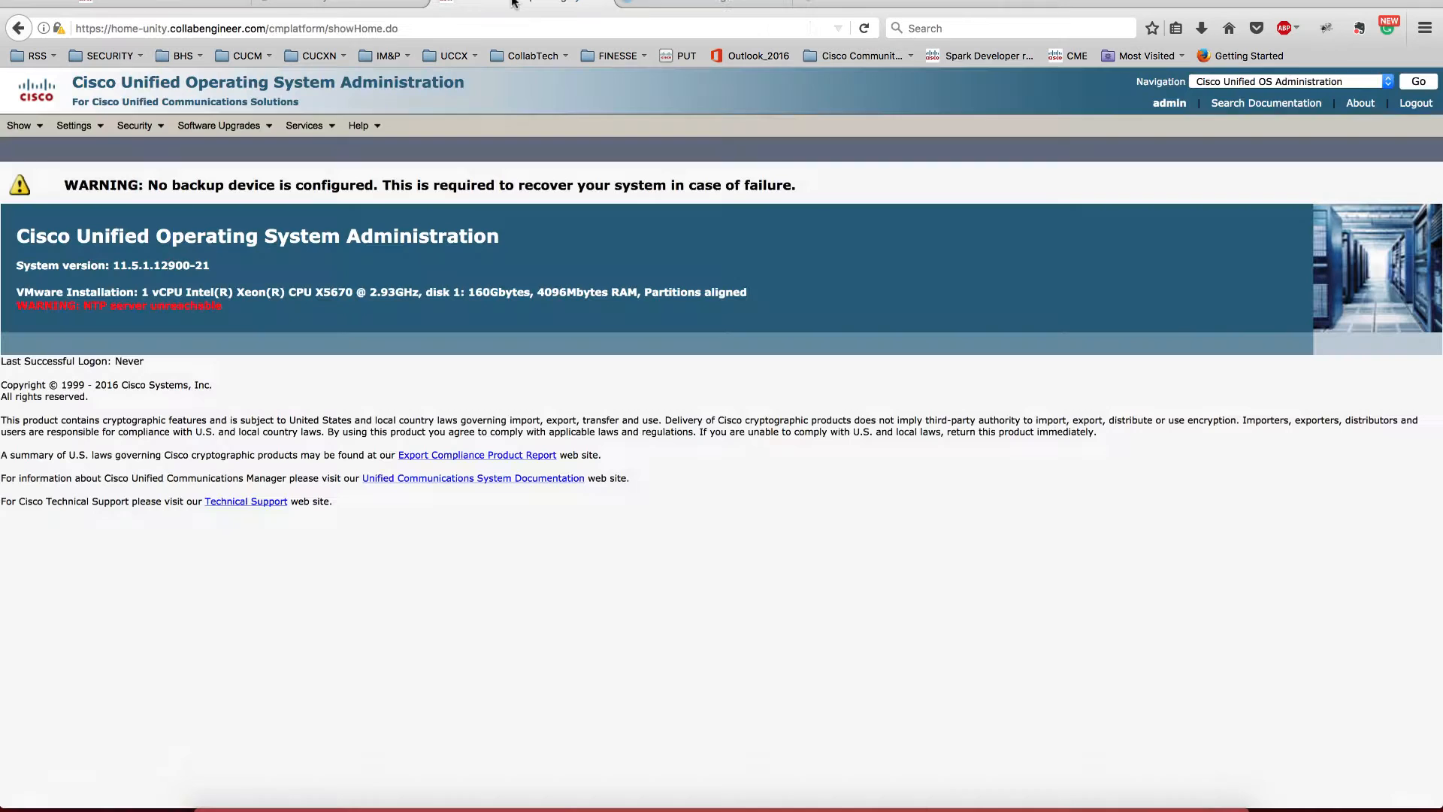
List all certificates in Certificate Management and open the self-signed tomcat certificate's details
{"action": "left_click", "coordinate": [136, 126]}
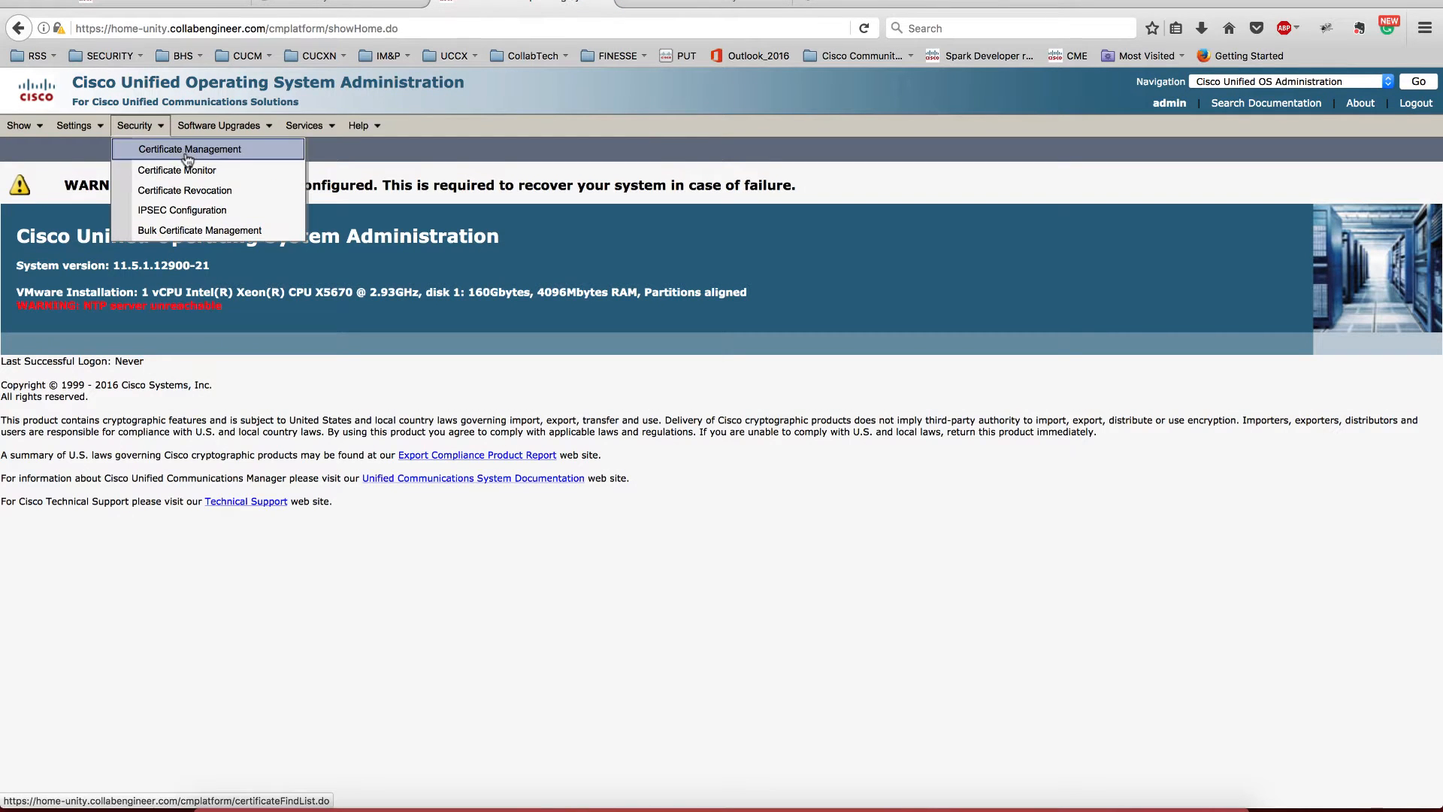
{"action": "left_click", "coordinate": [189, 148]}
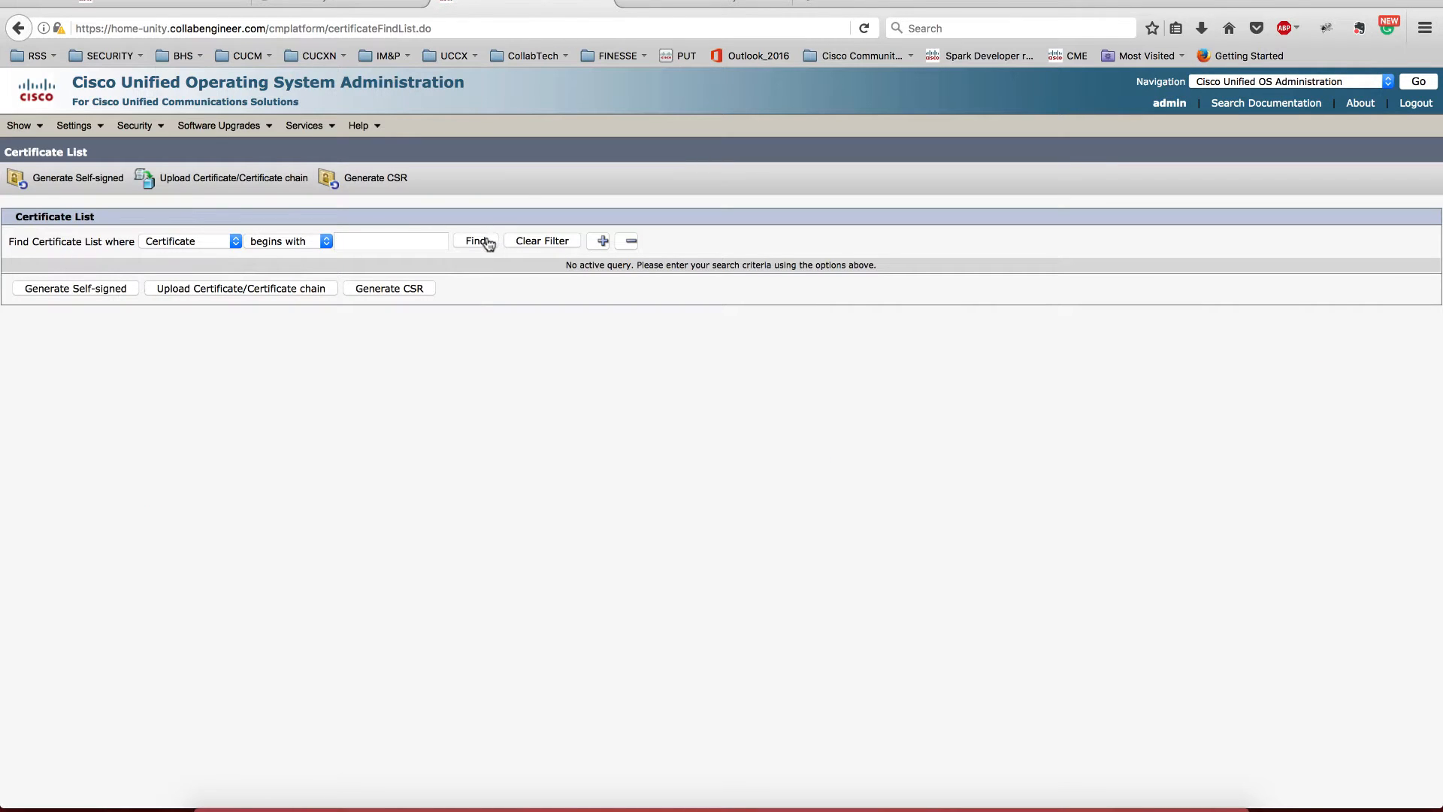
{"action": "left_click", "coordinate": [476, 241]}
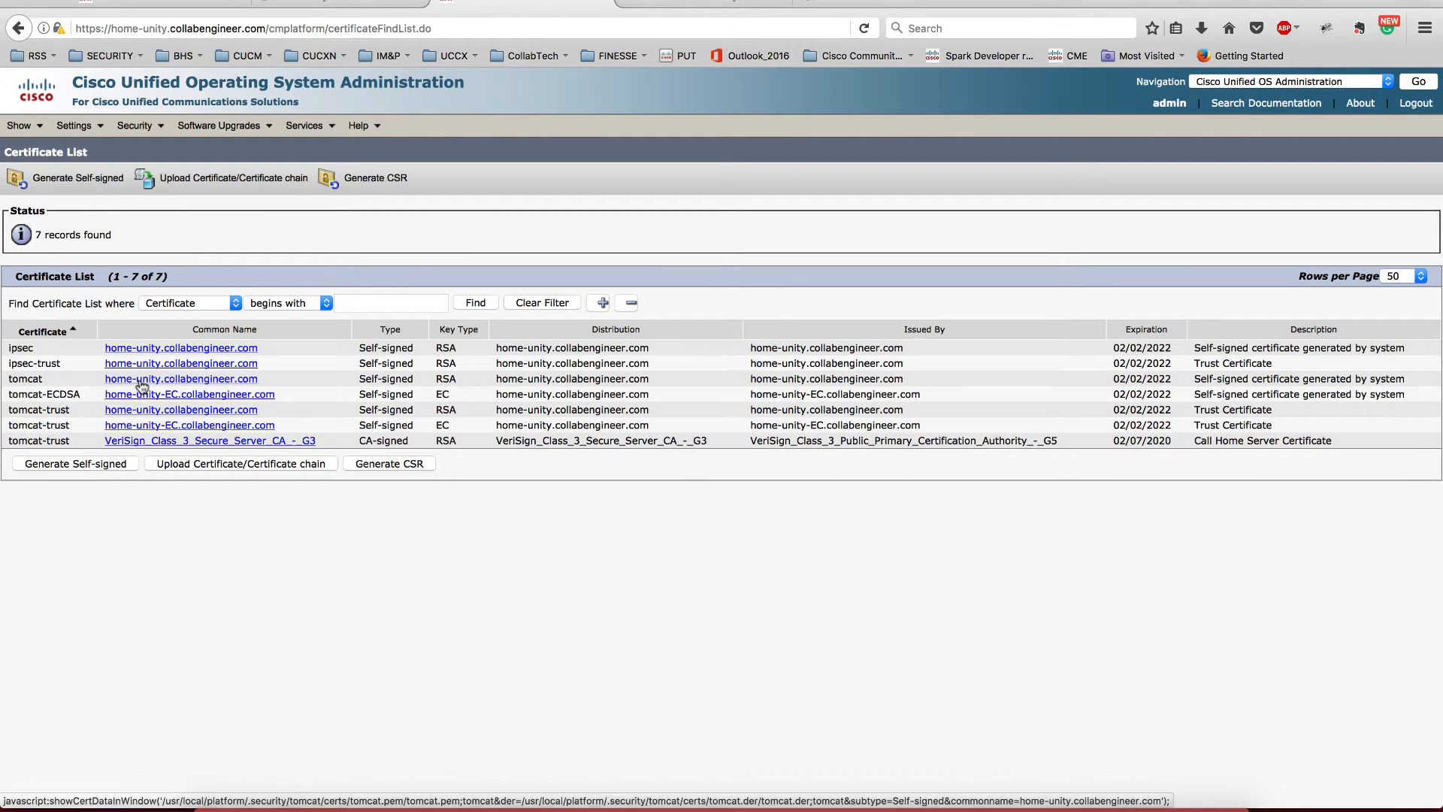
{"action": "left_click", "coordinate": [181, 379]}
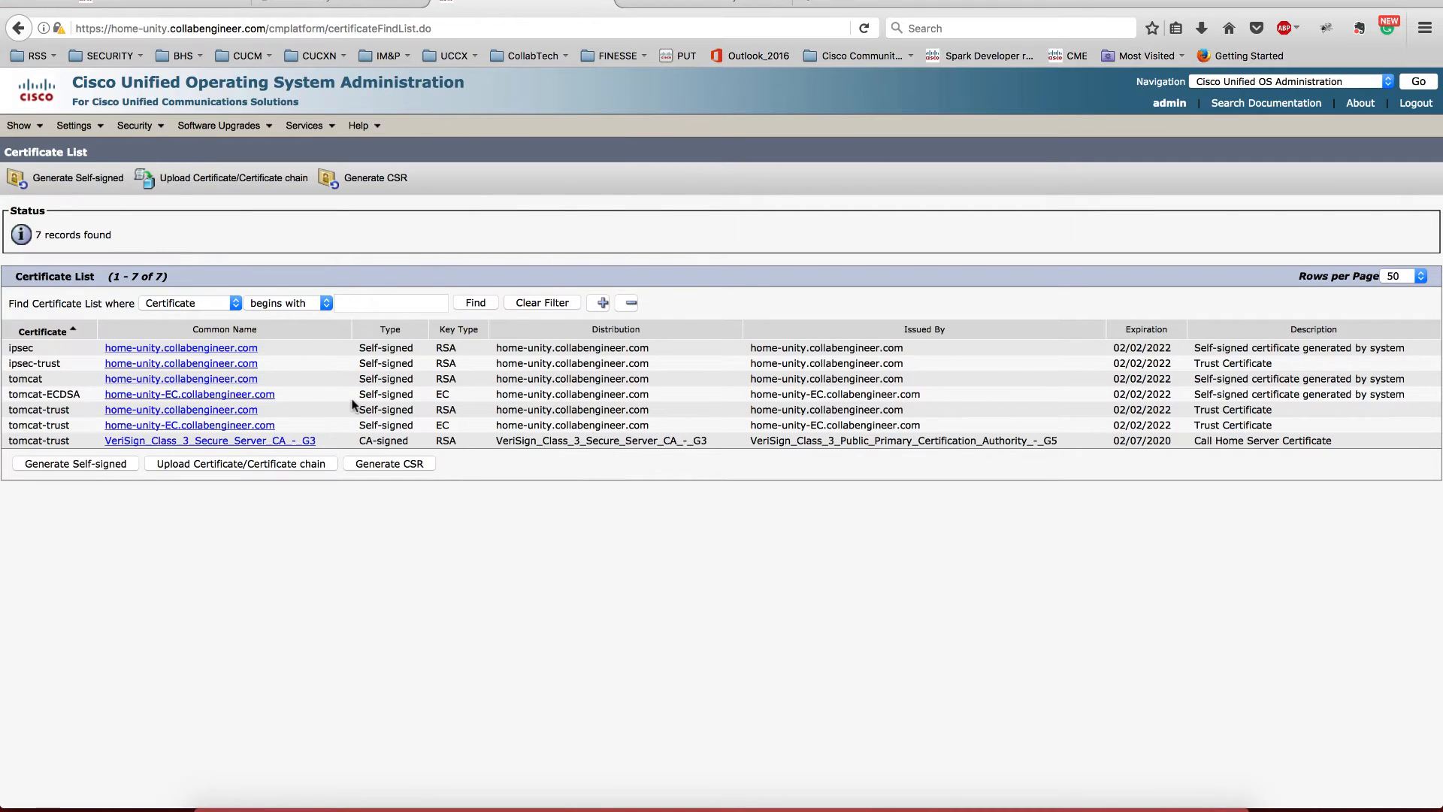
{"action": "double_click", "coordinate": [386, 378]}
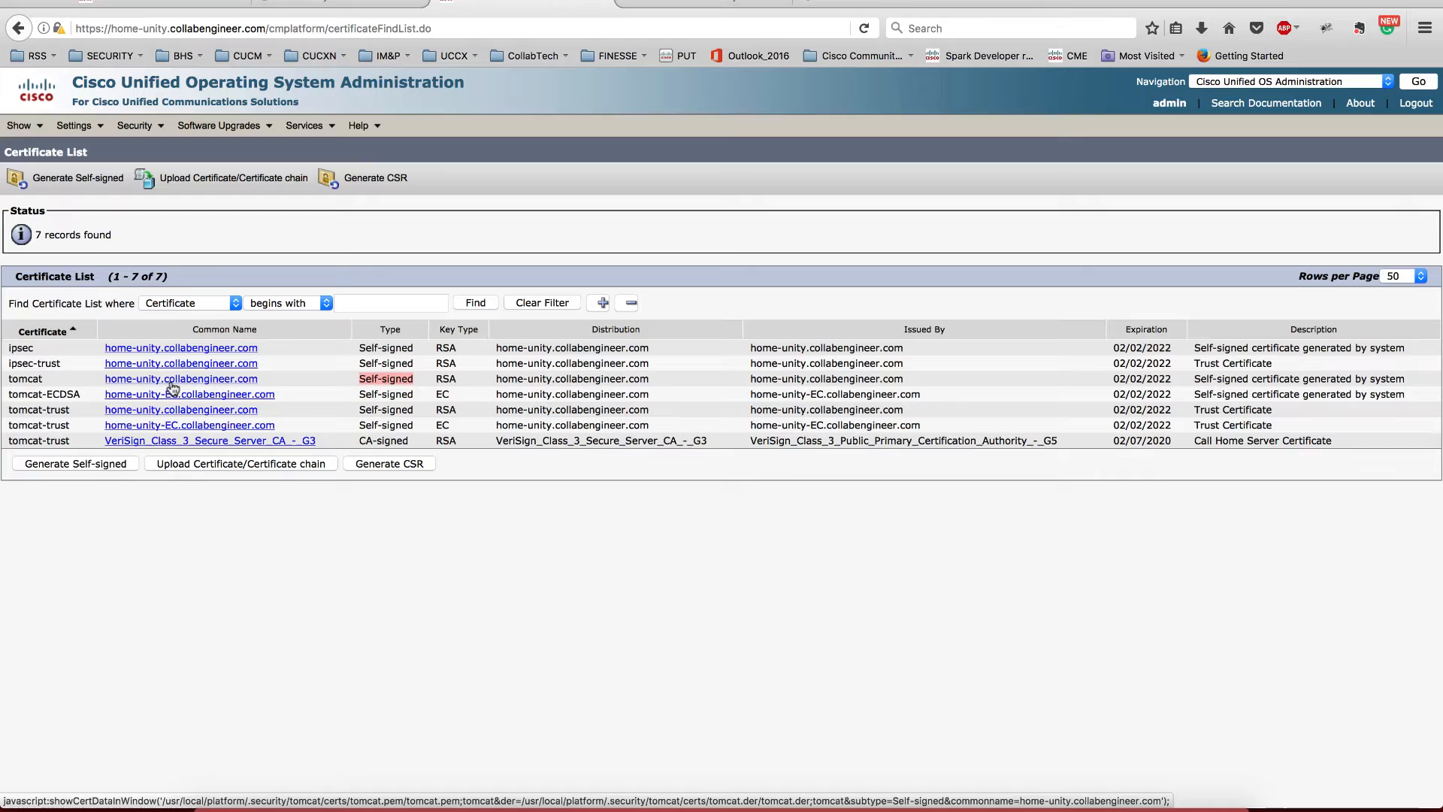
{"action": "left_click", "coordinate": [181, 379]}
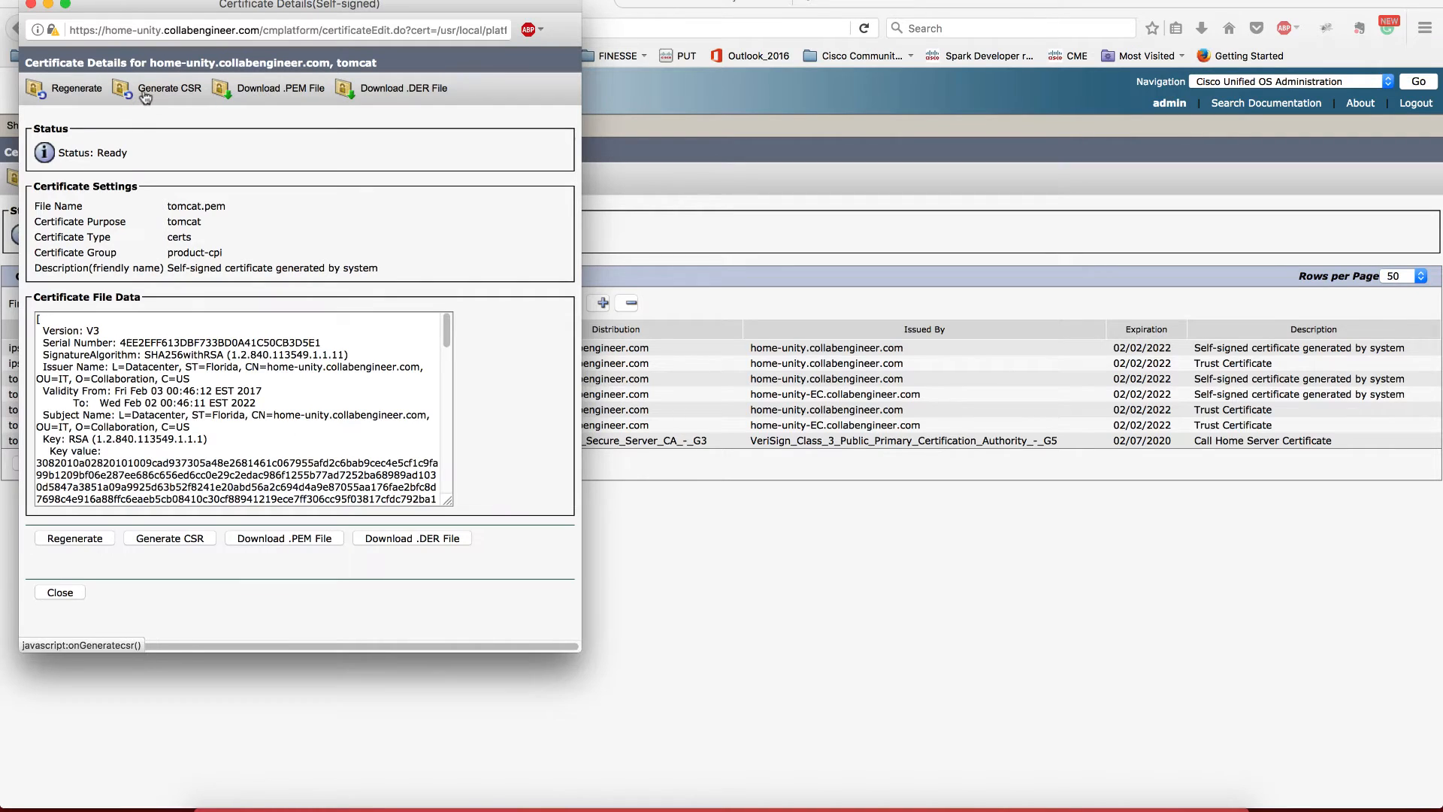
Generate a tomcat CSR using RSA 2048 and SHA256
{"action": "left_click", "coordinate": [169, 87]}
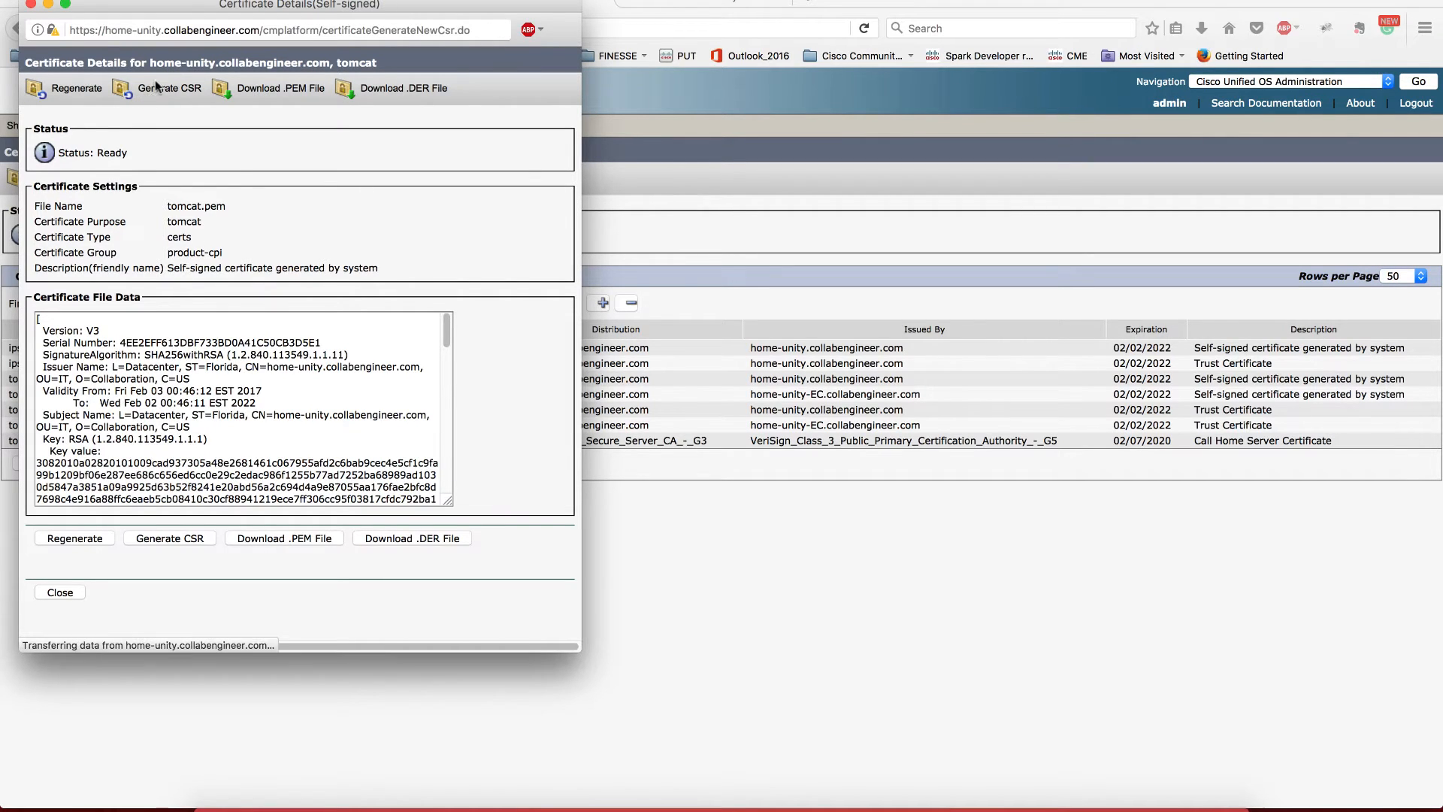
{"action": "left_click", "coordinate": [168, 87]}
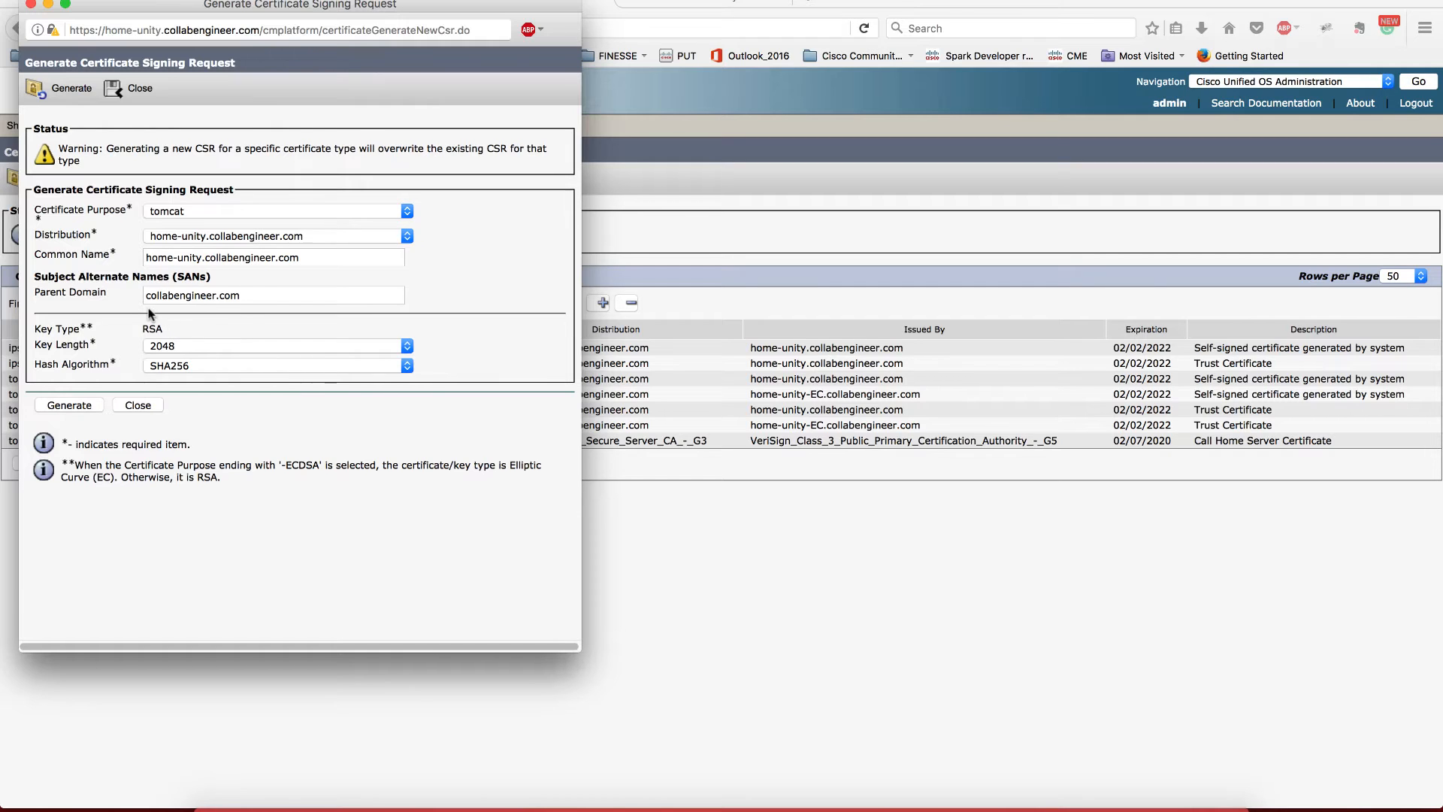
{"action": "mouse_move", "coordinate": [84, 407]}
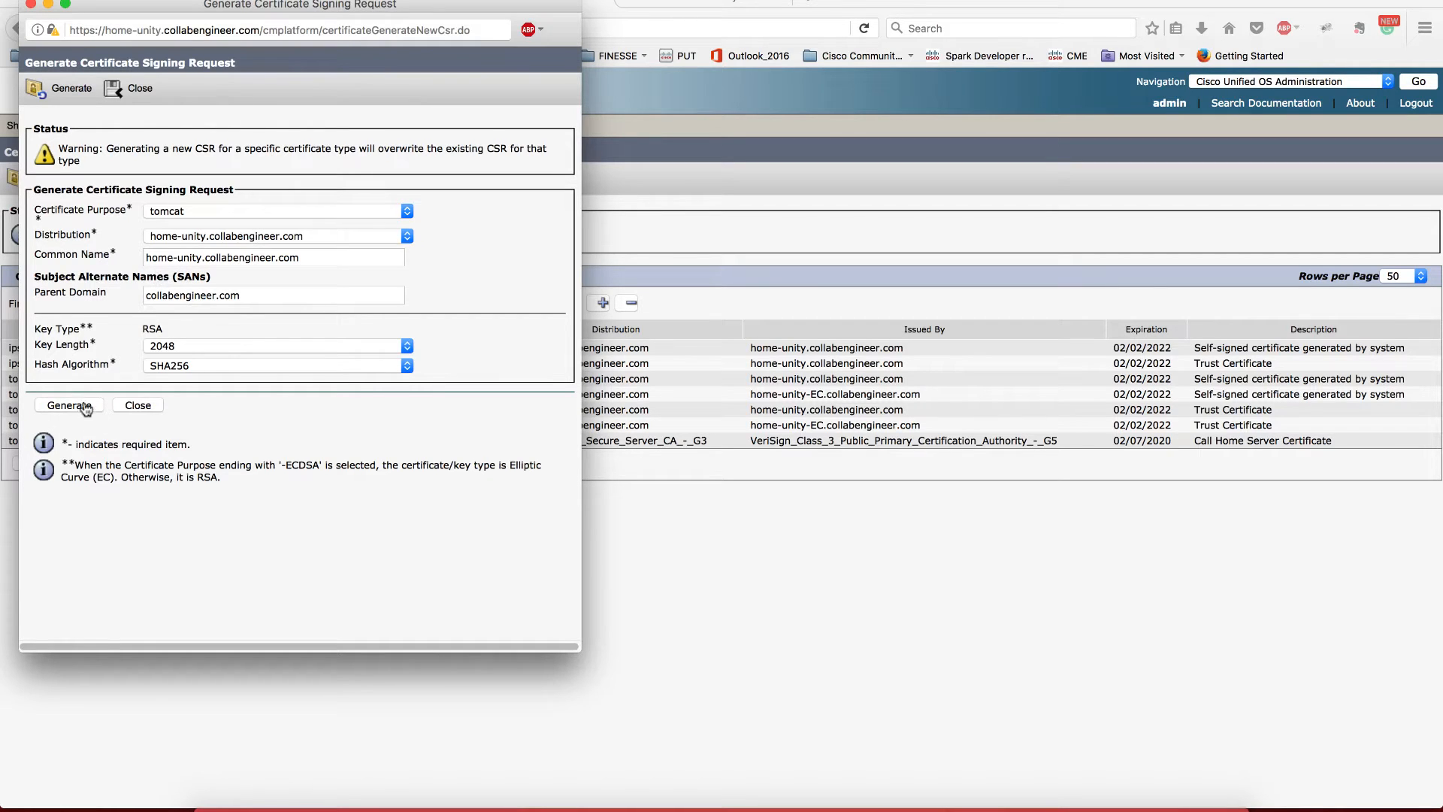
{"action": "left_click", "coordinate": [68, 406]}
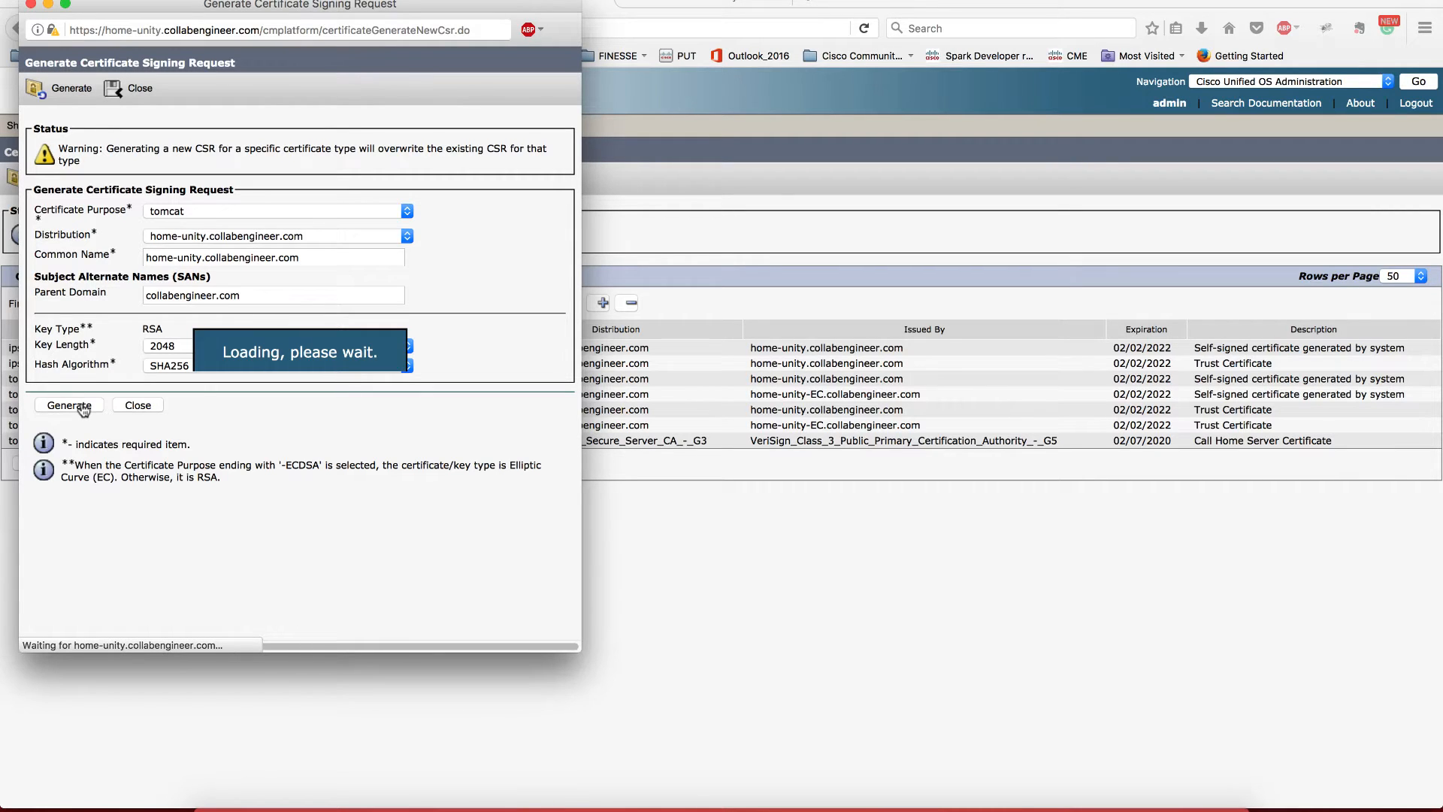
{"action": "left_click", "coordinate": [69, 405]}
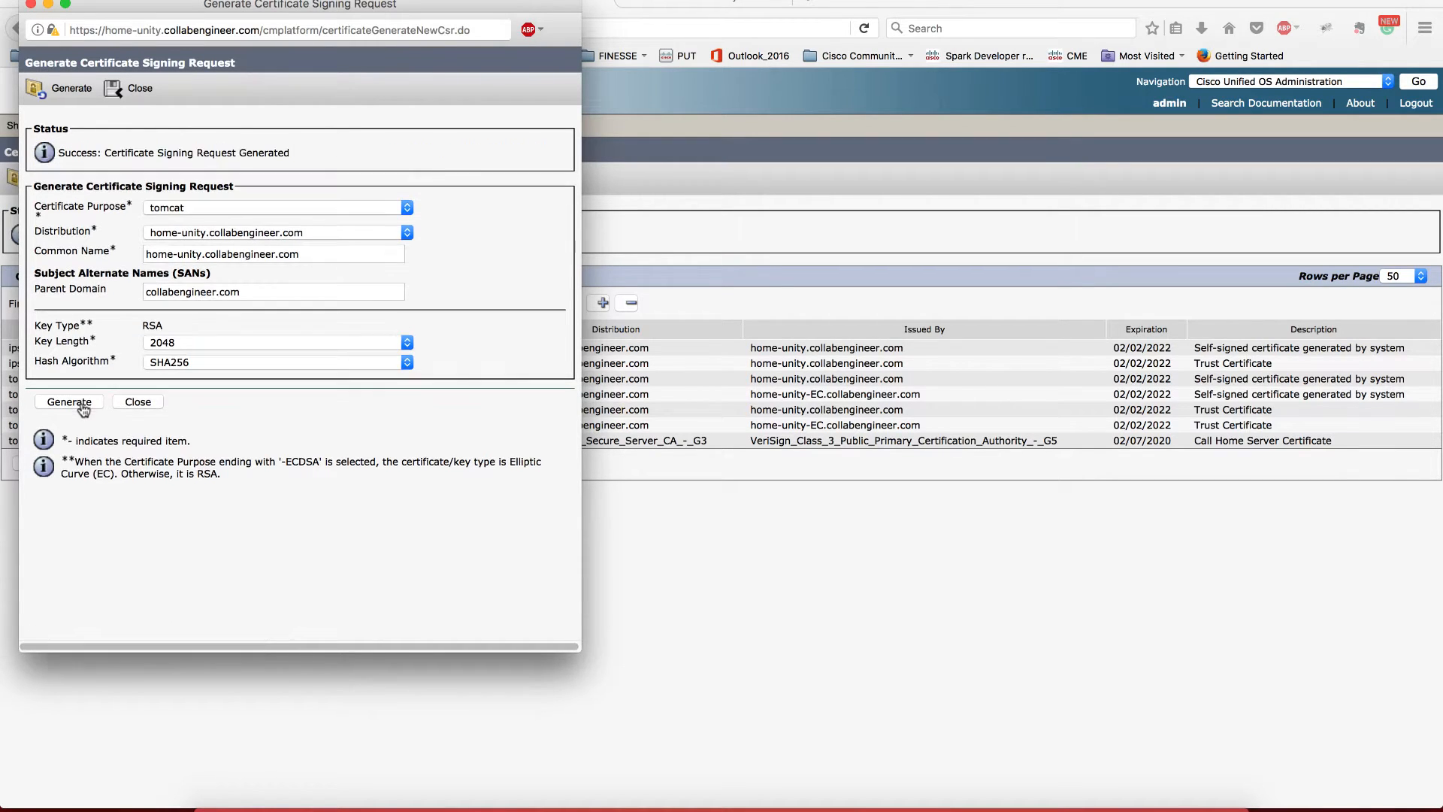
{"action": "mouse_move", "coordinate": [147, 168]}
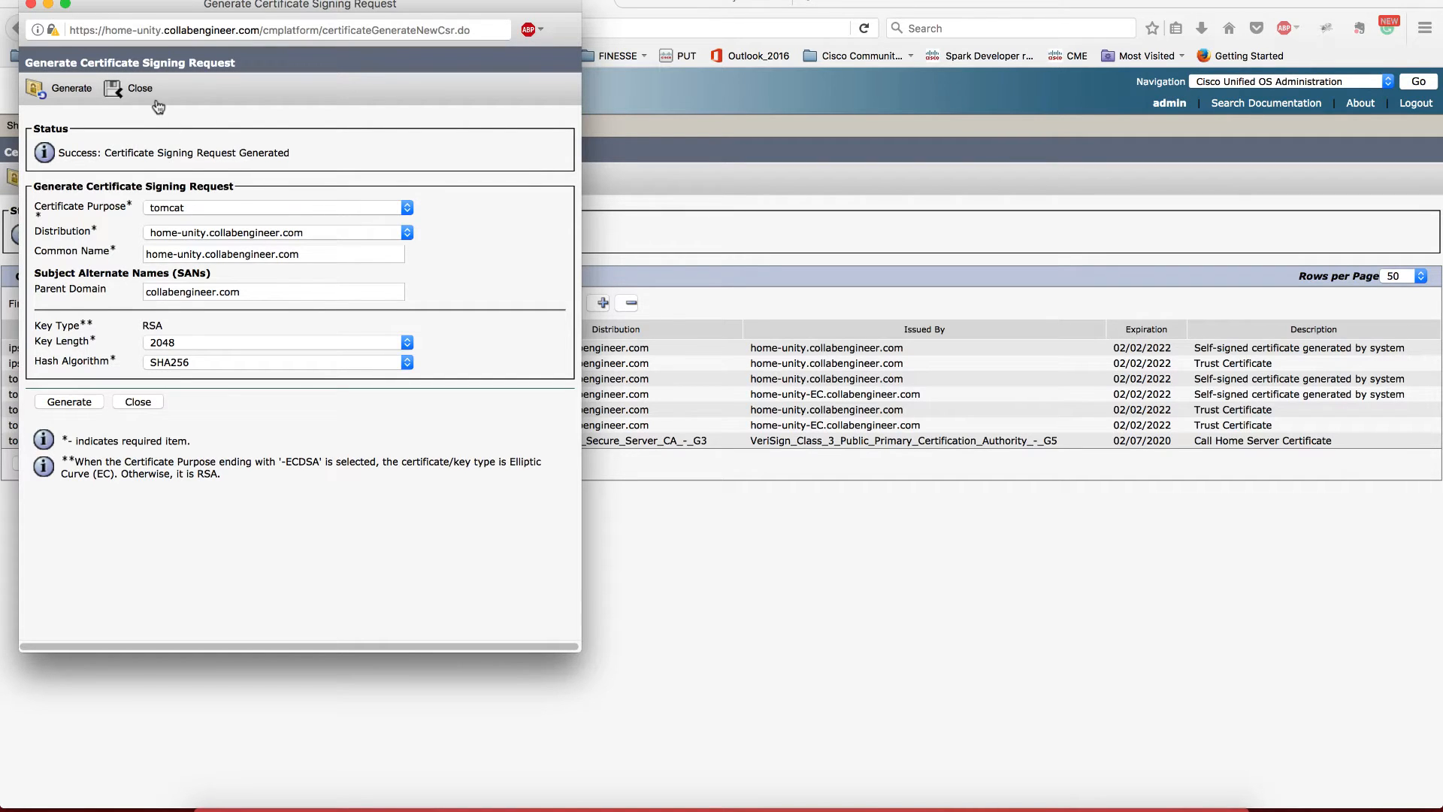
Download the tomcat certificate signing request and save it as tomcat.csr
{"action": "left_click", "coordinate": [139, 88]}
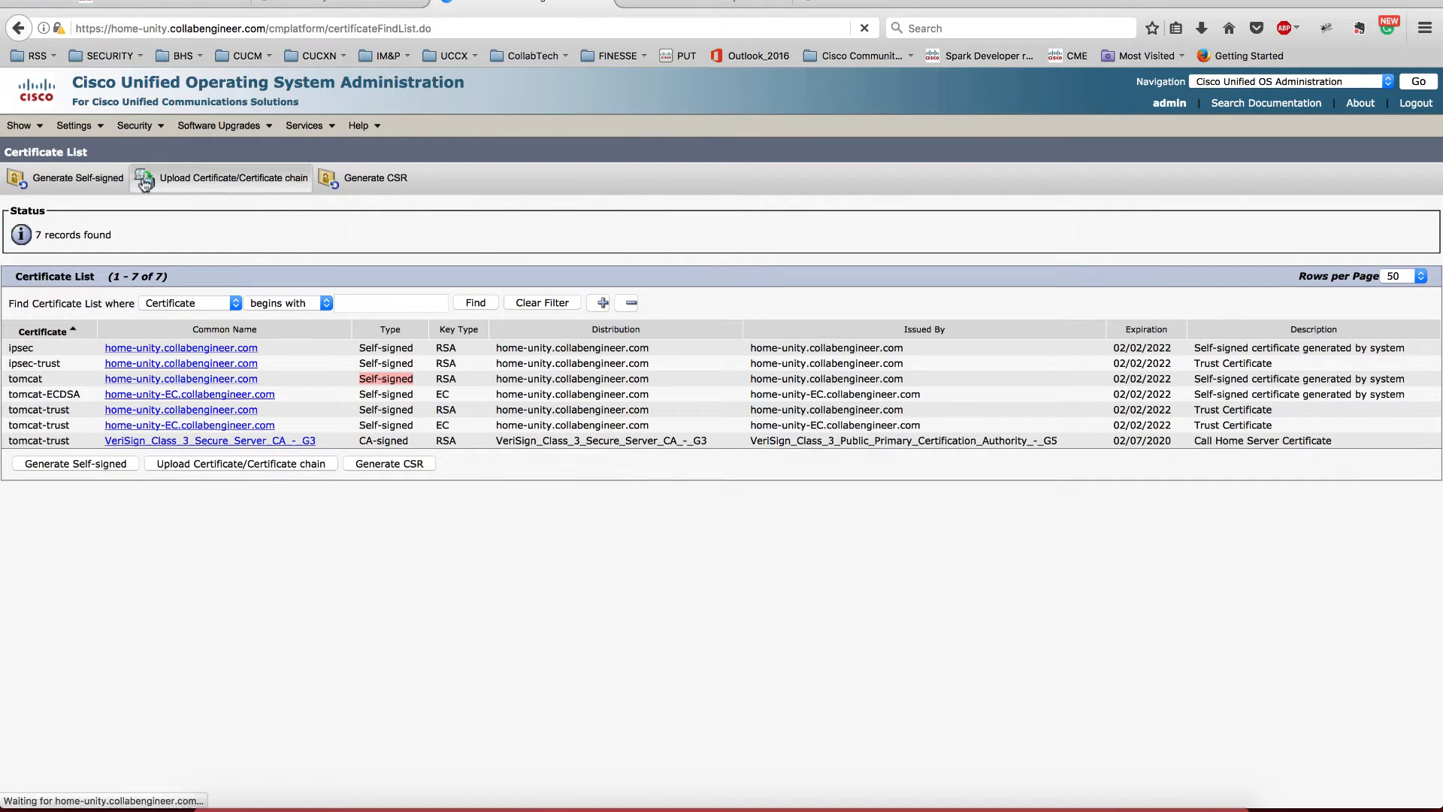
{"action": "left_click", "coordinate": [375, 178]}
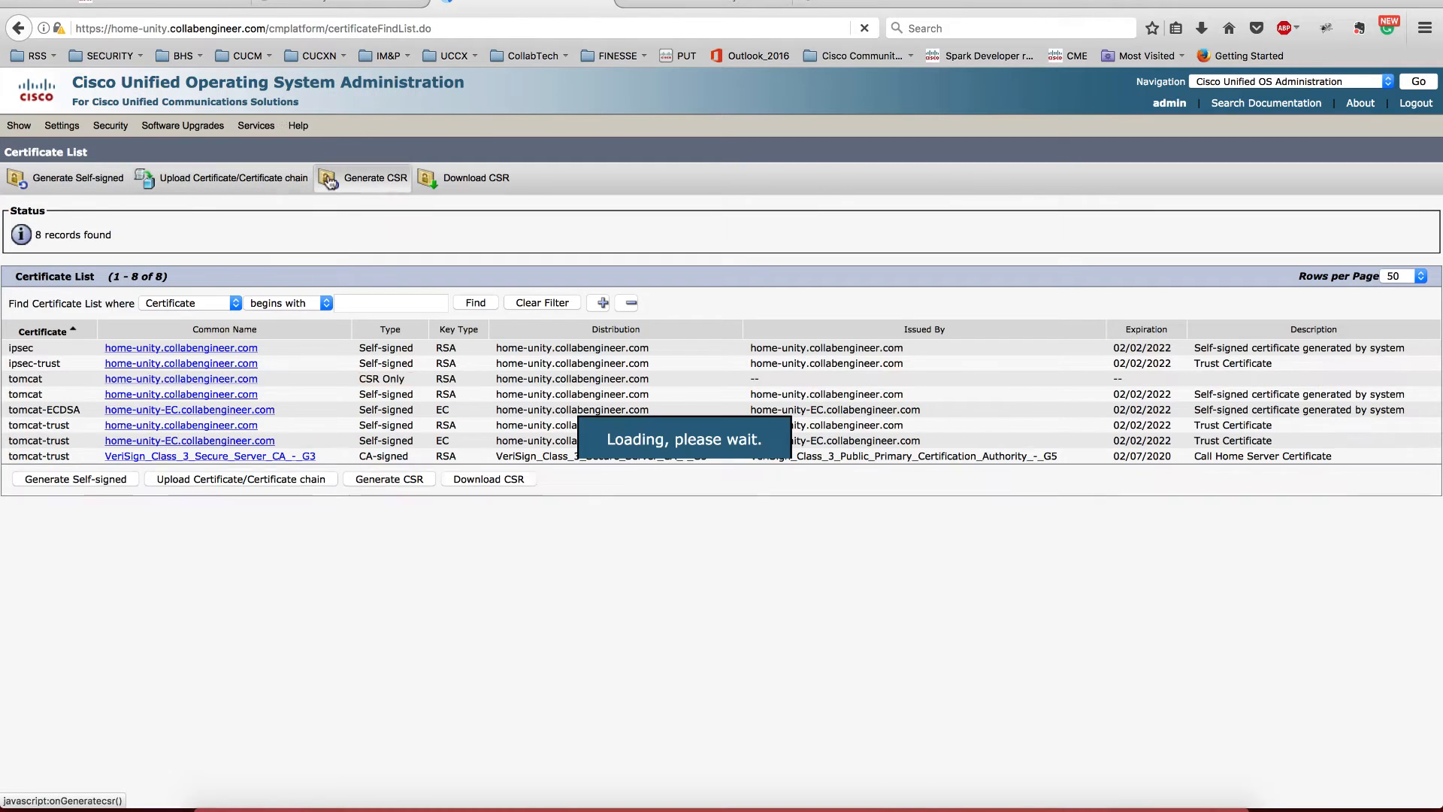
{"action": "left_click", "coordinate": [476, 178]}
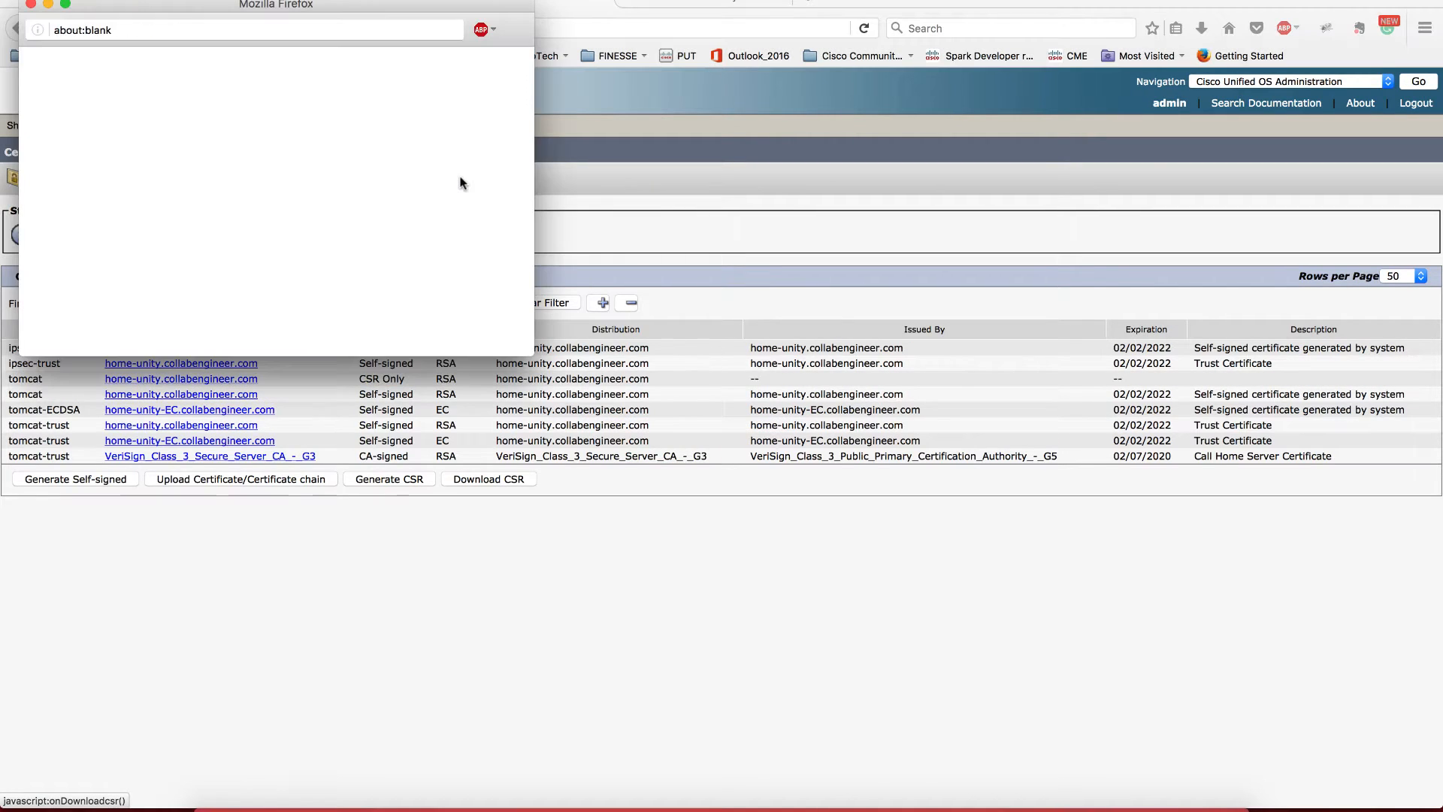
{"action": "left_click", "coordinate": [488, 479]}
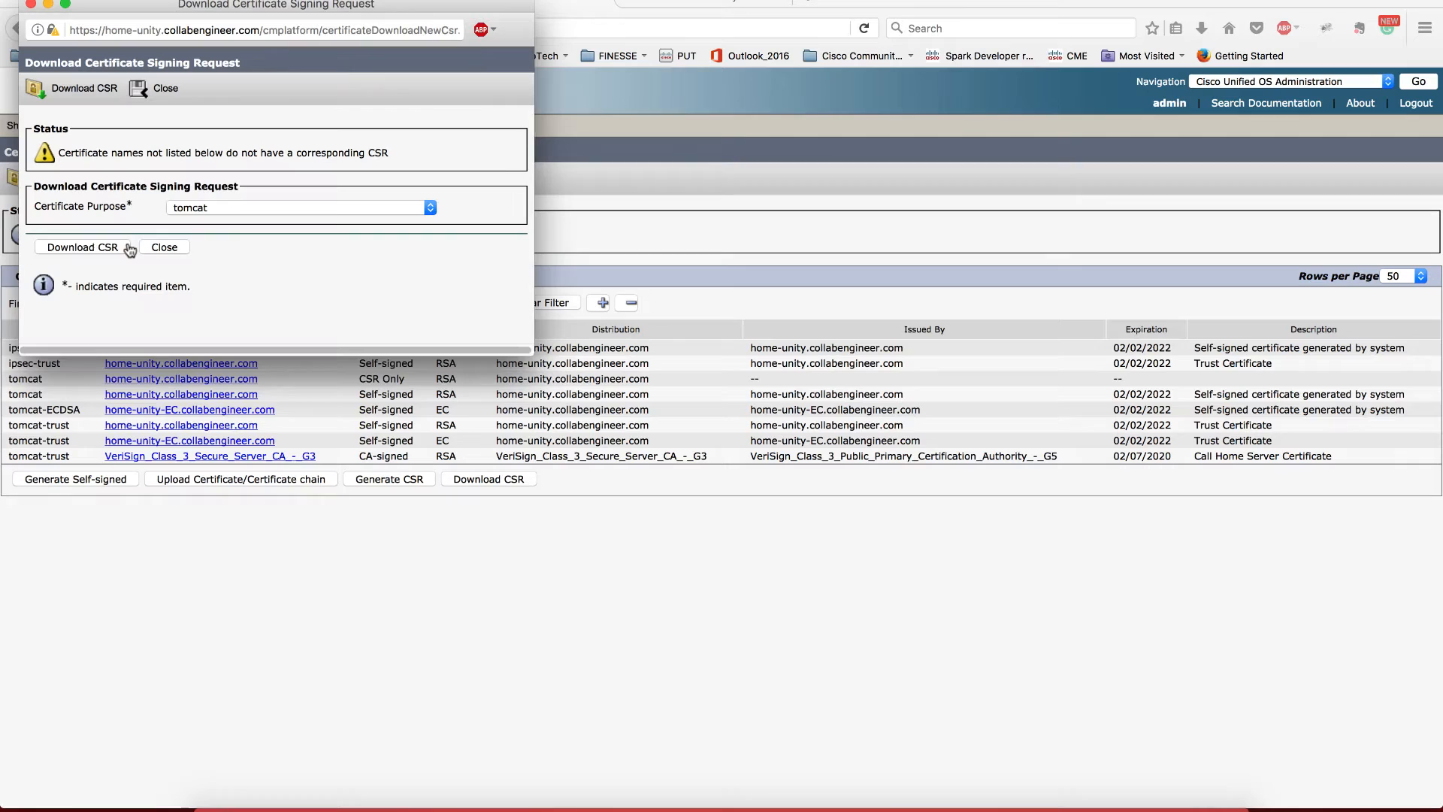
{"action": "left_click", "coordinate": [82, 246]}
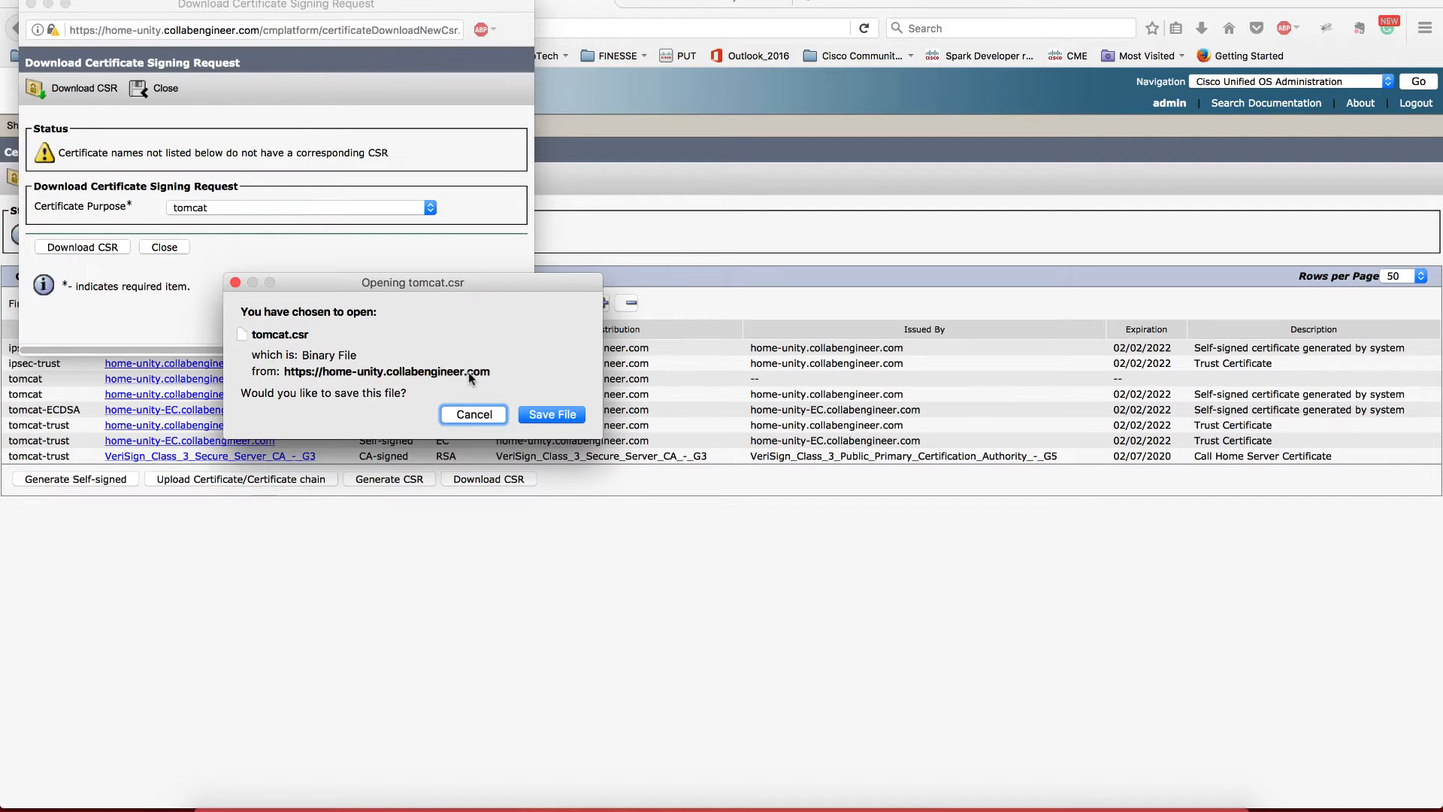
{"action": "left_click", "coordinate": [551, 414]}
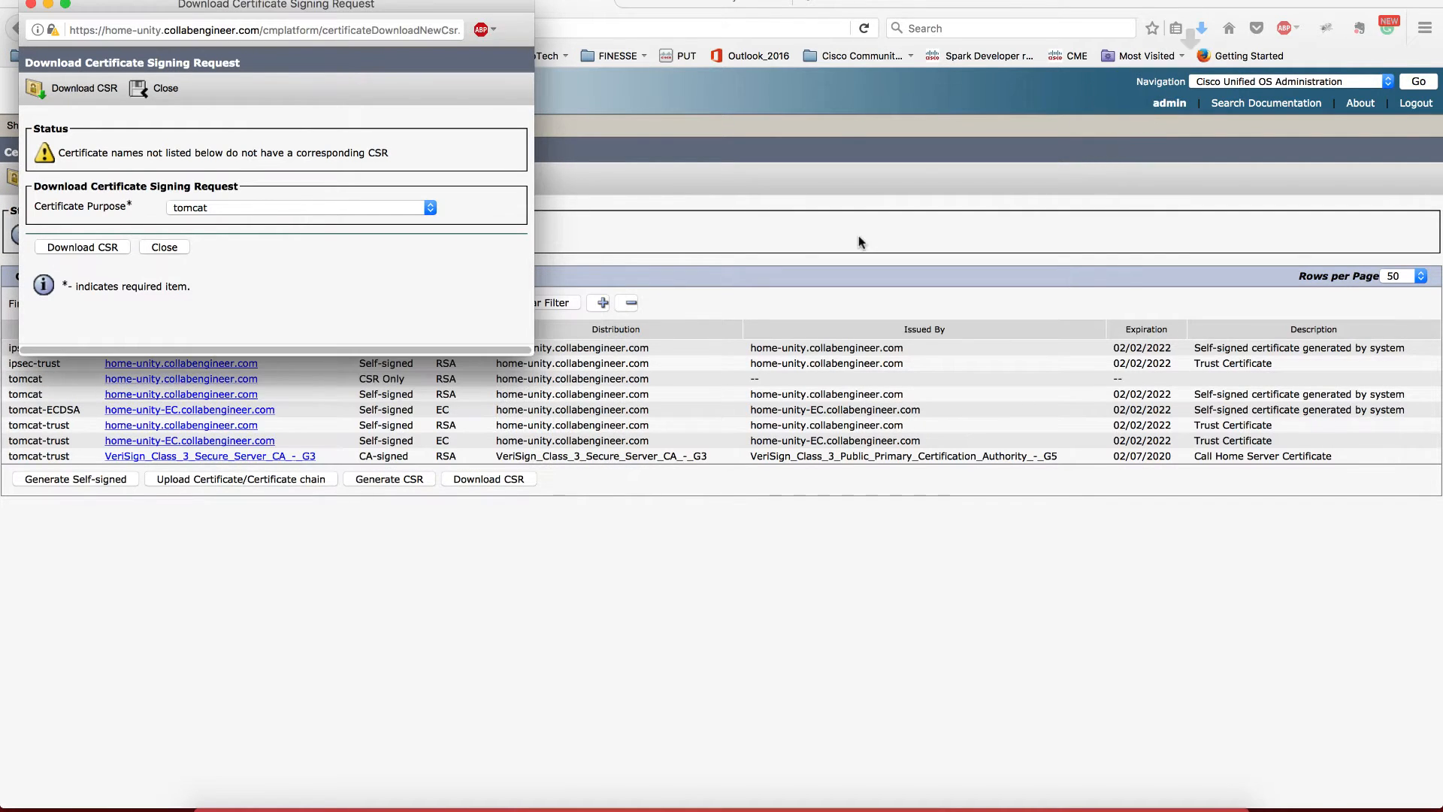
{"action": "left_click", "coordinate": [82, 246]}
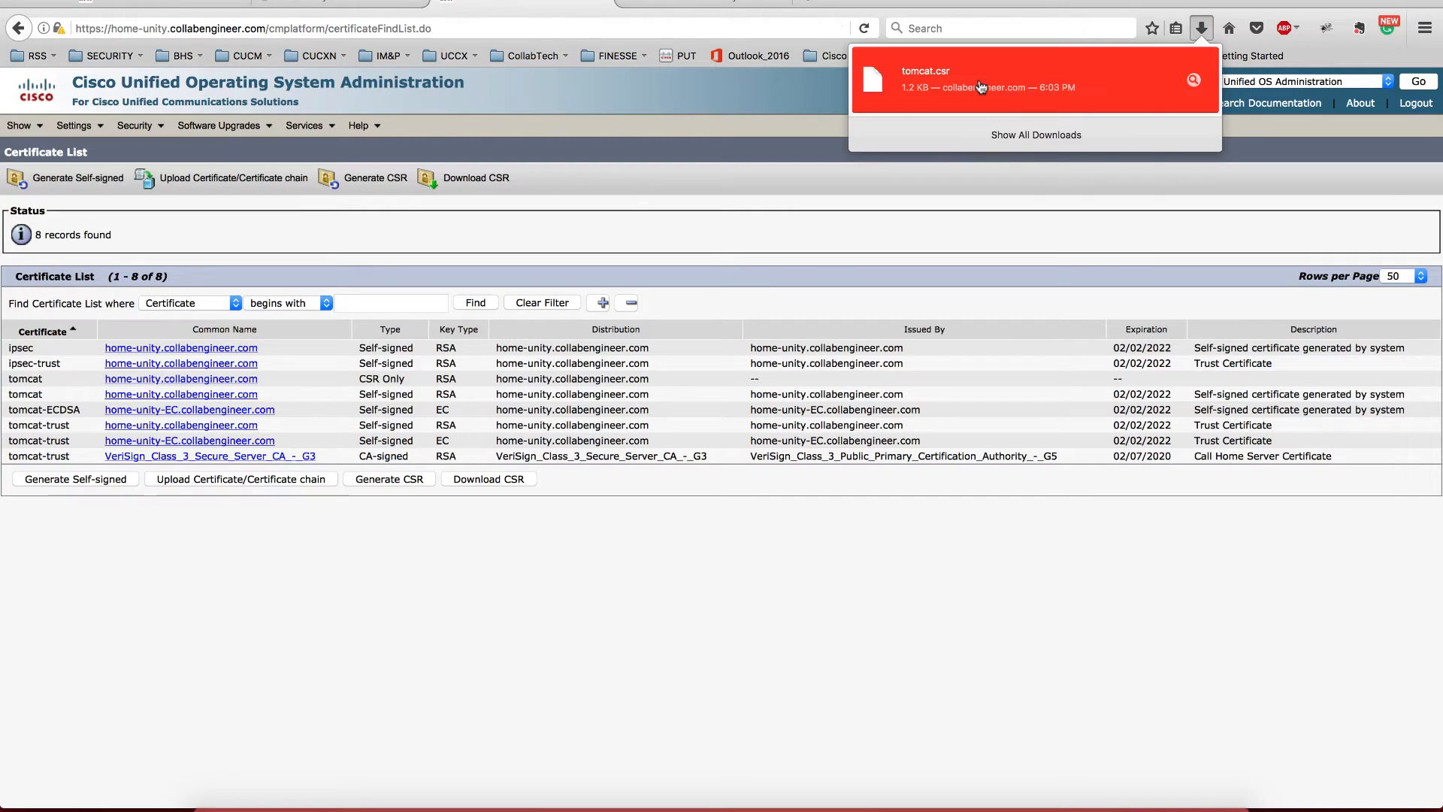
Open tomcat.csr from Downloads and reach the CA's advanced certificate request page
{"action": "right_click", "coordinate": [930, 87]}
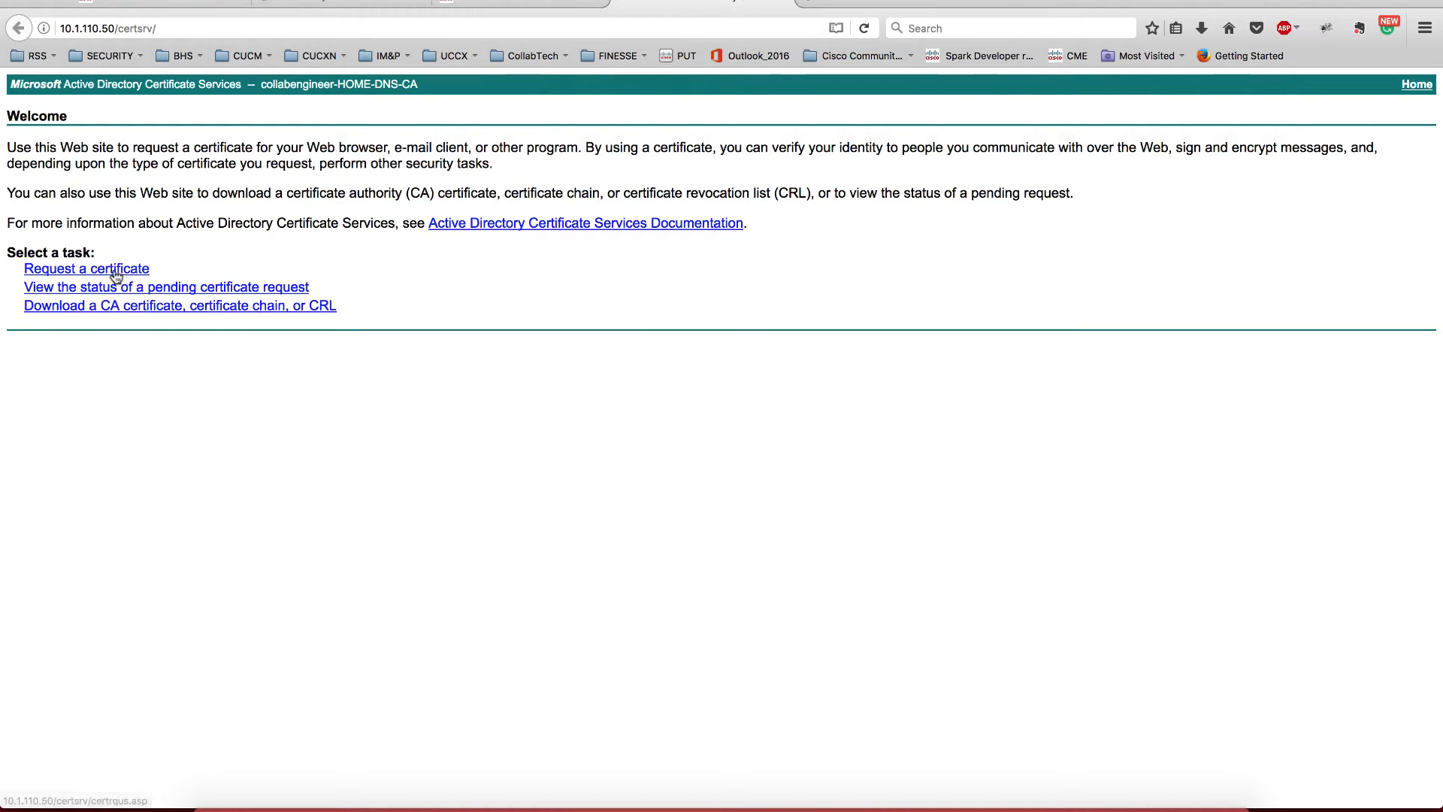
{"action": "left_click", "coordinate": [86, 268]}
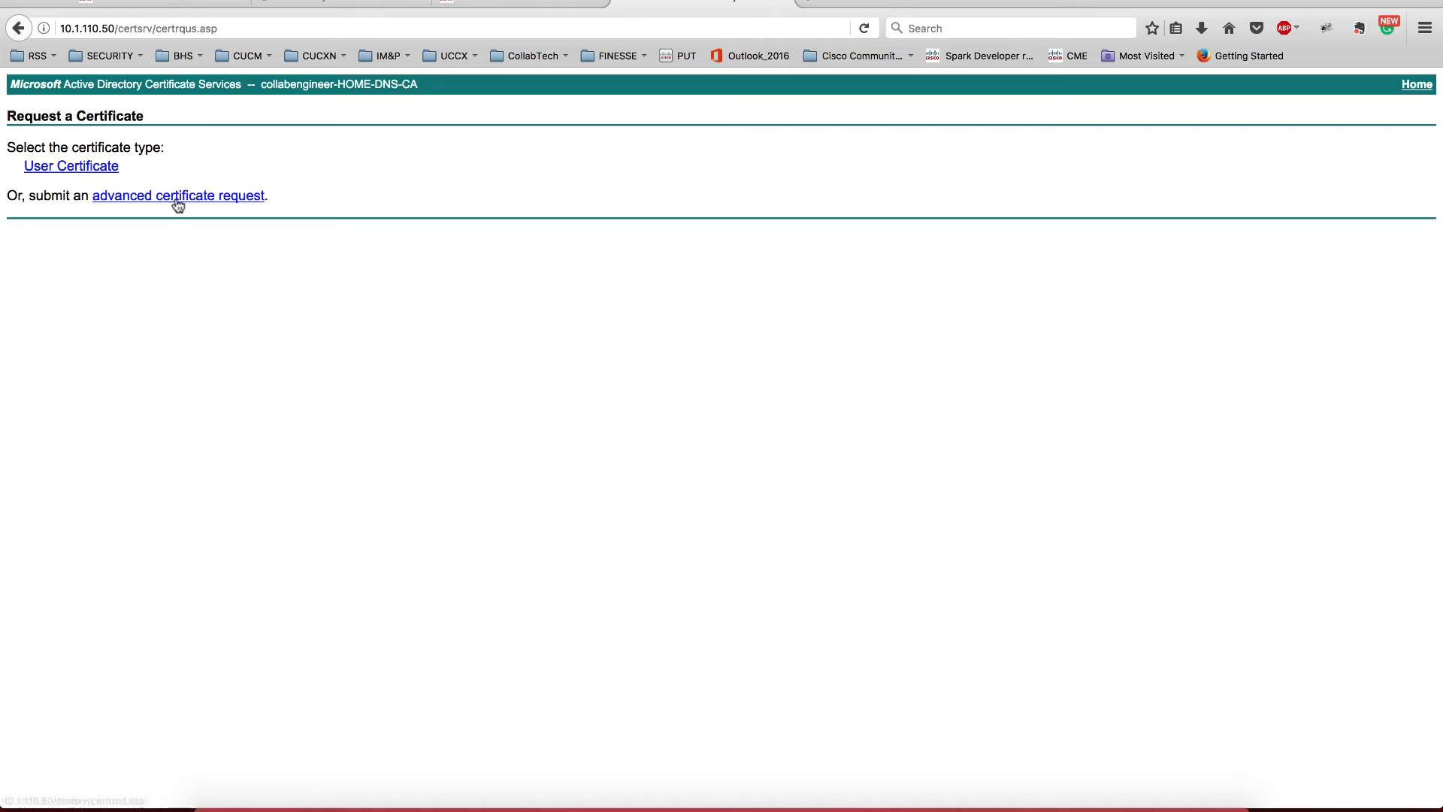
{"action": "left_click", "coordinate": [179, 196]}
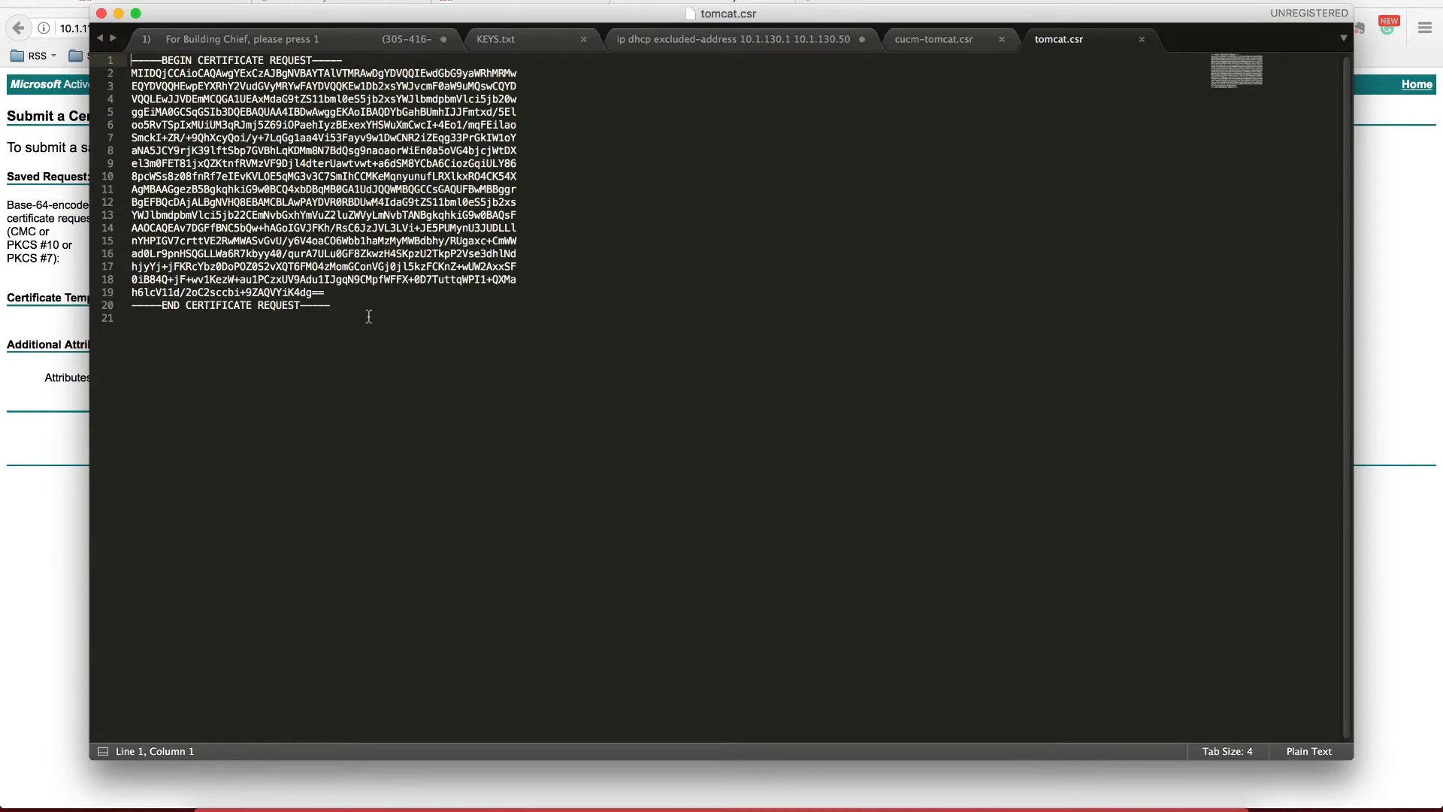
Select all of tomcat.csr's request text in Sublime Text for copying
{"action": "key", "text": "cmd+a"}
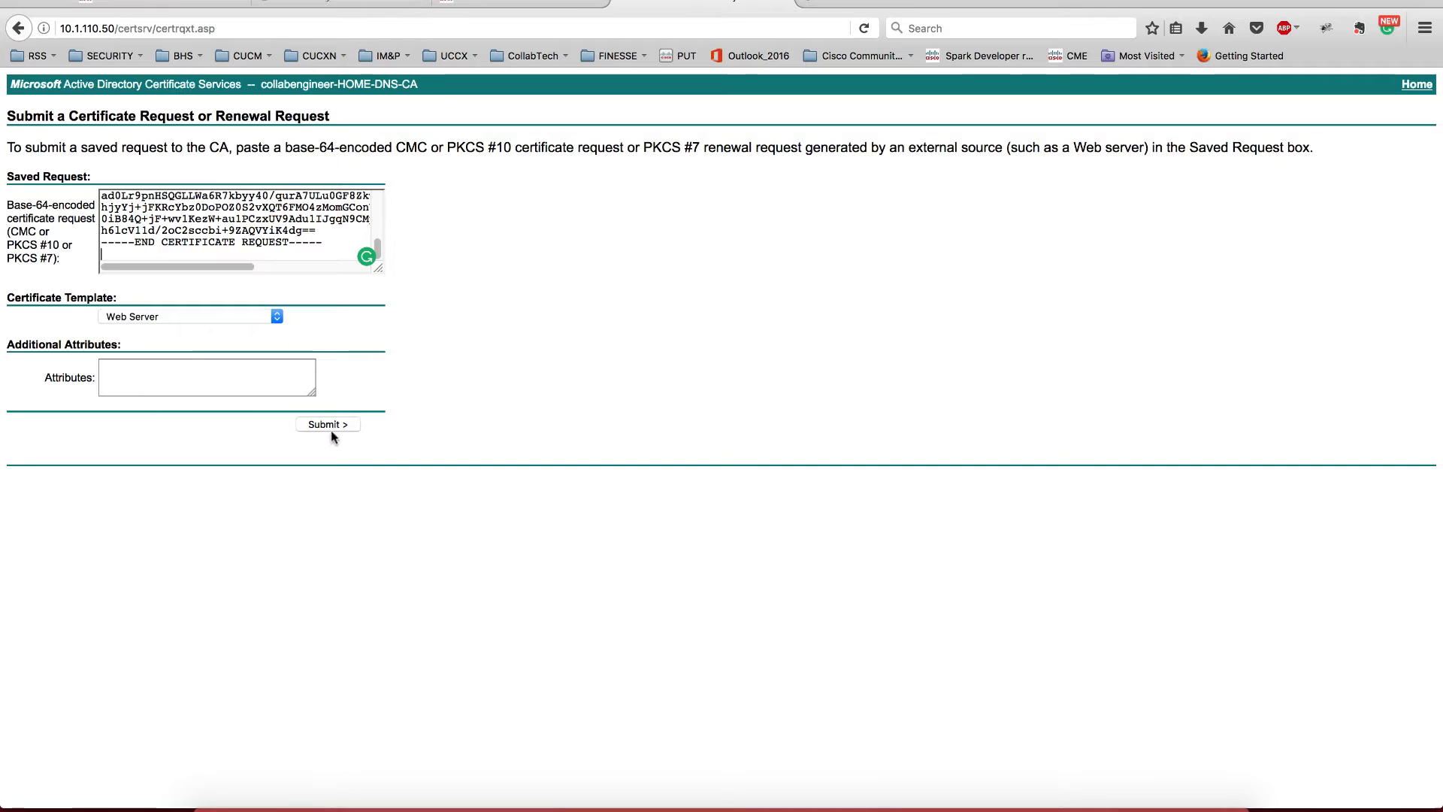
Submit the request and save the issued Base 64 certificate as certnew.cer
{"action": "left_click", "coordinate": [327, 424]}
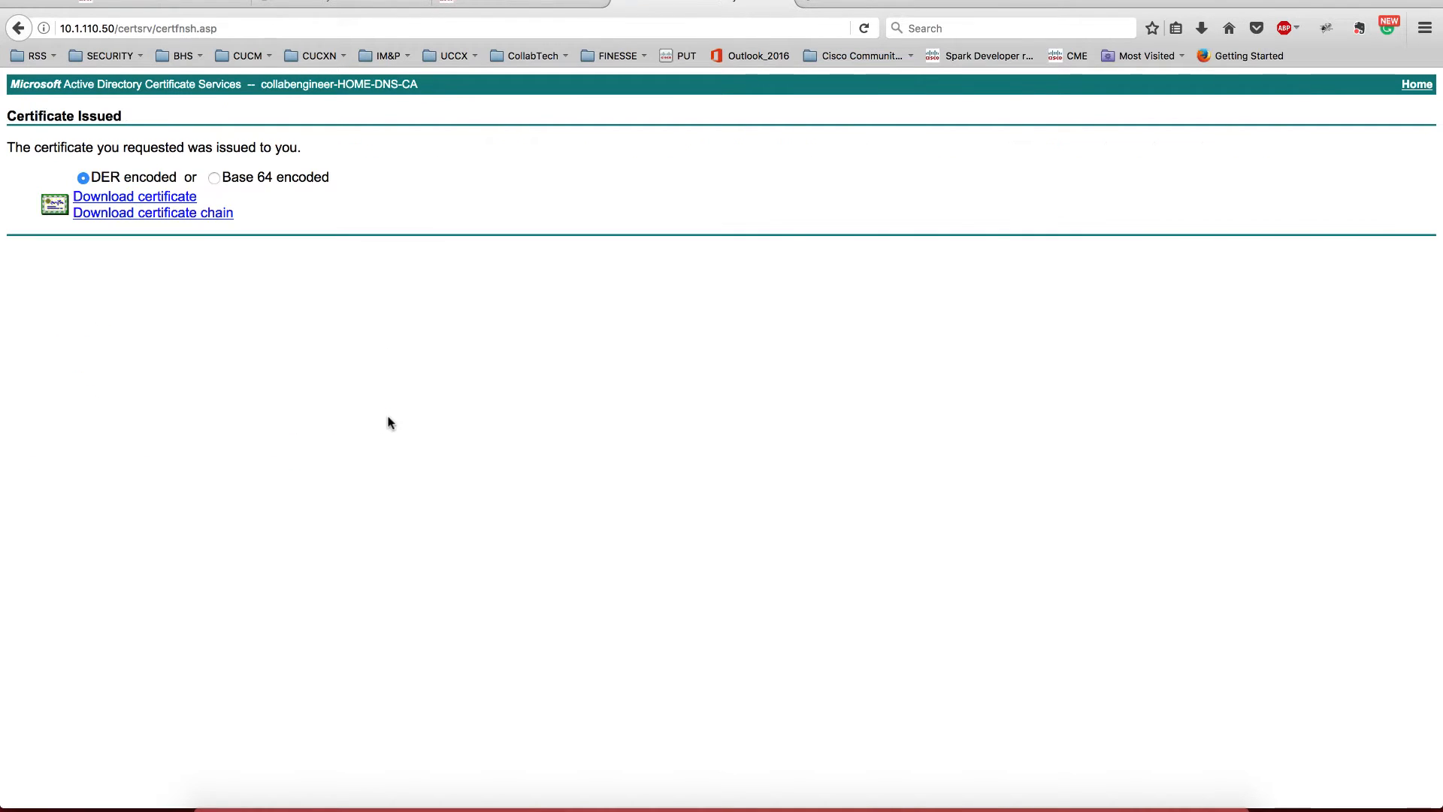
{"action": "mouse_move", "coordinate": [218, 222]}
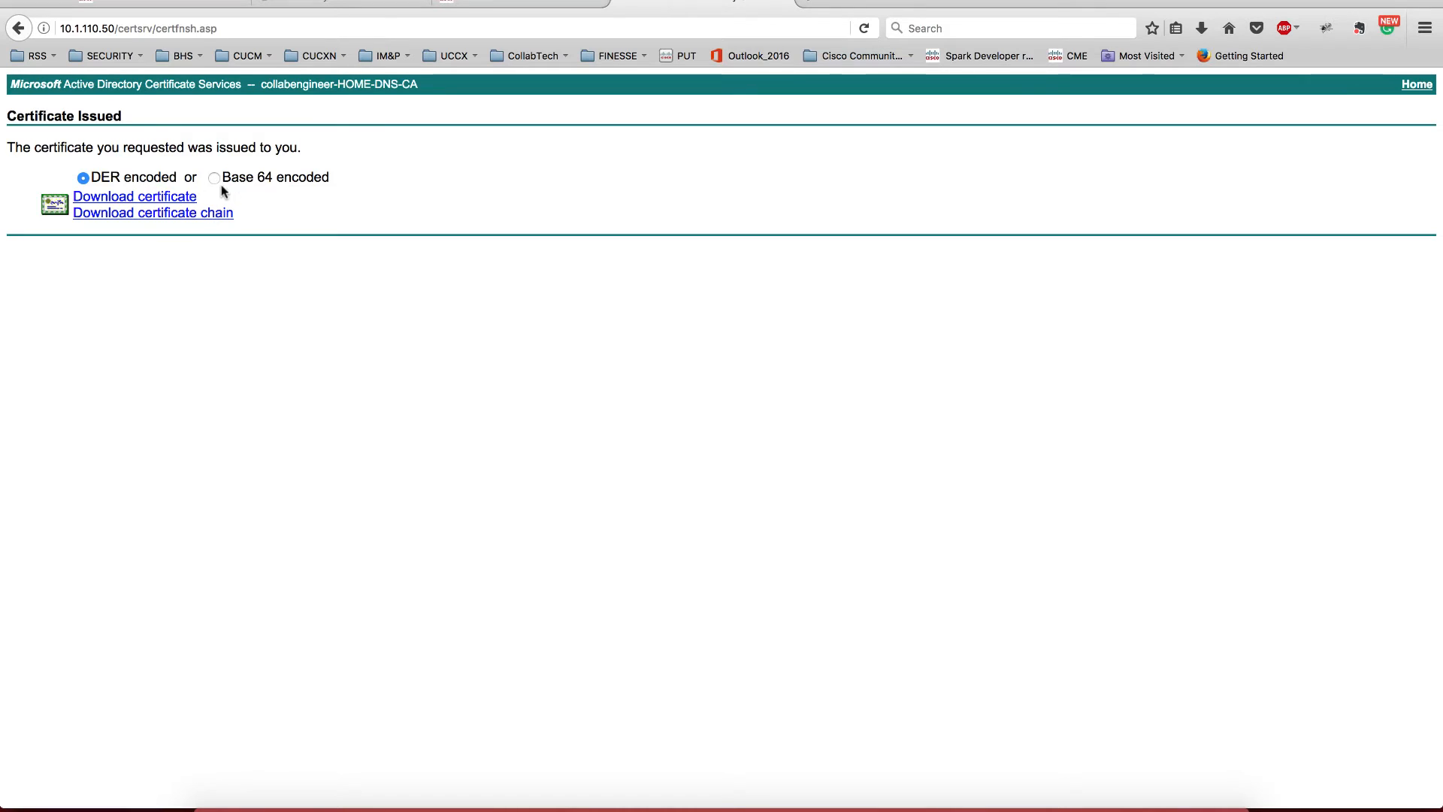
{"action": "mouse_move", "coordinate": [214, 182]}
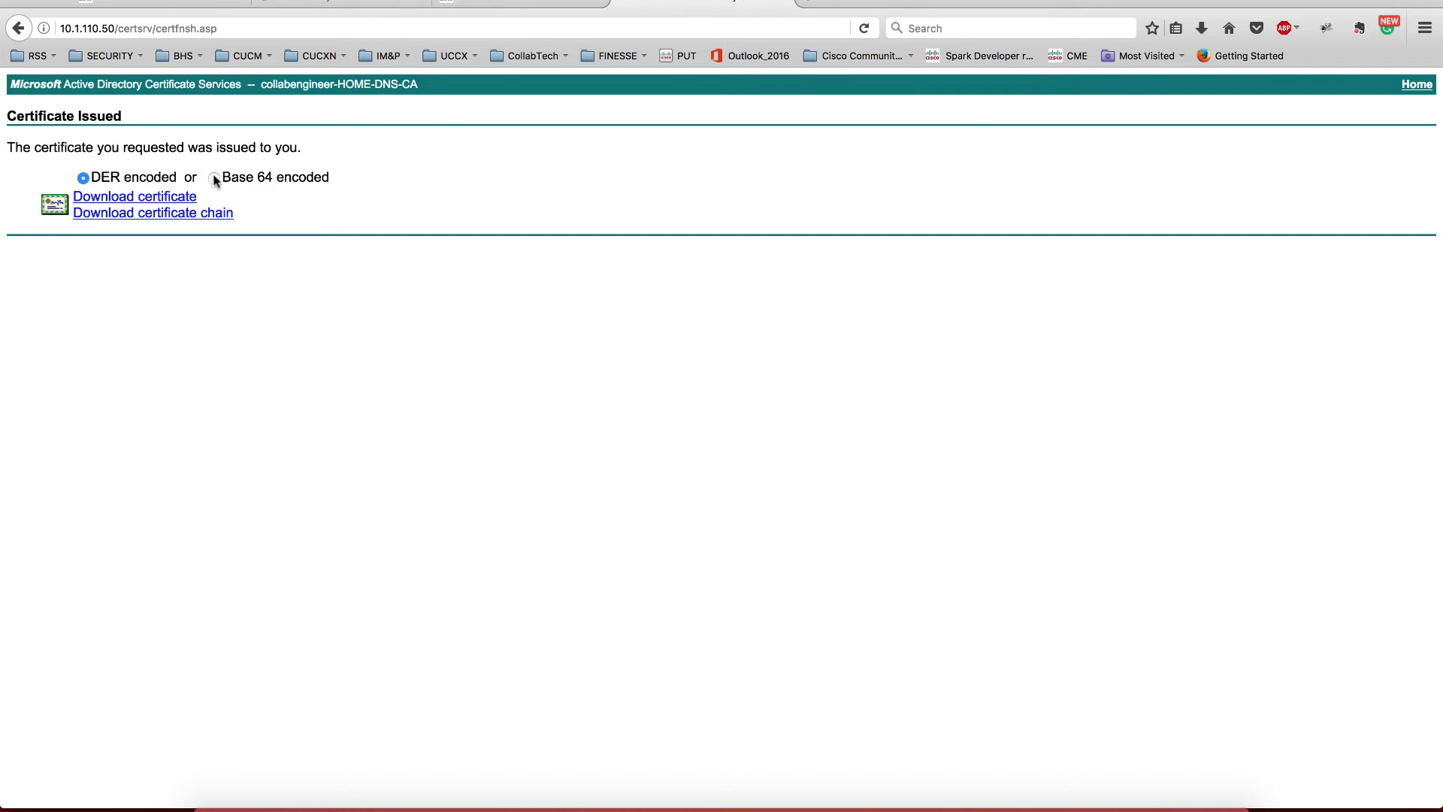
{"action": "left_click", "coordinate": [212, 177]}
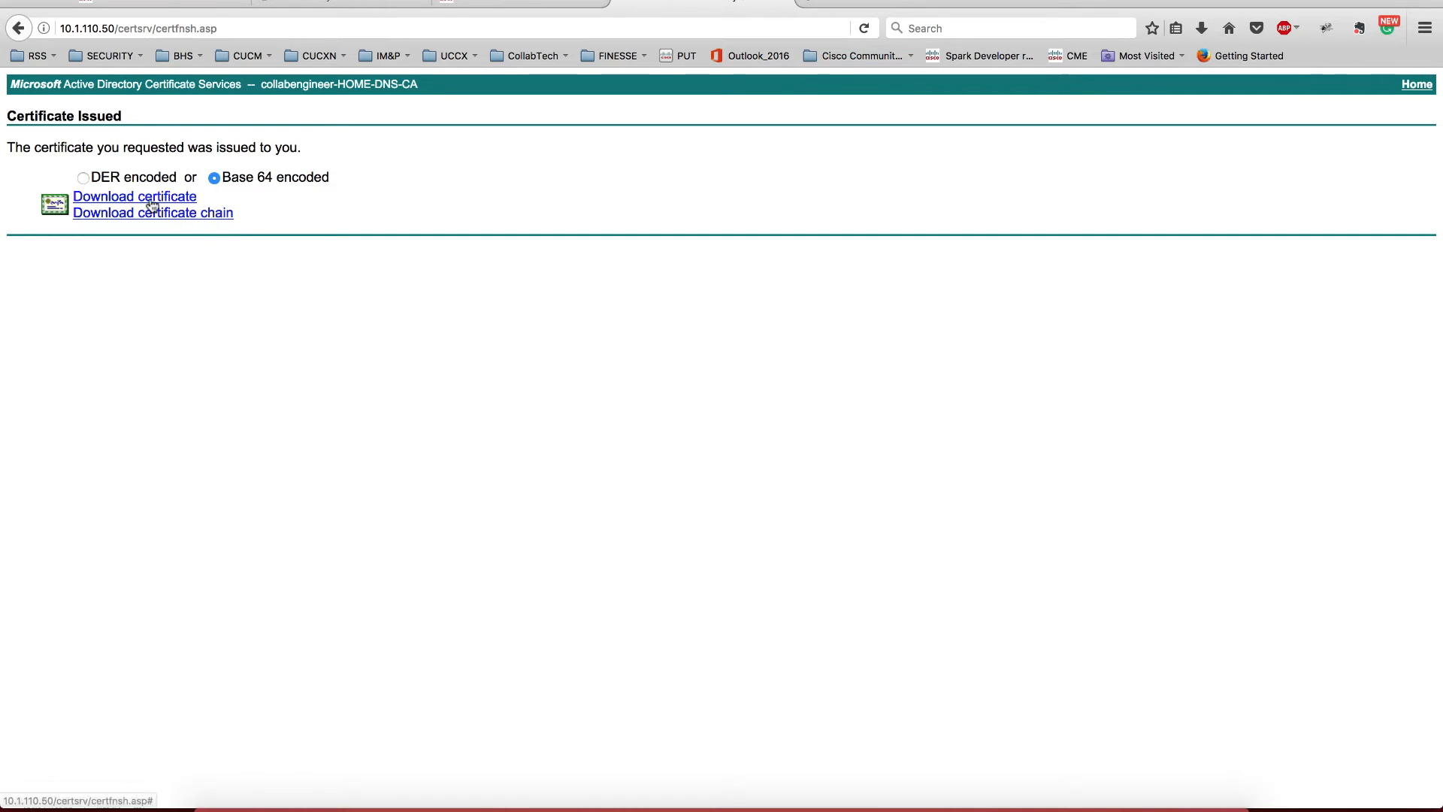
{"action": "left_click", "coordinate": [135, 196]}
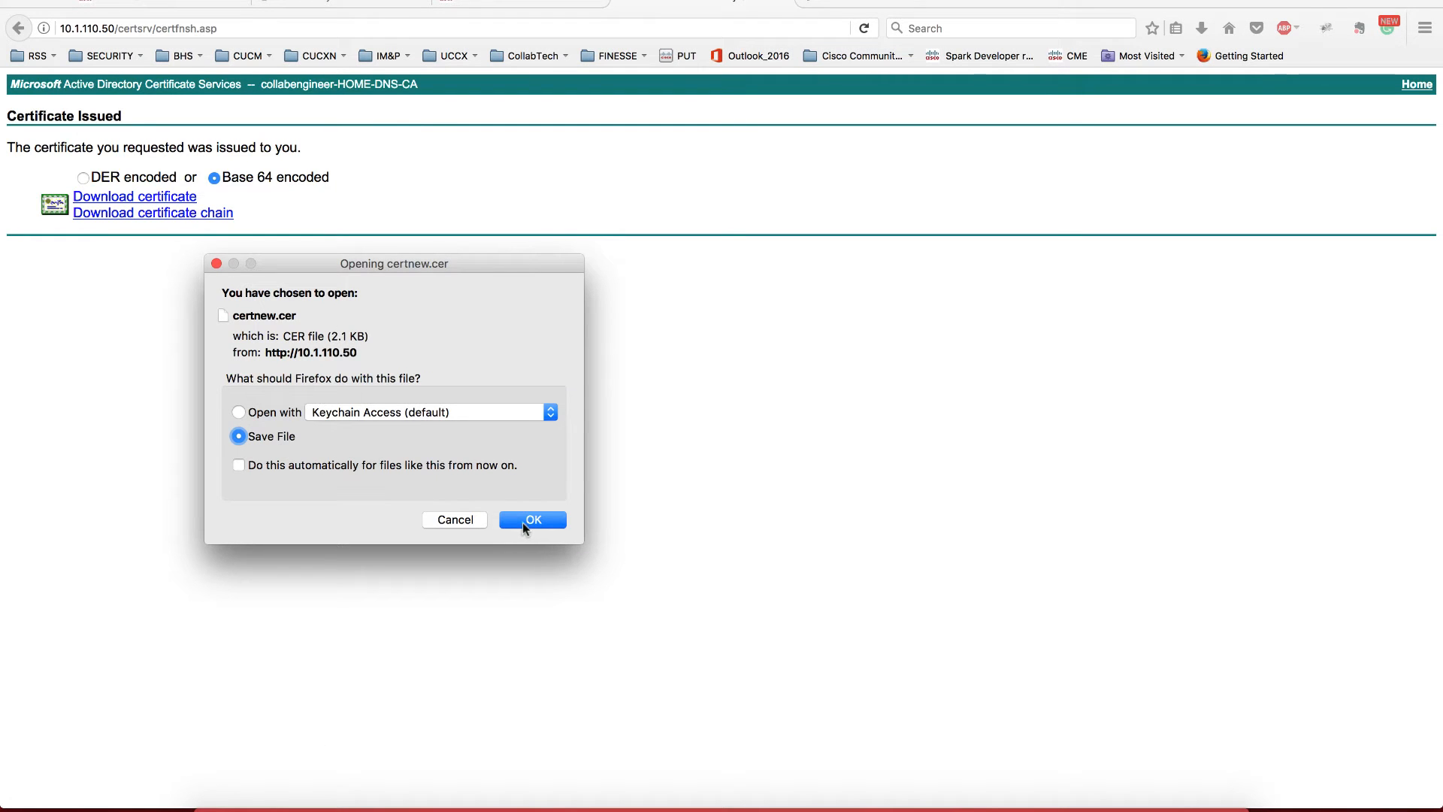
{"action": "left_click", "coordinate": [532, 520]}
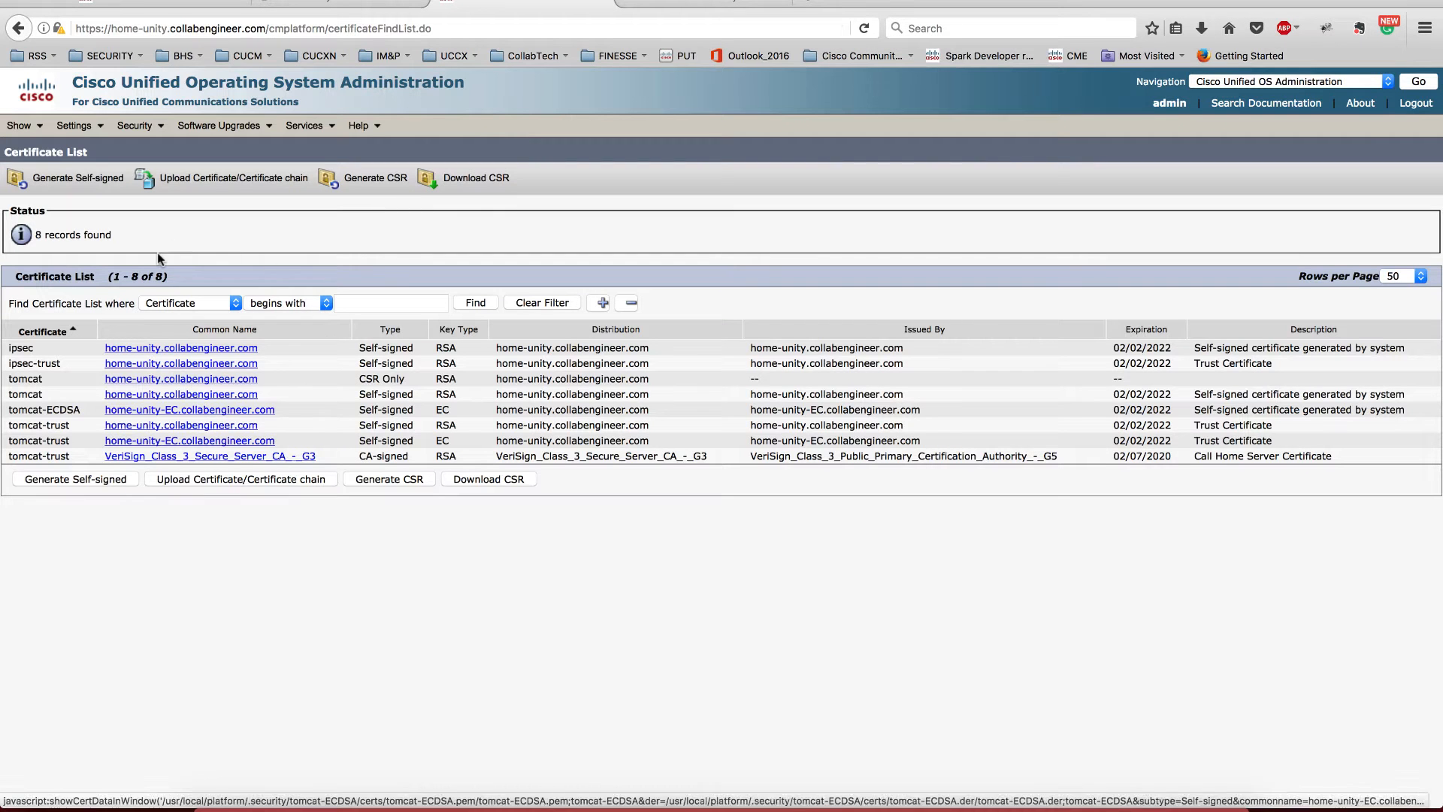
Start a tomcat-trust certificate upload with the description home-dns_CA
{"action": "left_click", "coordinate": [189, 409]}
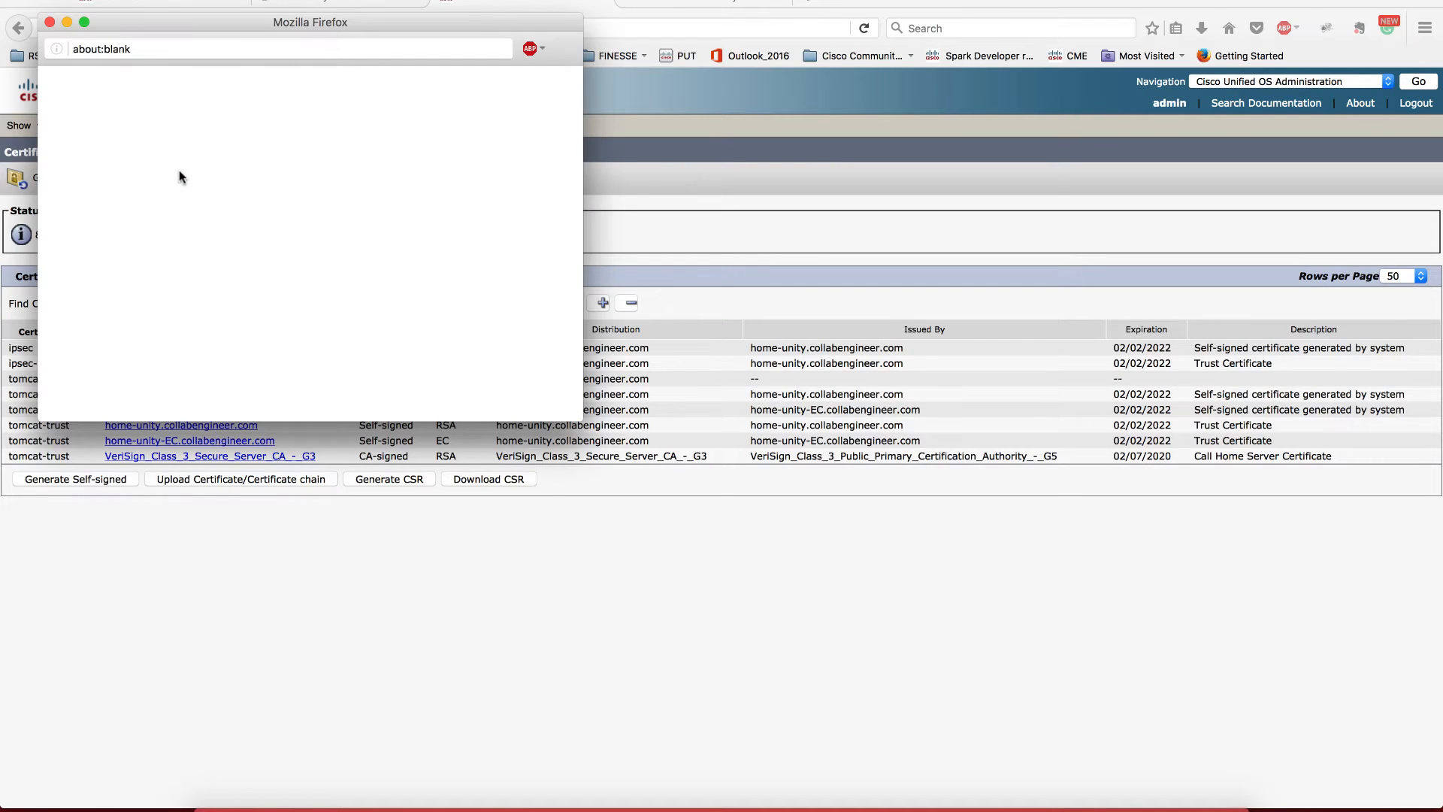
{"action": "left_click", "coordinate": [241, 479]}
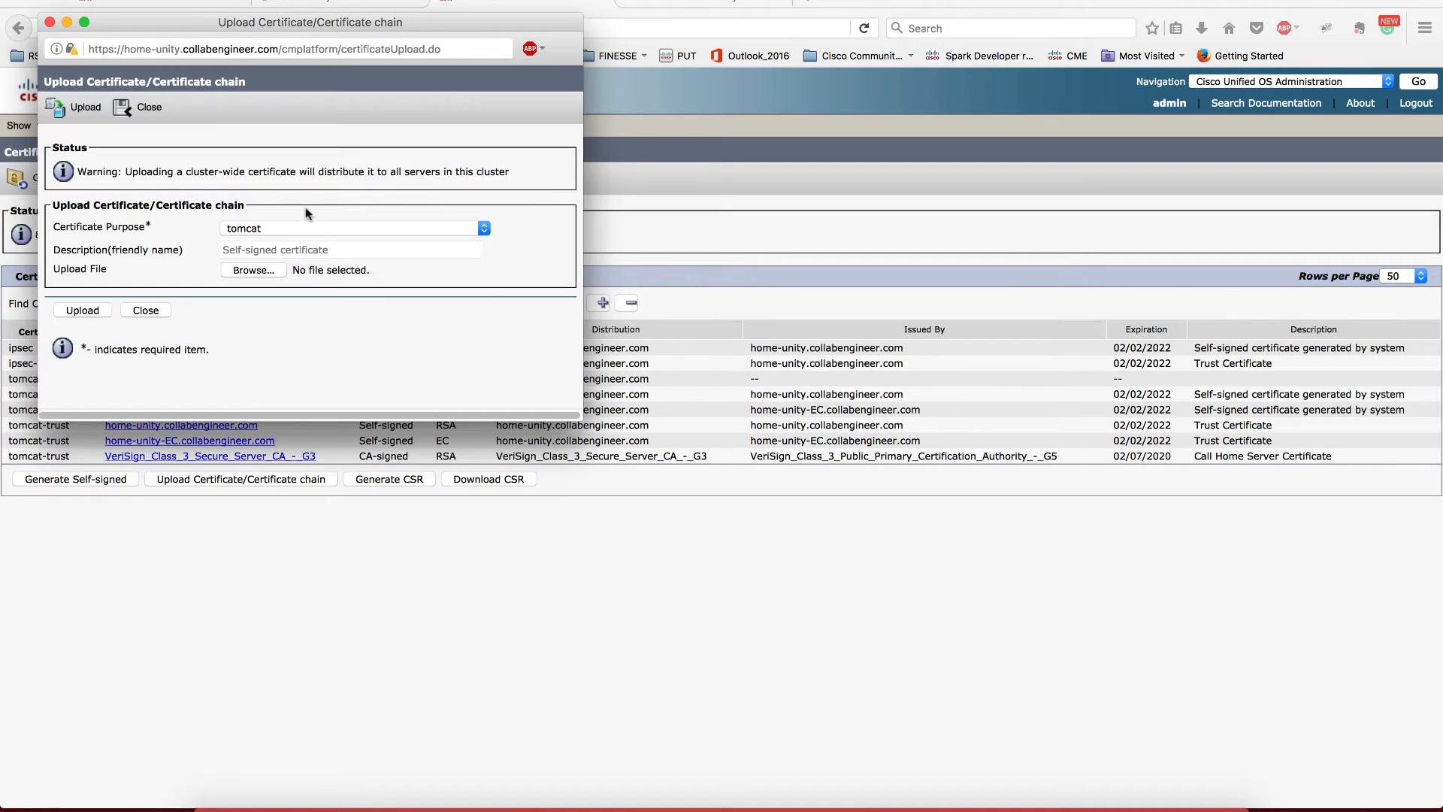
{"action": "left_click", "coordinate": [352, 227]}
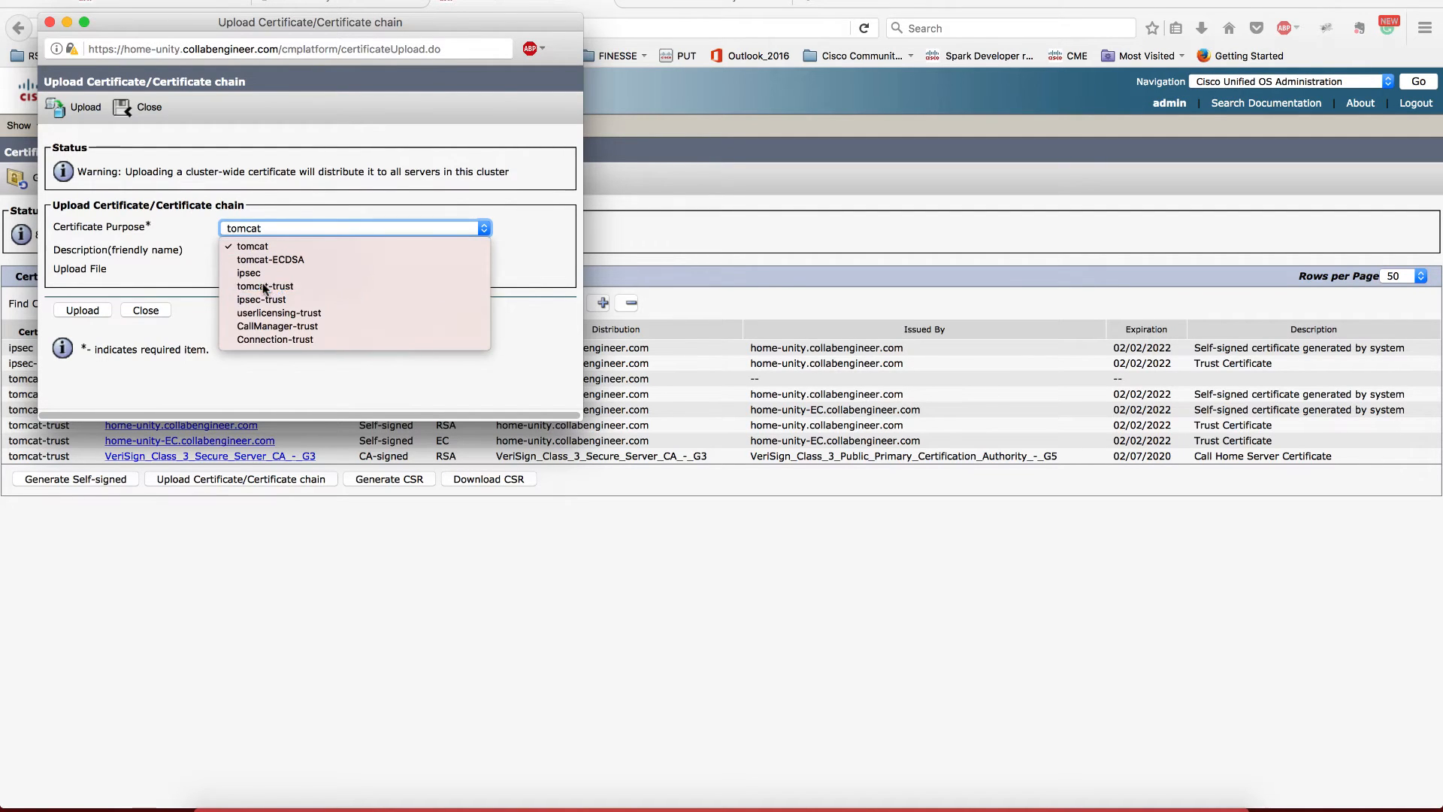
{"action": "left_click", "coordinate": [266, 286]}
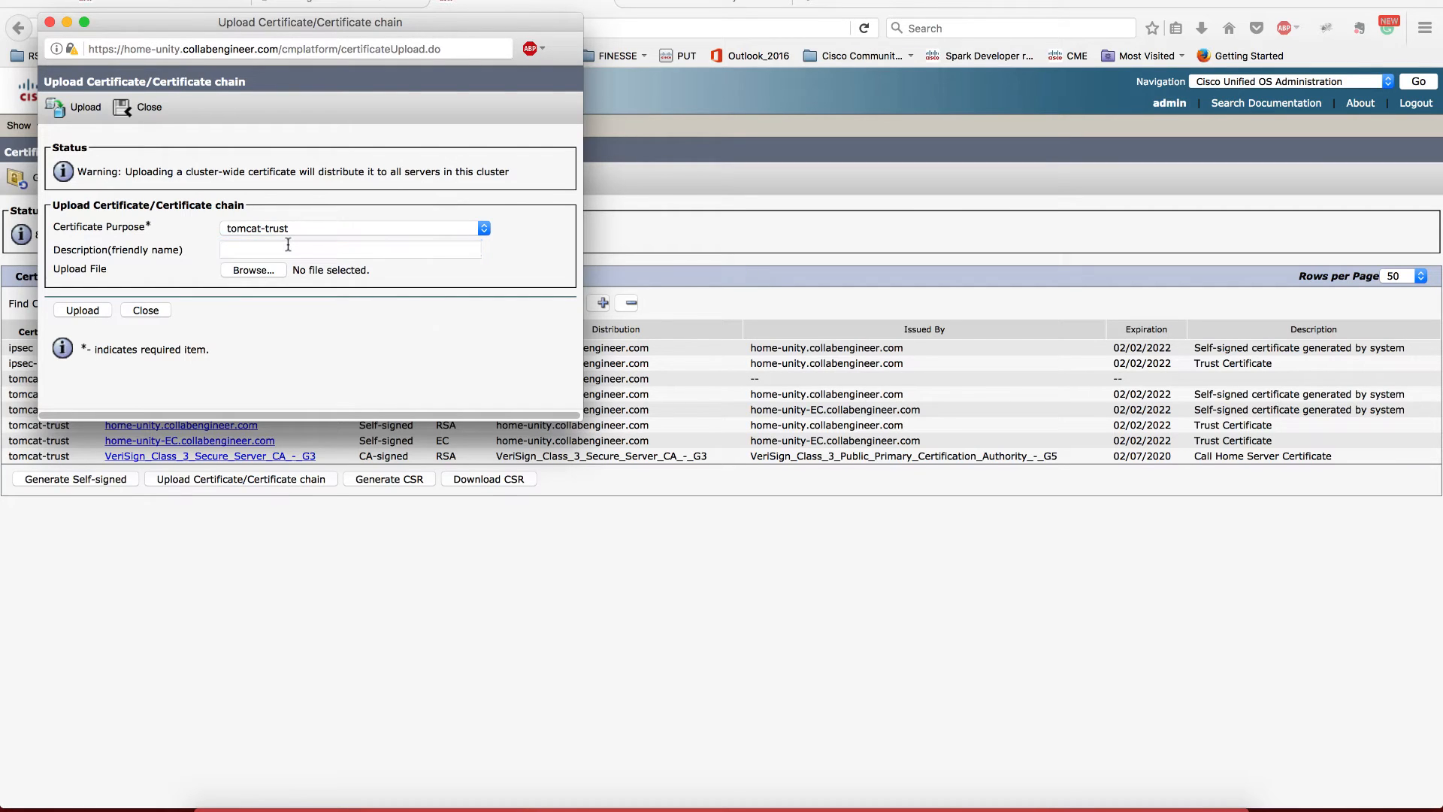
{"action": "type", "text": "R"}
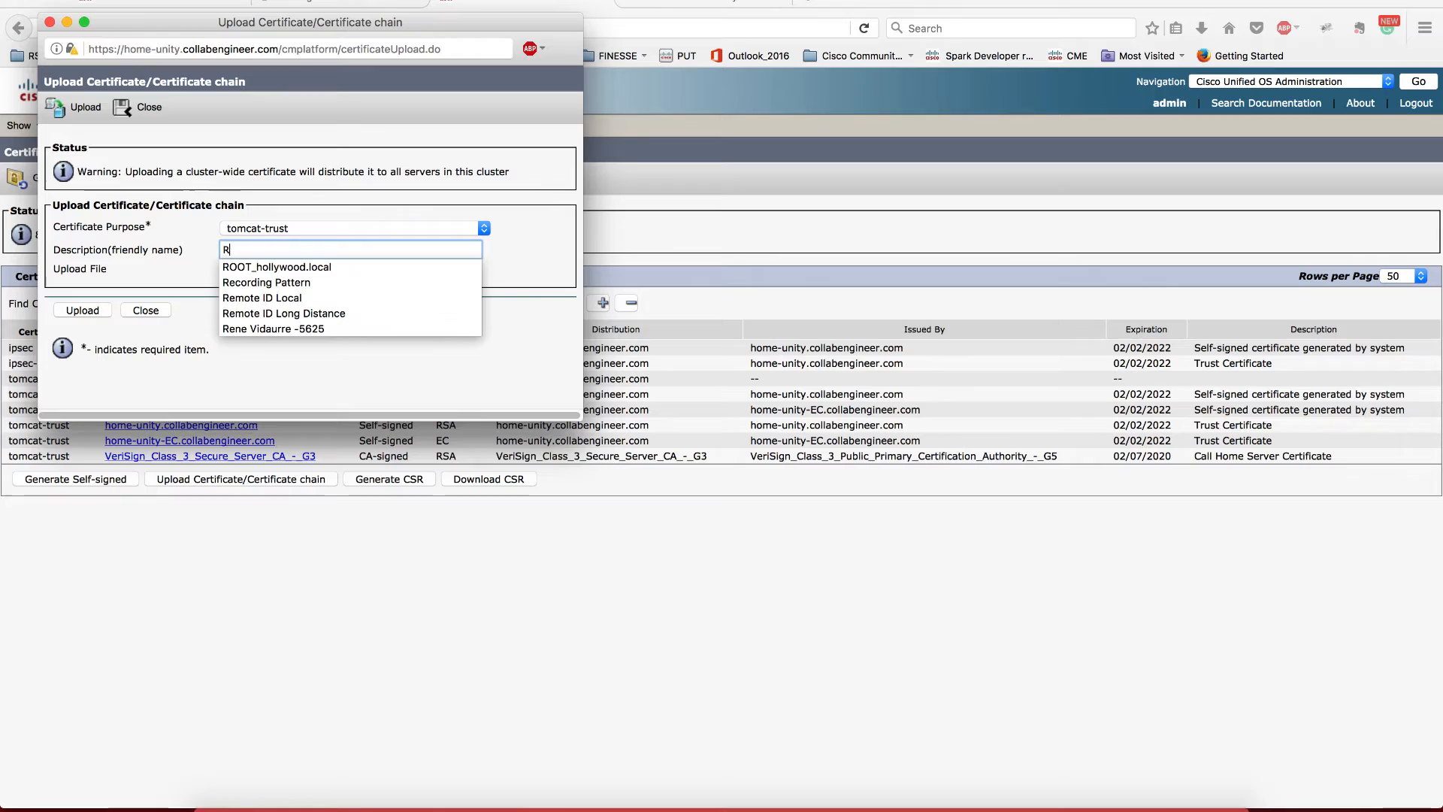
{"action": "type", "text": "C"}
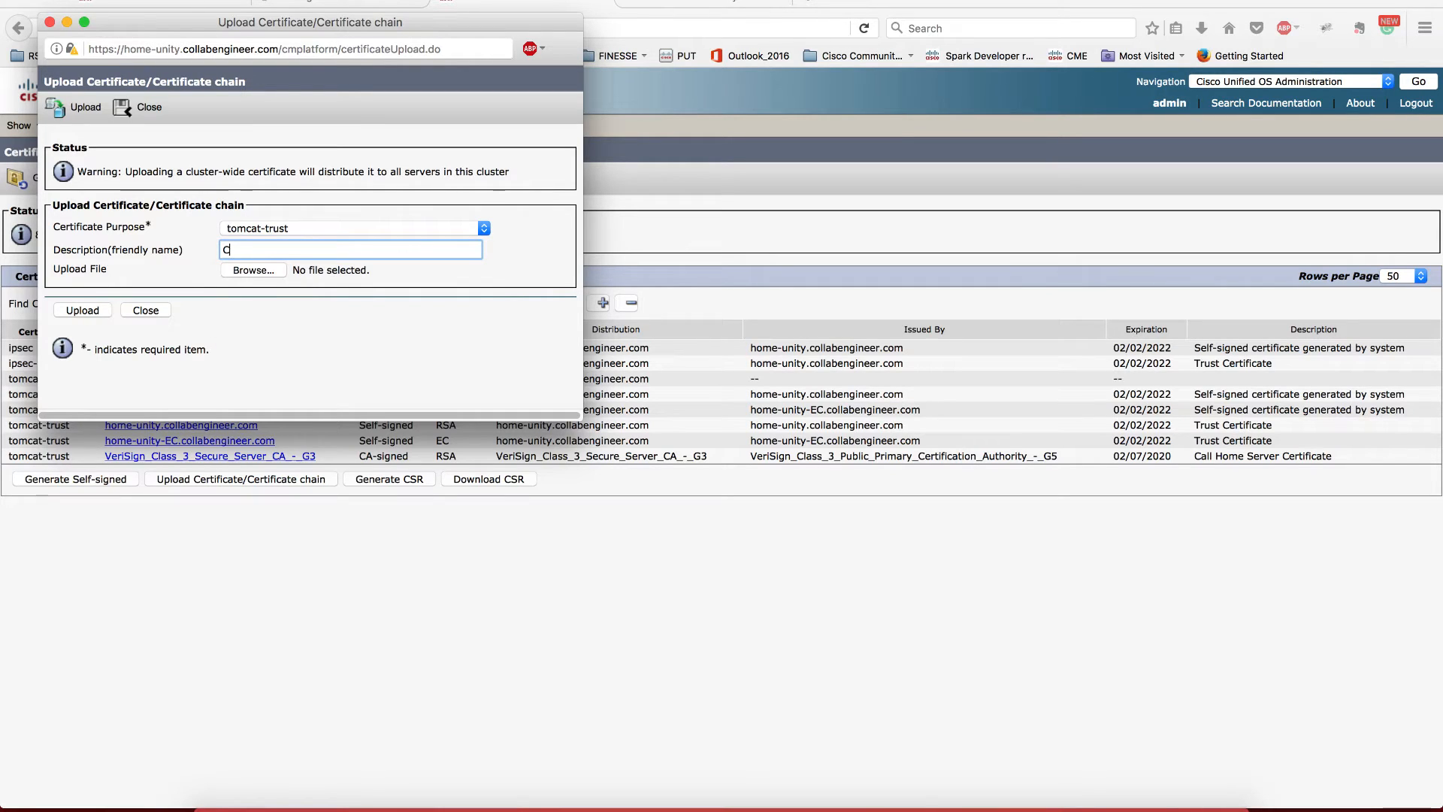
{"action": "type", "text": "A_R"}
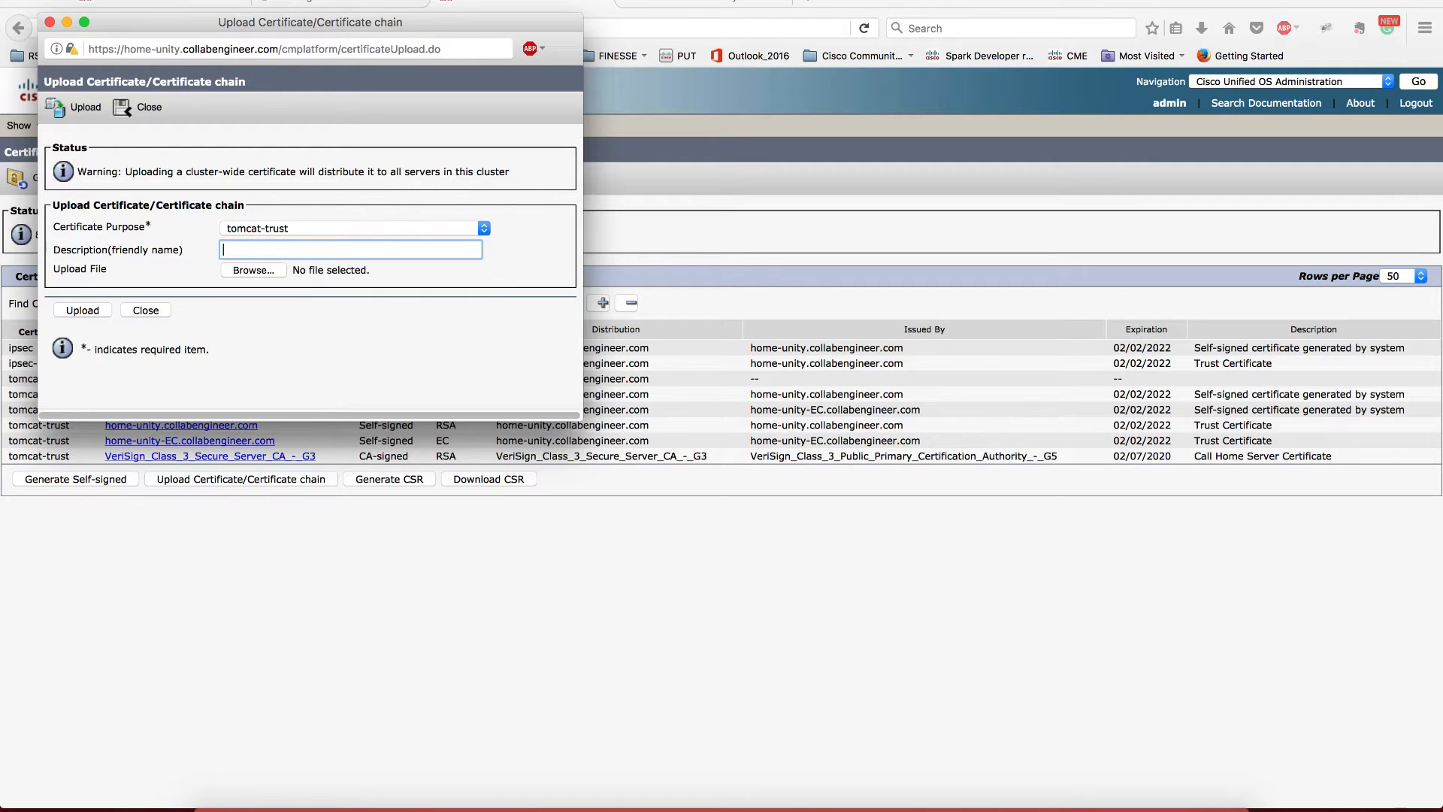
{"action": "type", "text": "Hom"}
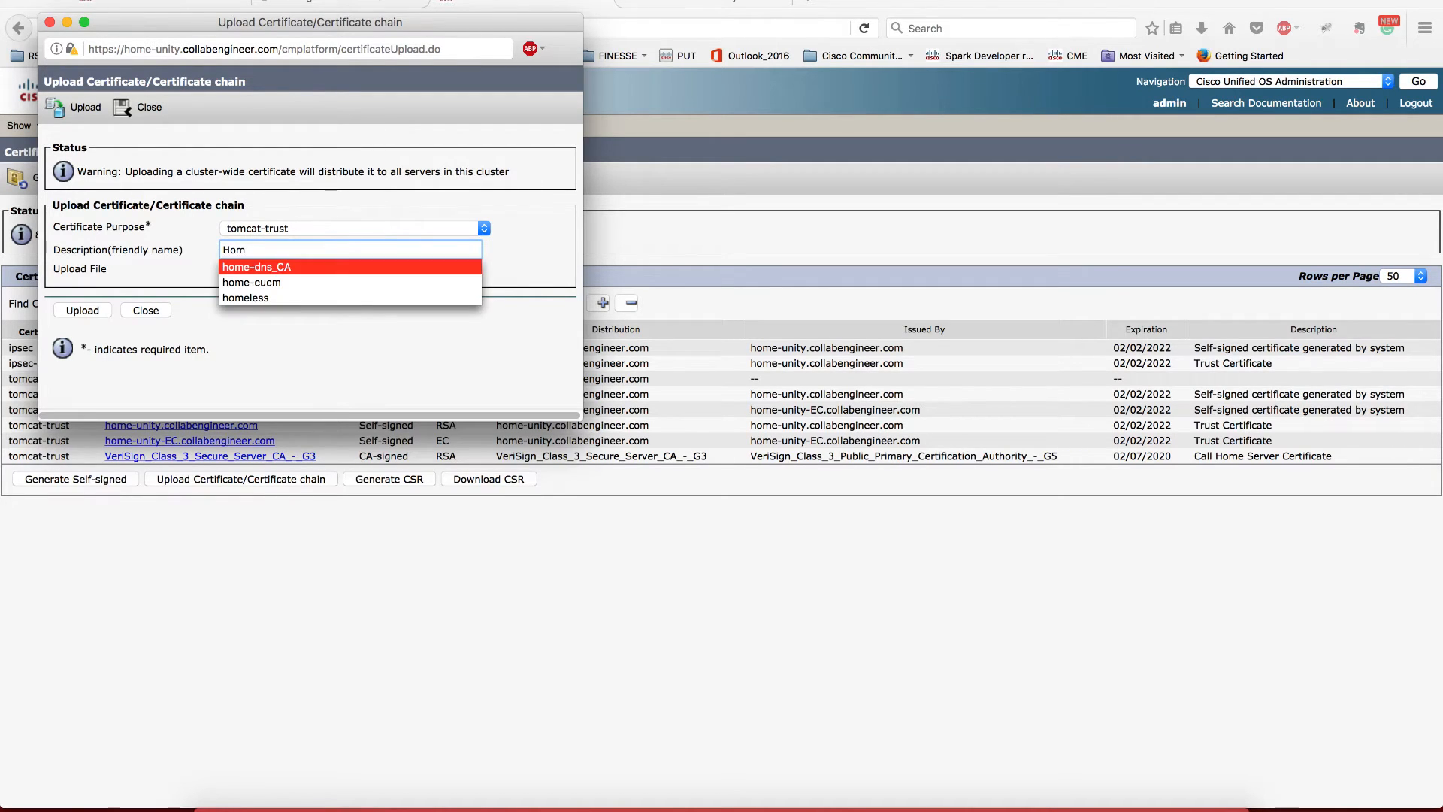
{"action": "left_click", "coordinate": [255, 267]}
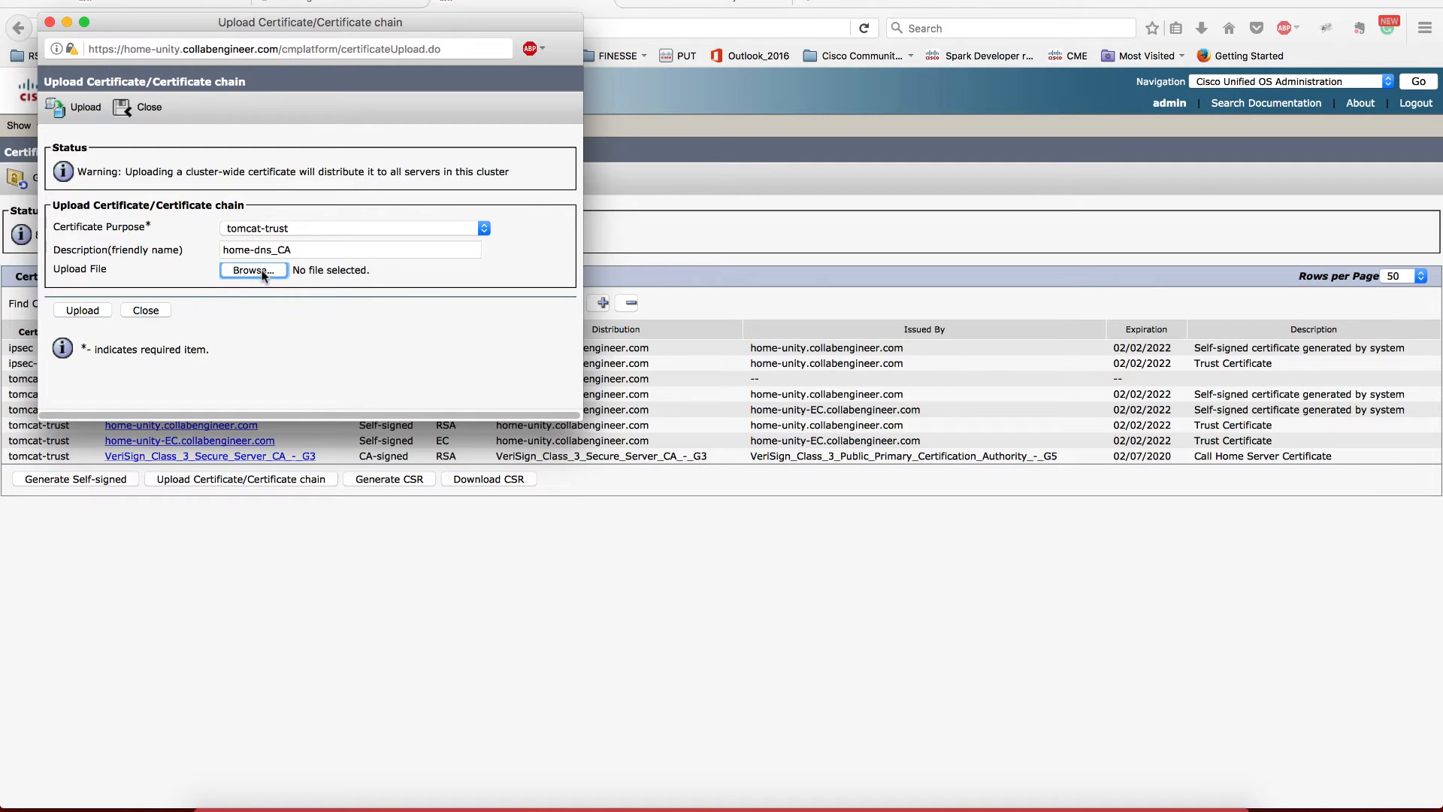
Choose ROOT_CAcertnew.p7b from Downloads and upload it as the trust certificate
{"action": "left_click", "coordinate": [253, 270]}
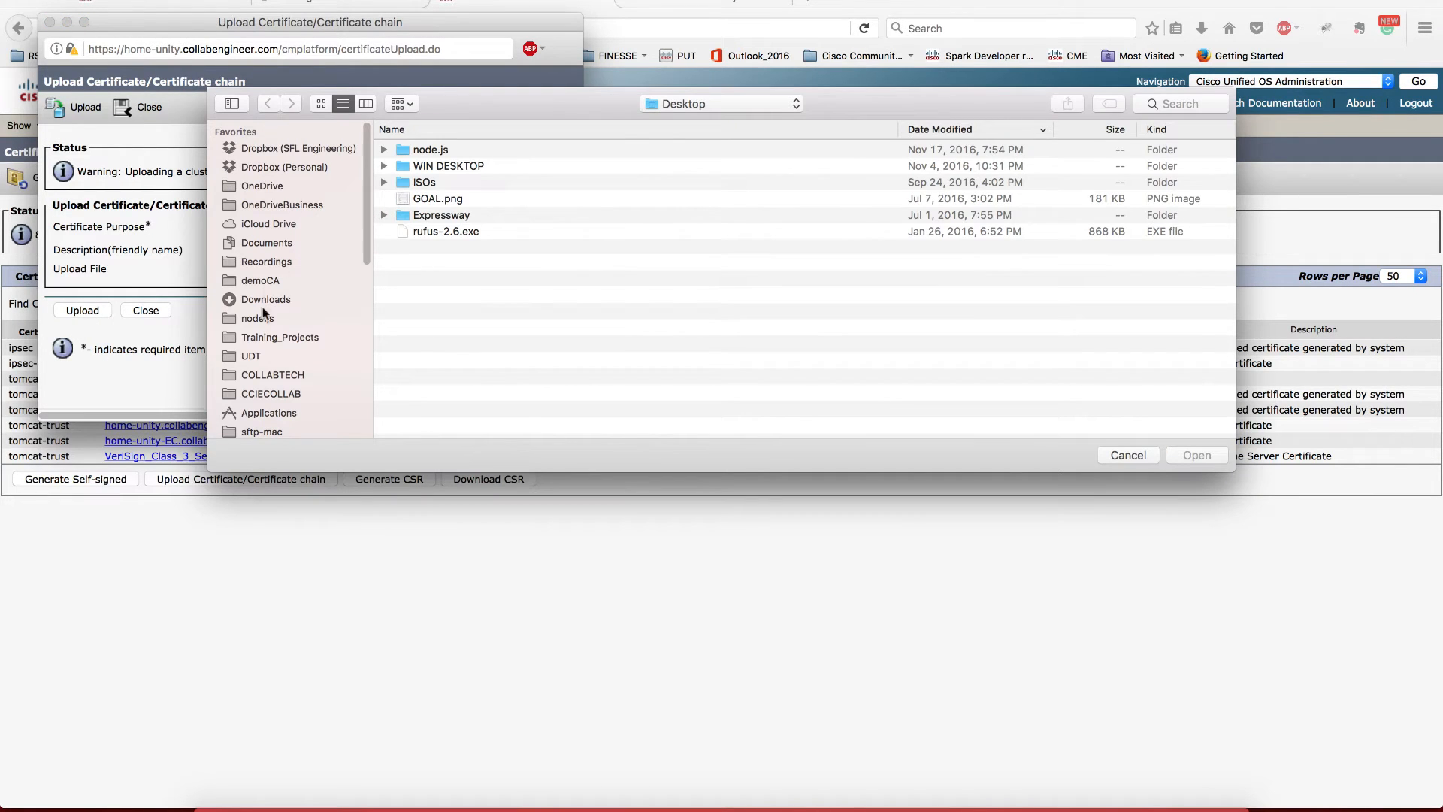
{"action": "left_click", "coordinate": [265, 299]}
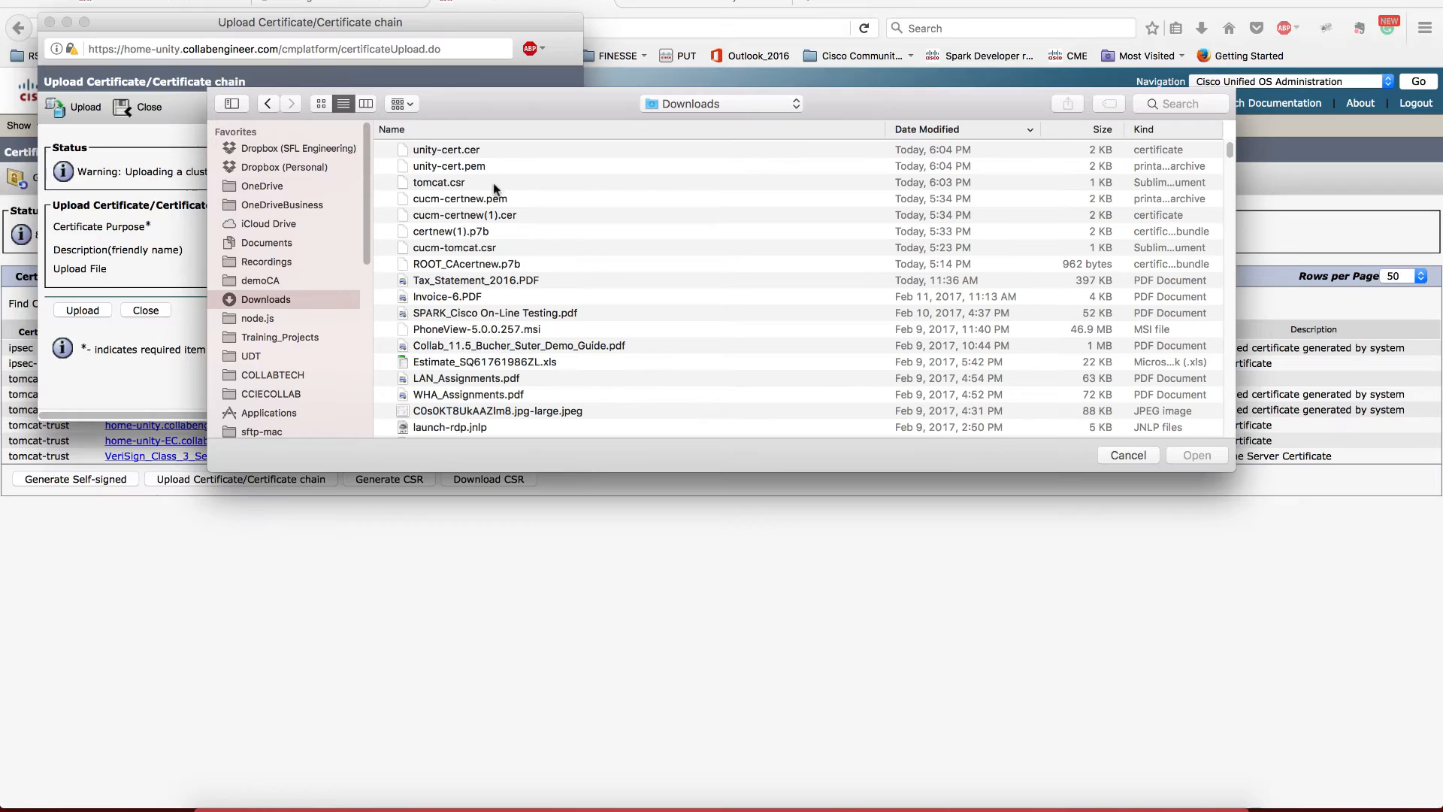
{"action": "mouse_move", "coordinate": [463, 288]}
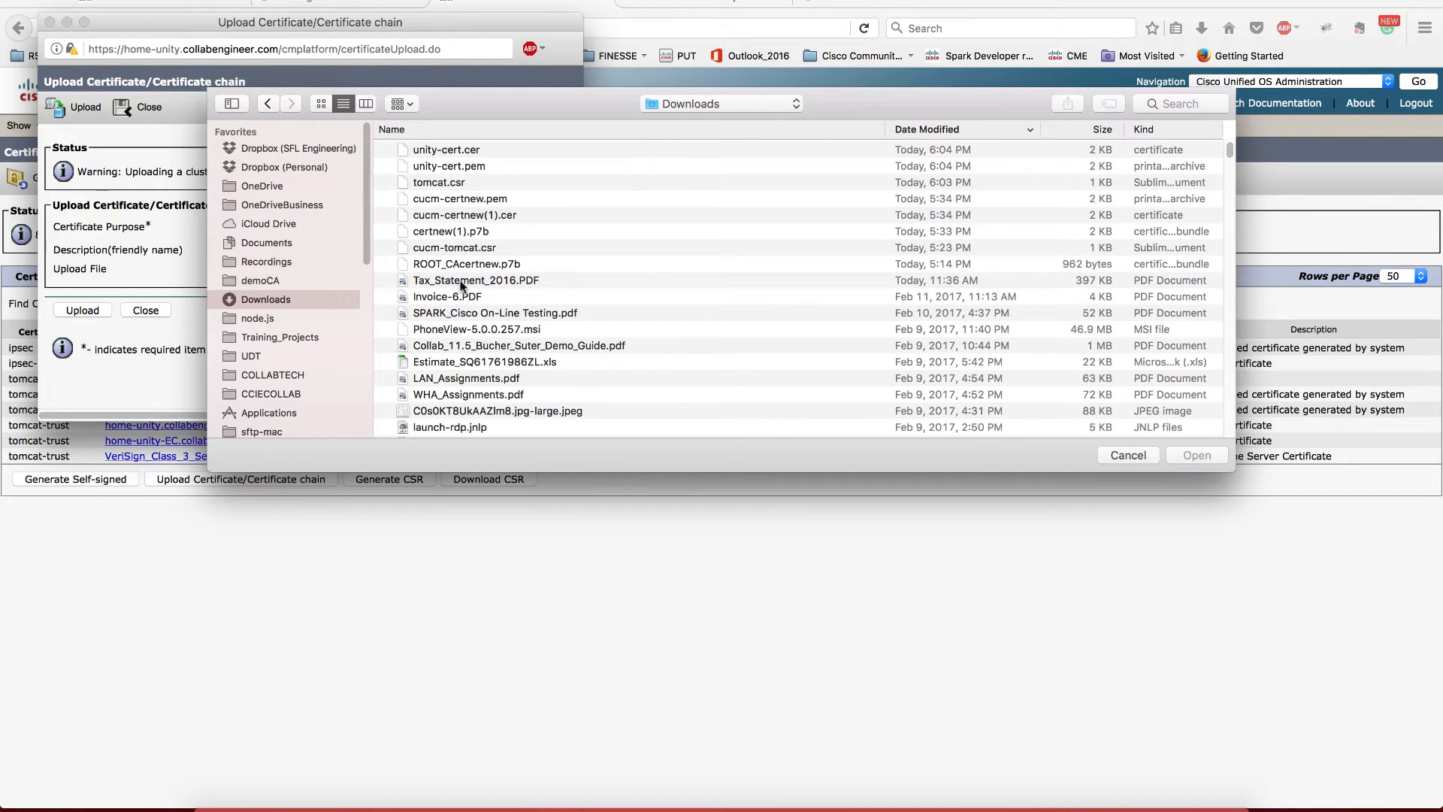
{"action": "left_click", "coordinate": [1196, 454]}
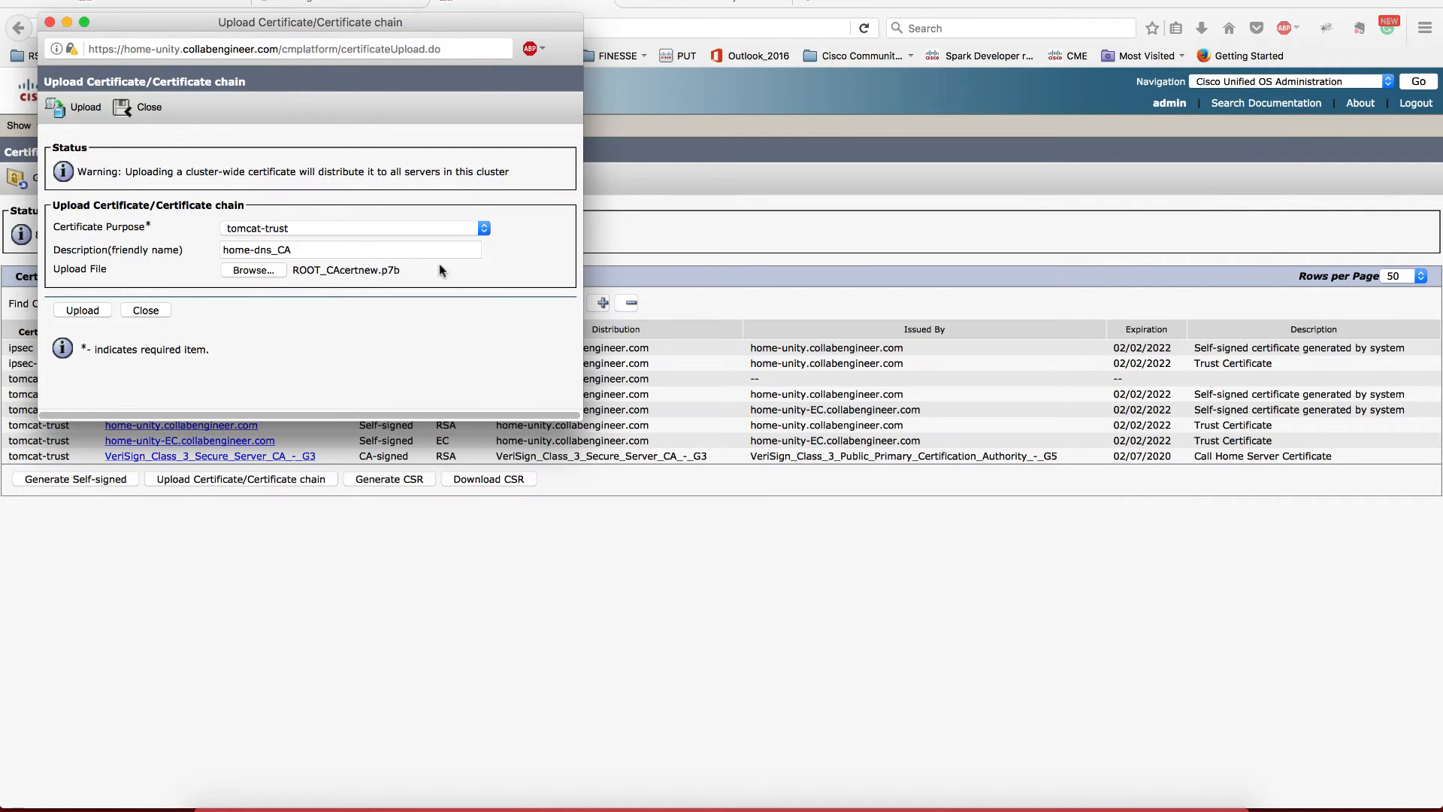
{"action": "left_click", "coordinate": [82, 310]}
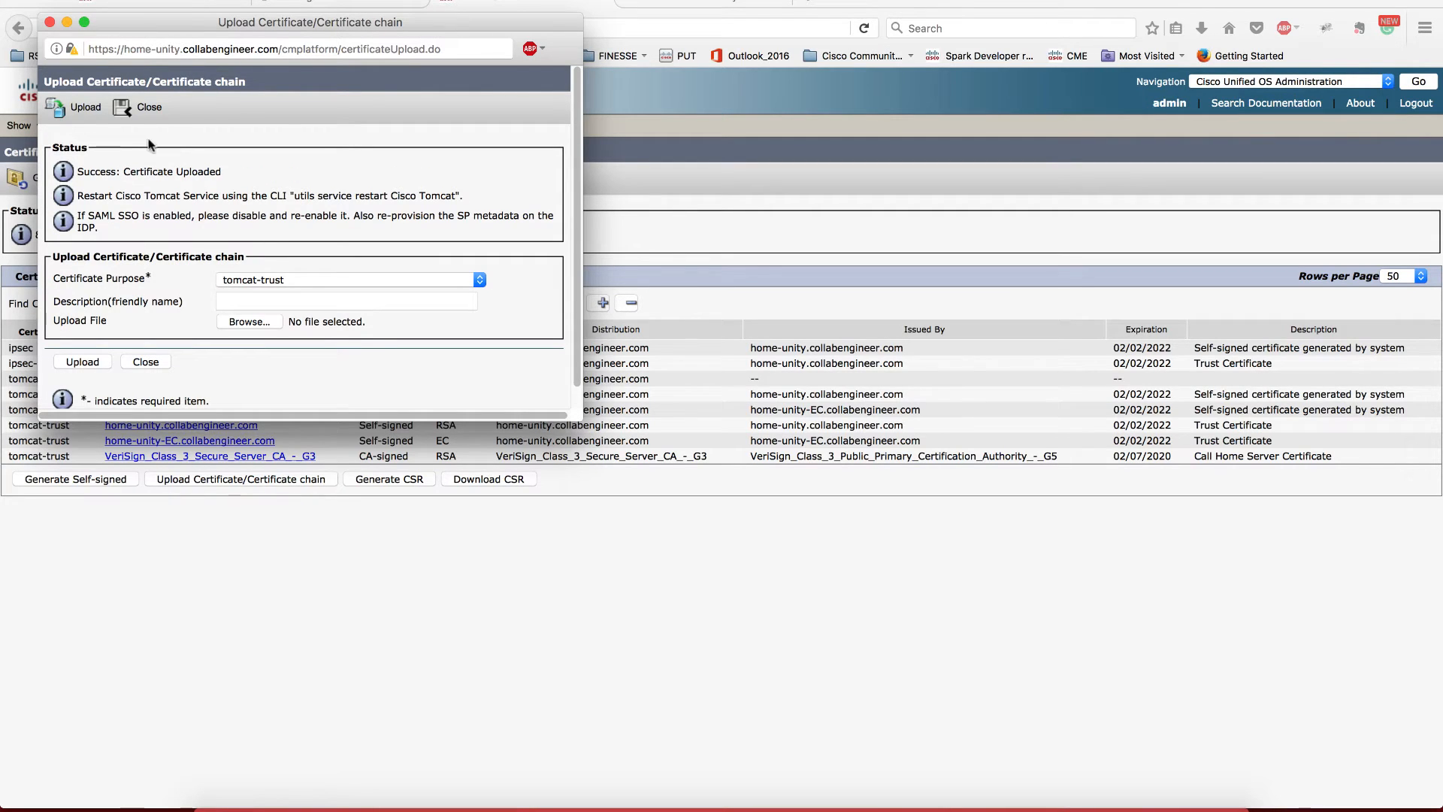
Close the finished upload window and the tomcat certificate details
{"action": "left_click", "coordinate": [145, 361]}
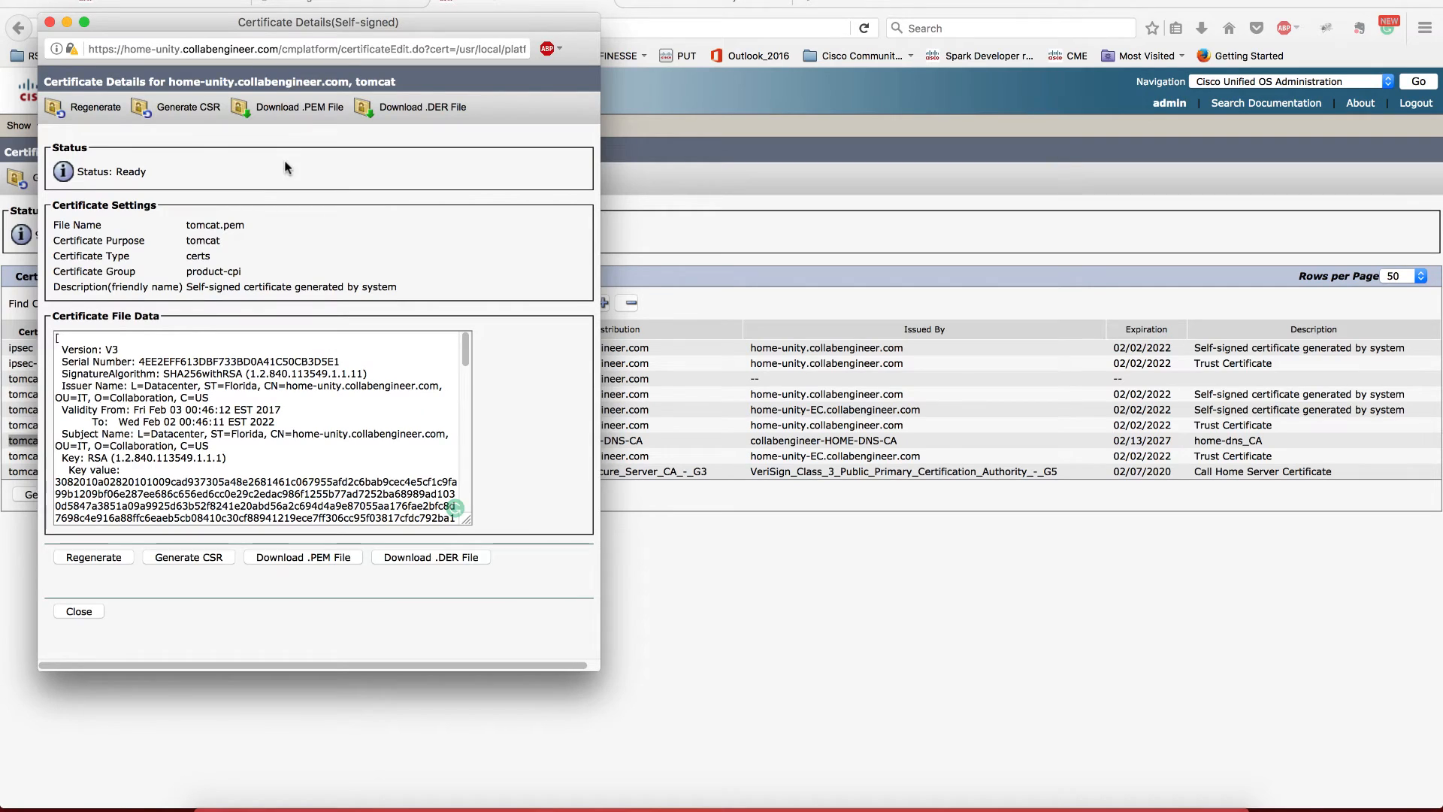
{"action": "mouse_move", "coordinate": [332, 110]}
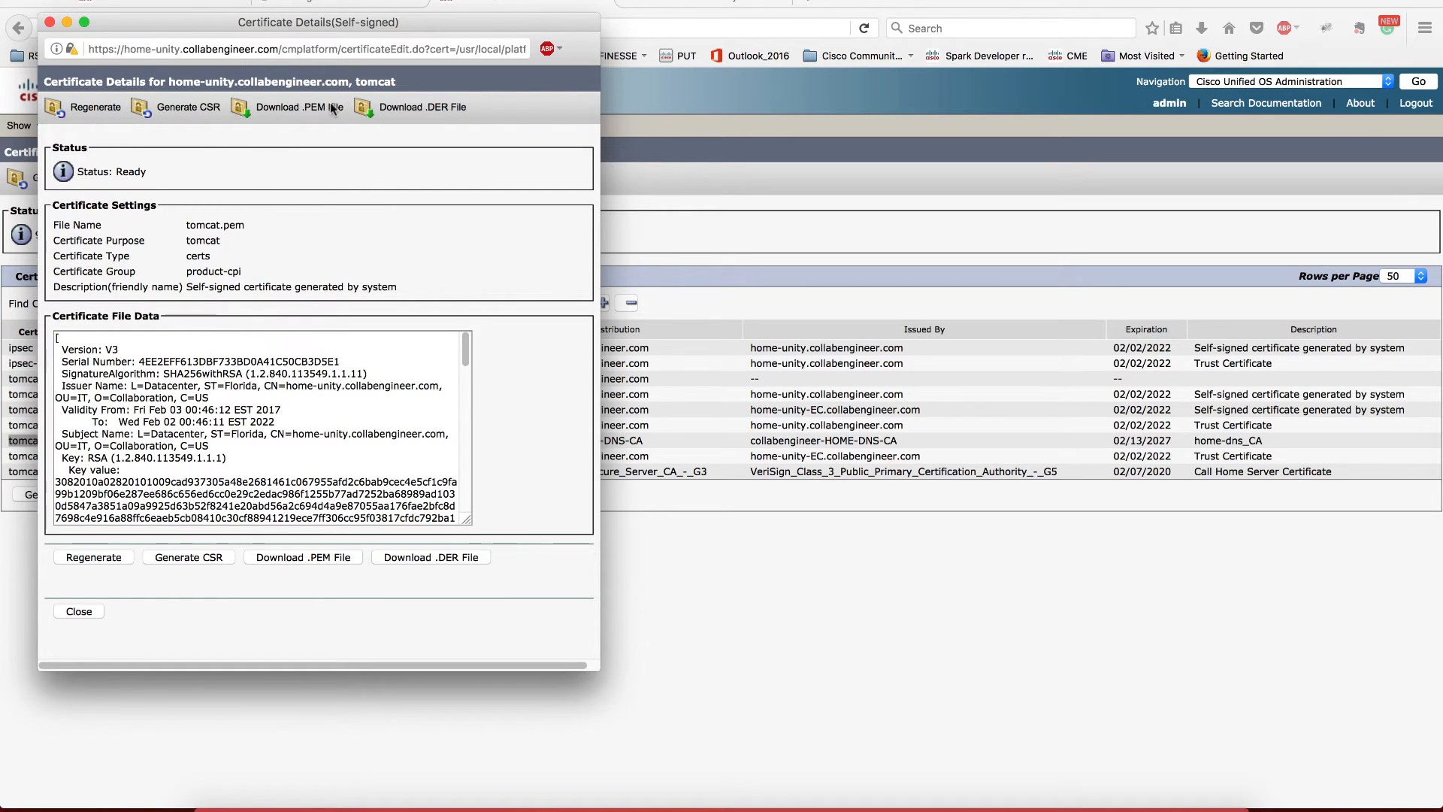
{"action": "mouse_move", "coordinate": [280, 214]}
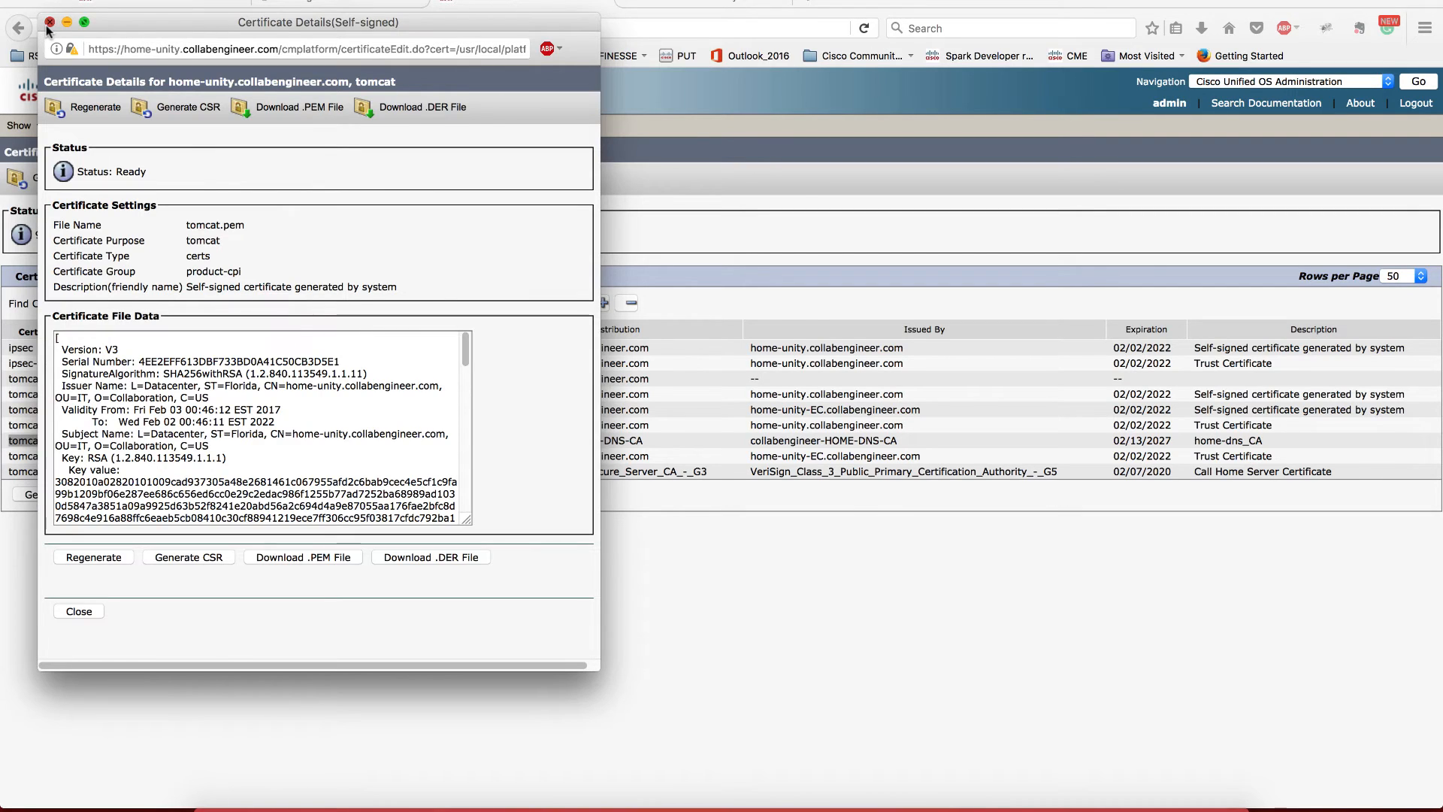
{"action": "left_click", "coordinate": [78, 611]}
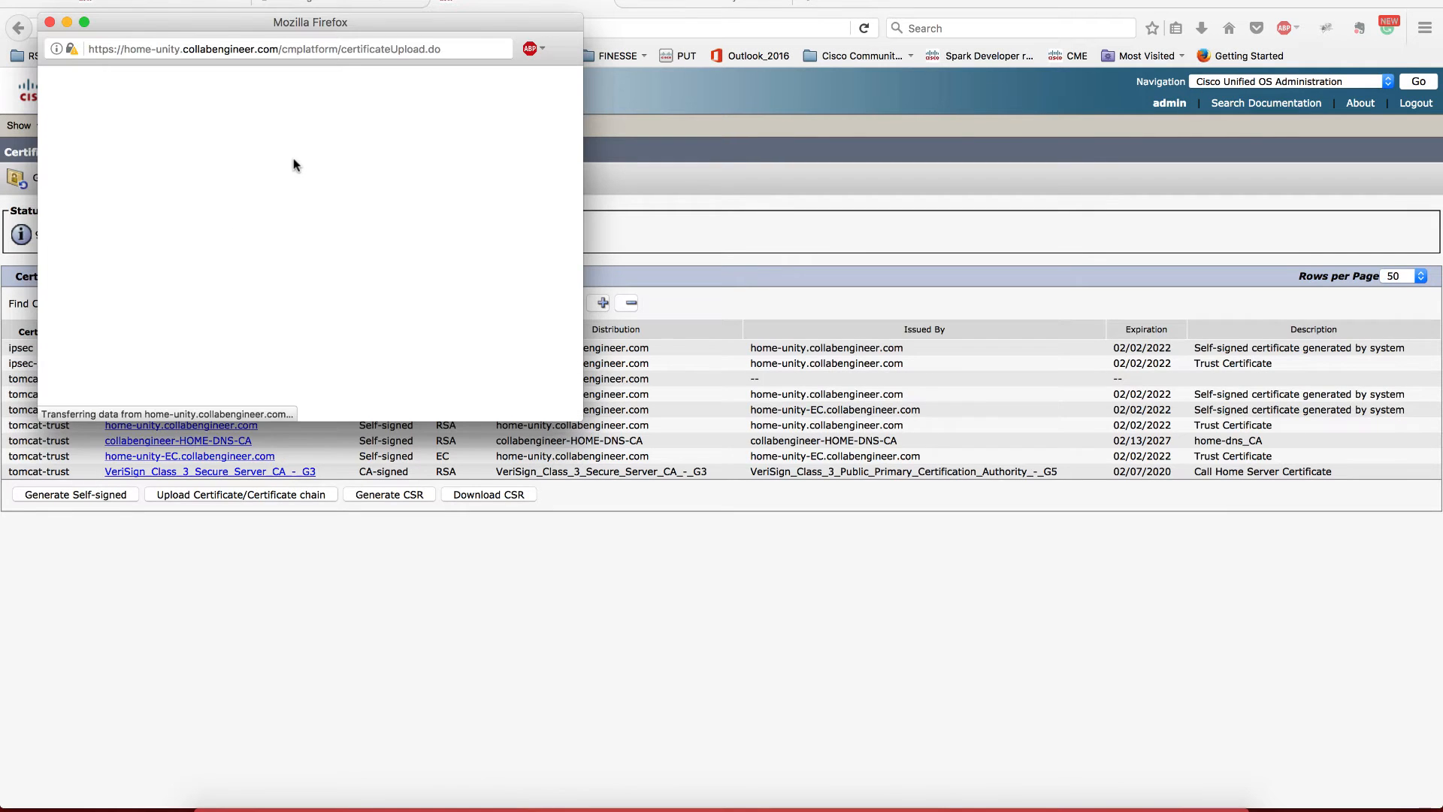
Upload the signed unity-cert.cer file as the tomcat certificate
{"action": "left_click", "coordinate": [240, 495]}
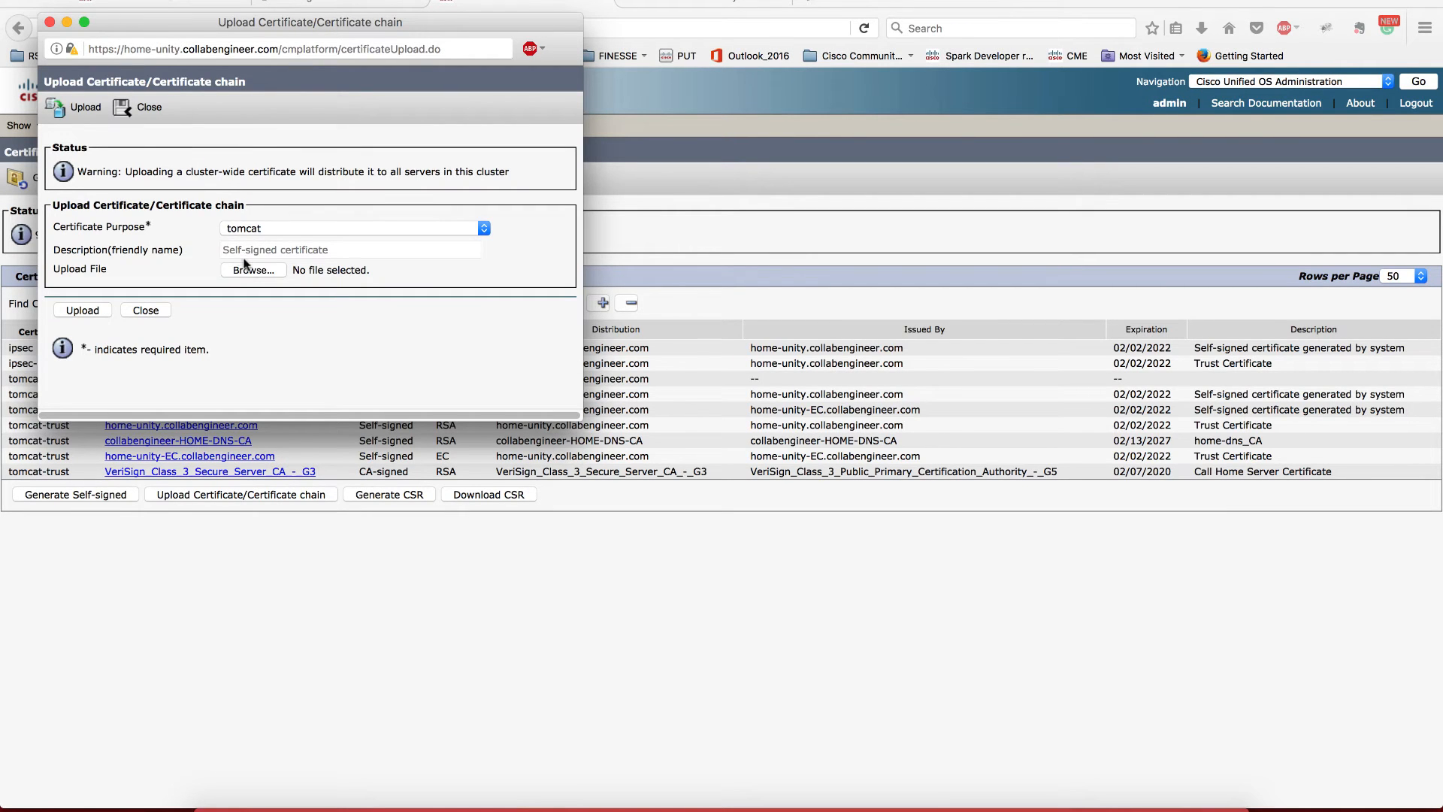
{"action": "left_click", "coordinate": [253, 270]}
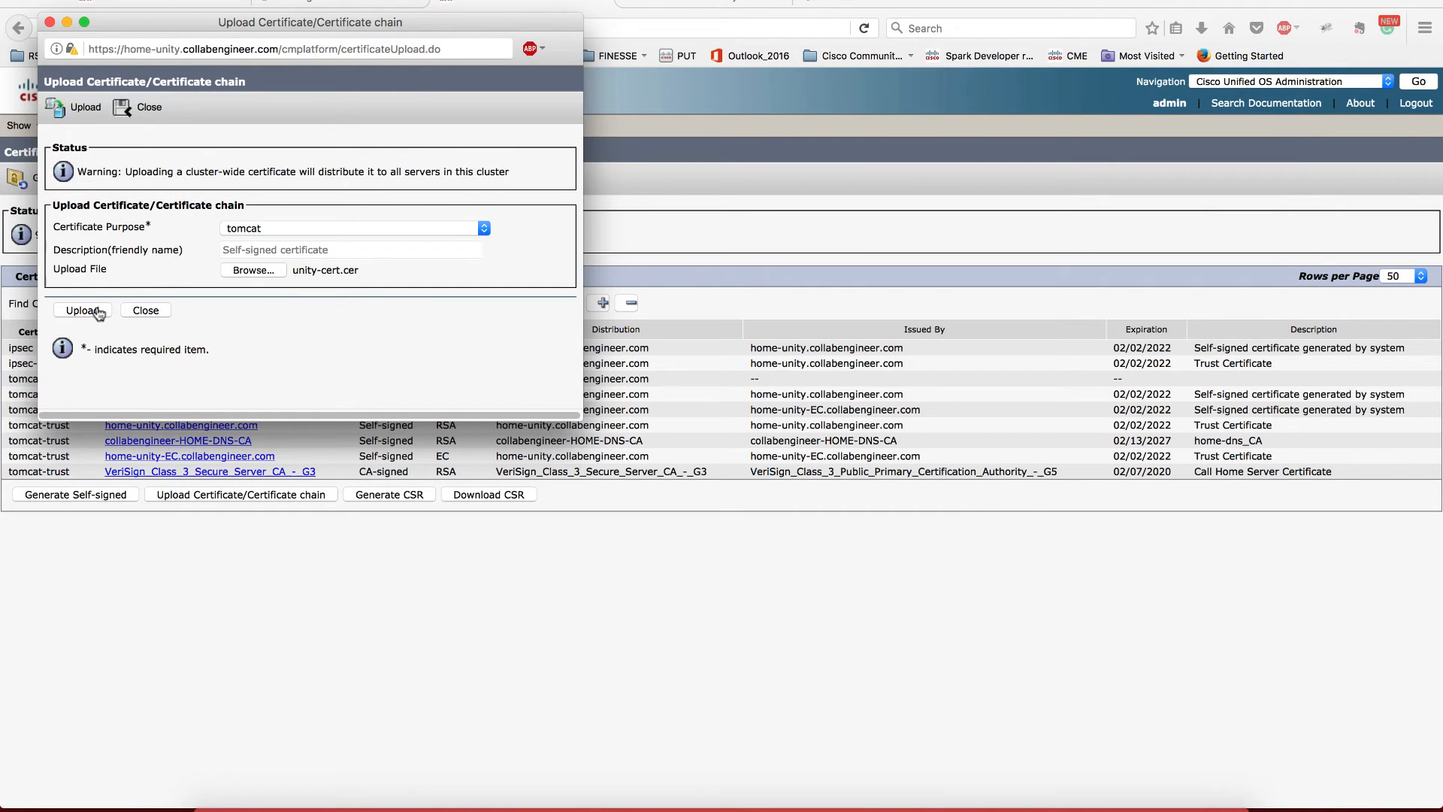
{"action": "left_click", "coordinate": [81, 311]}
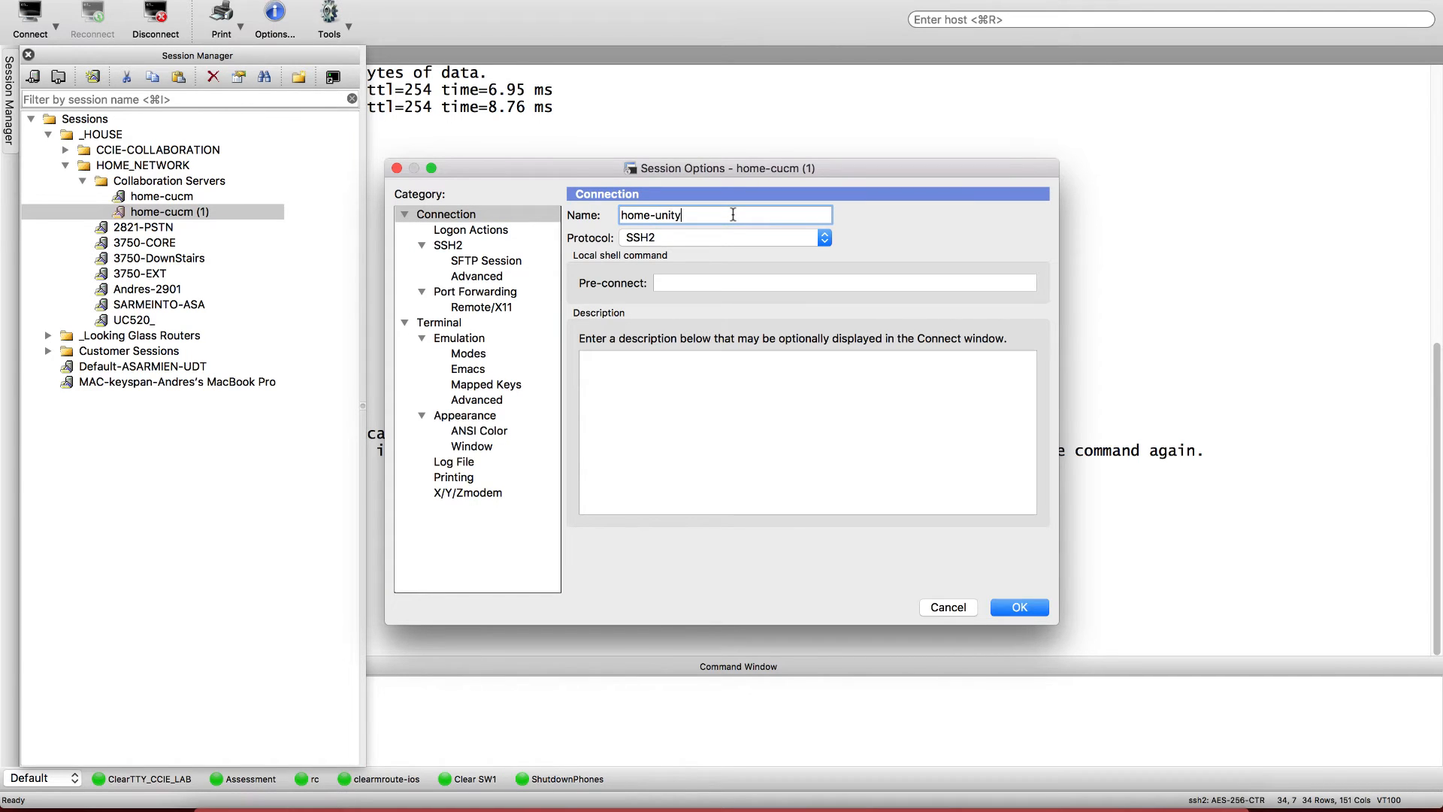
Rename the copied SecureCRT session to home-unity
{"action": "left_click", "coordinate": [447, 243]}
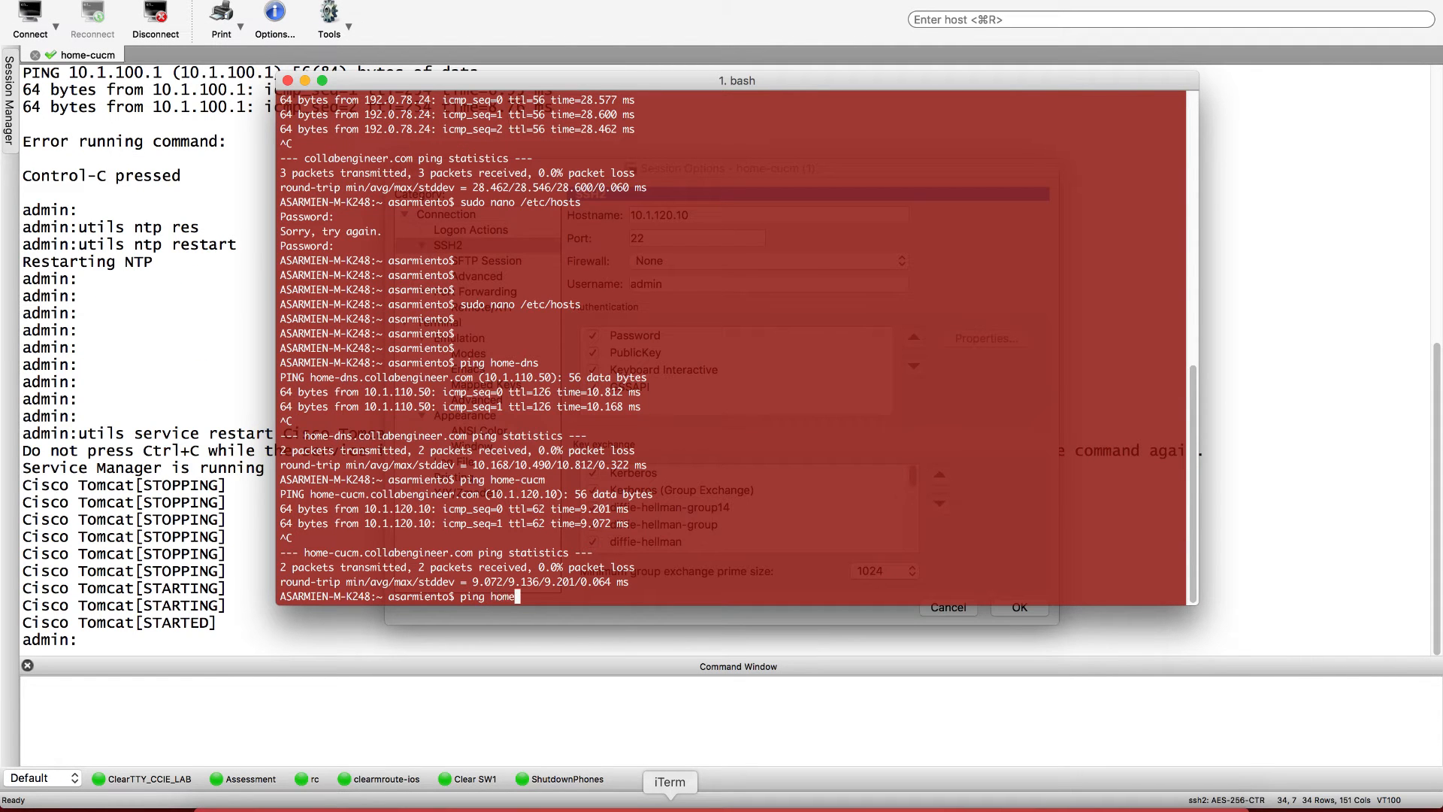
{"action": "type", "text": "-unity"}
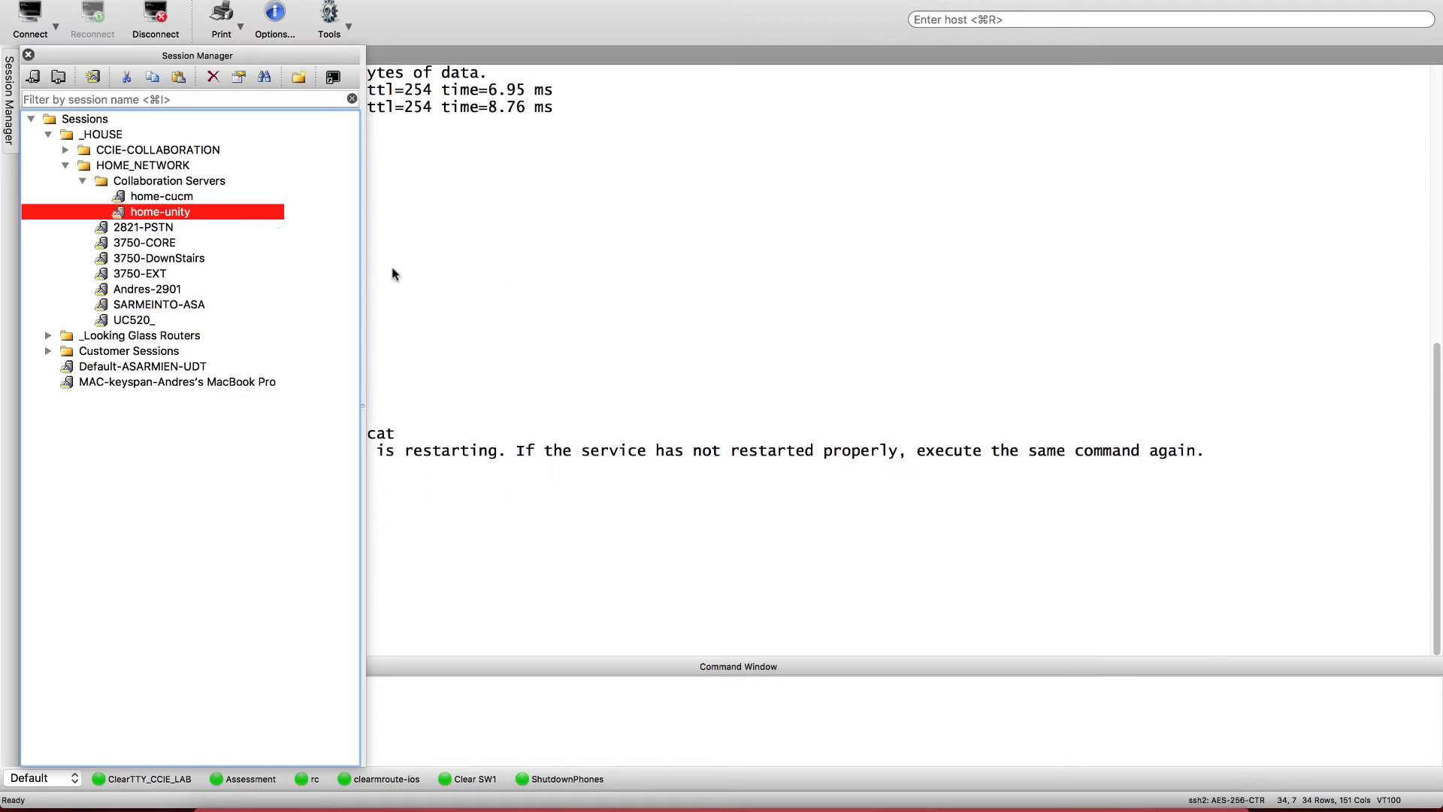
Connect to the home-unity server over SSH from Session Manager
{"action": "double_click", "coordinate": [160, 211]}
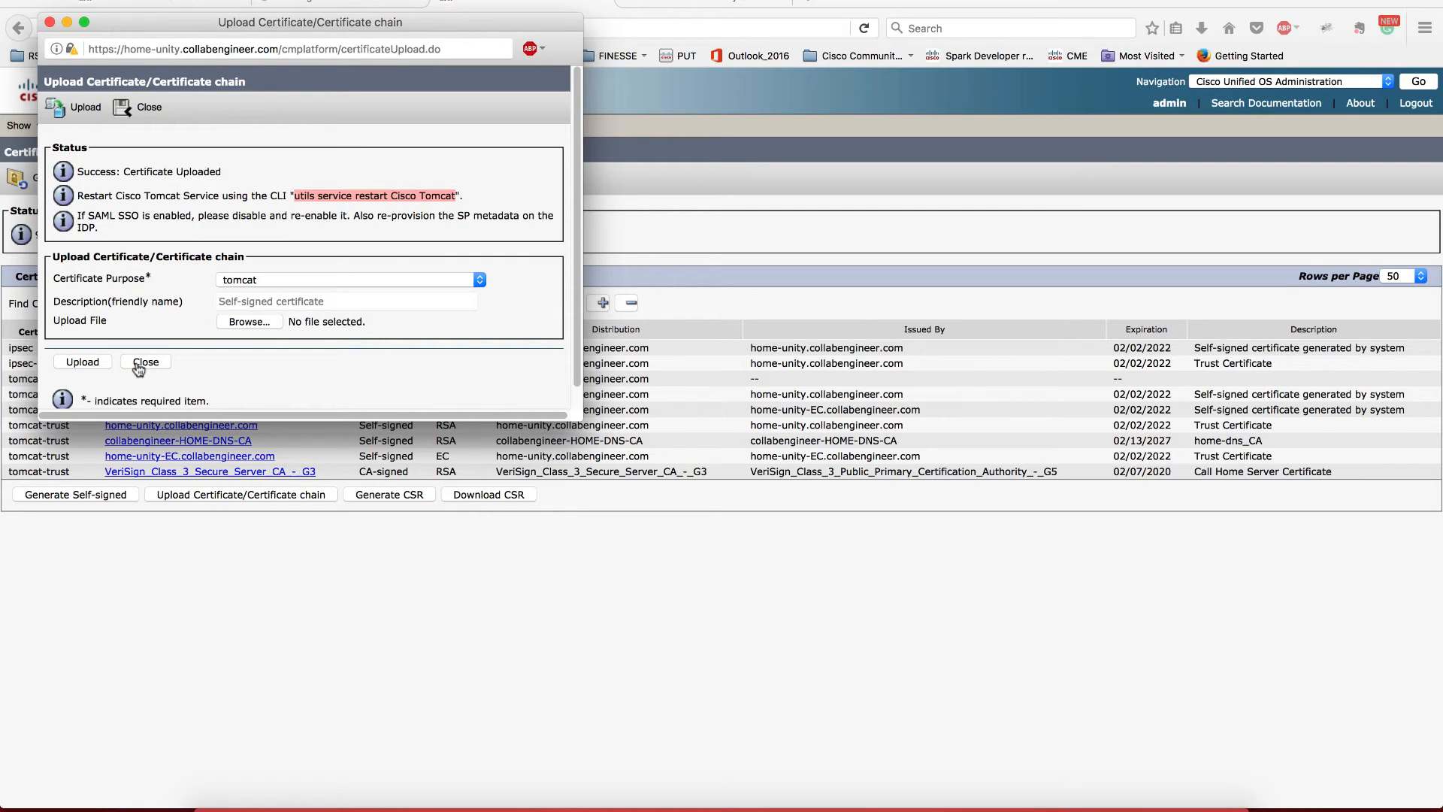
Close the tomcat certificate upload confirmation window
{"action": "left_click", "coordinate": [144, 361]}
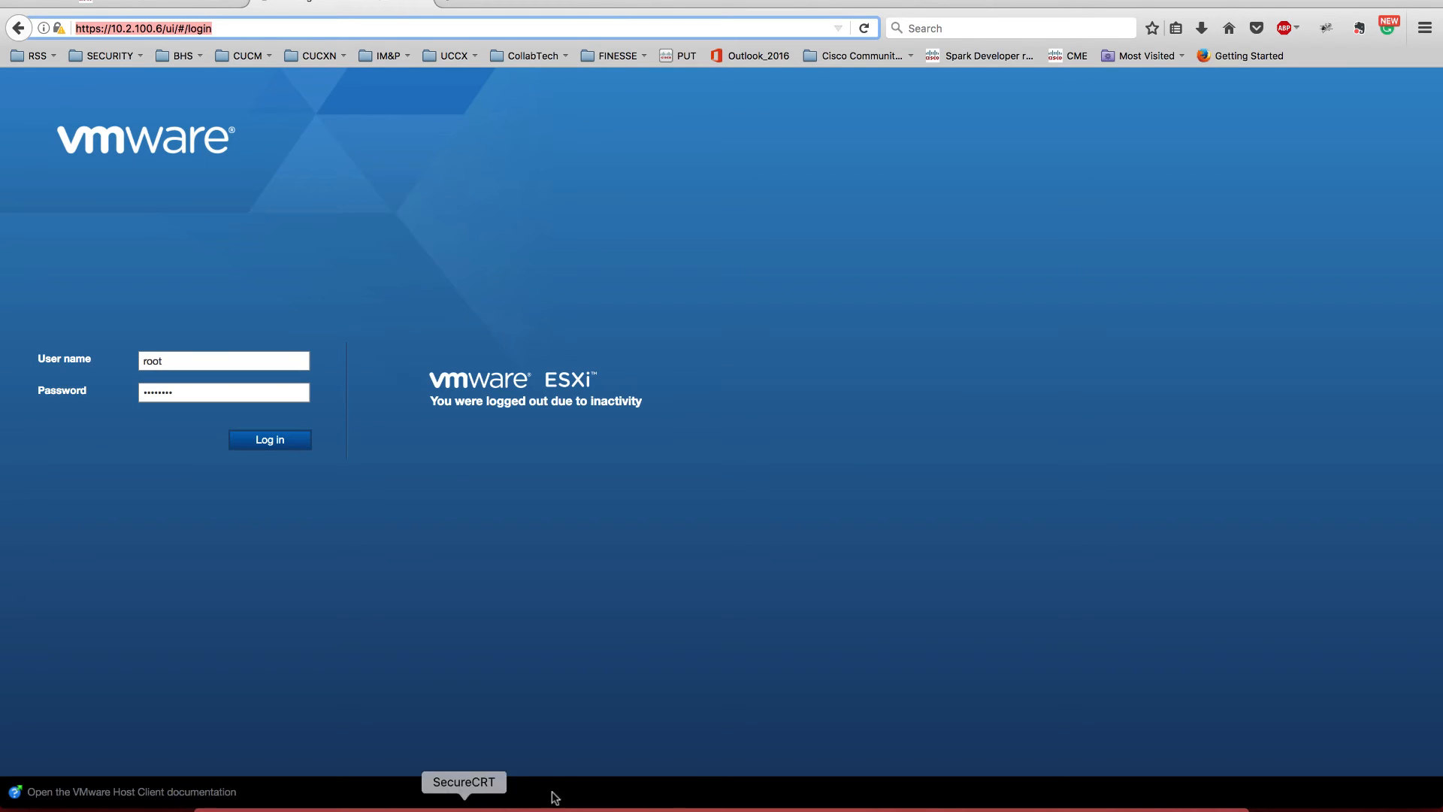
Run 'utils service restart Cisco Tomcat' in the home-unity SSH session
{"action": "left_click", "coordinate": [463, 782]}
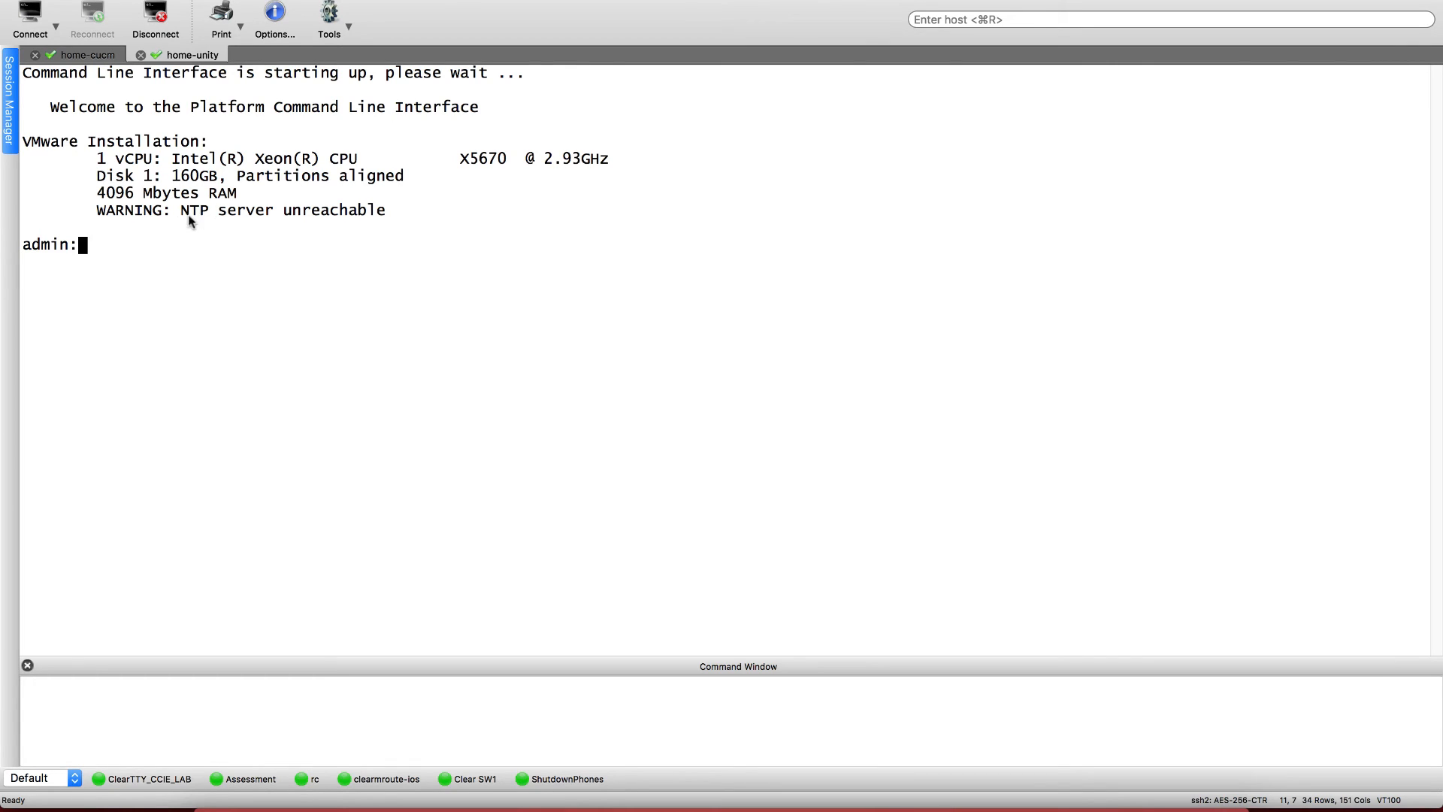
{"action": "type", "text": "utils service restart Cisco Tomcat"}
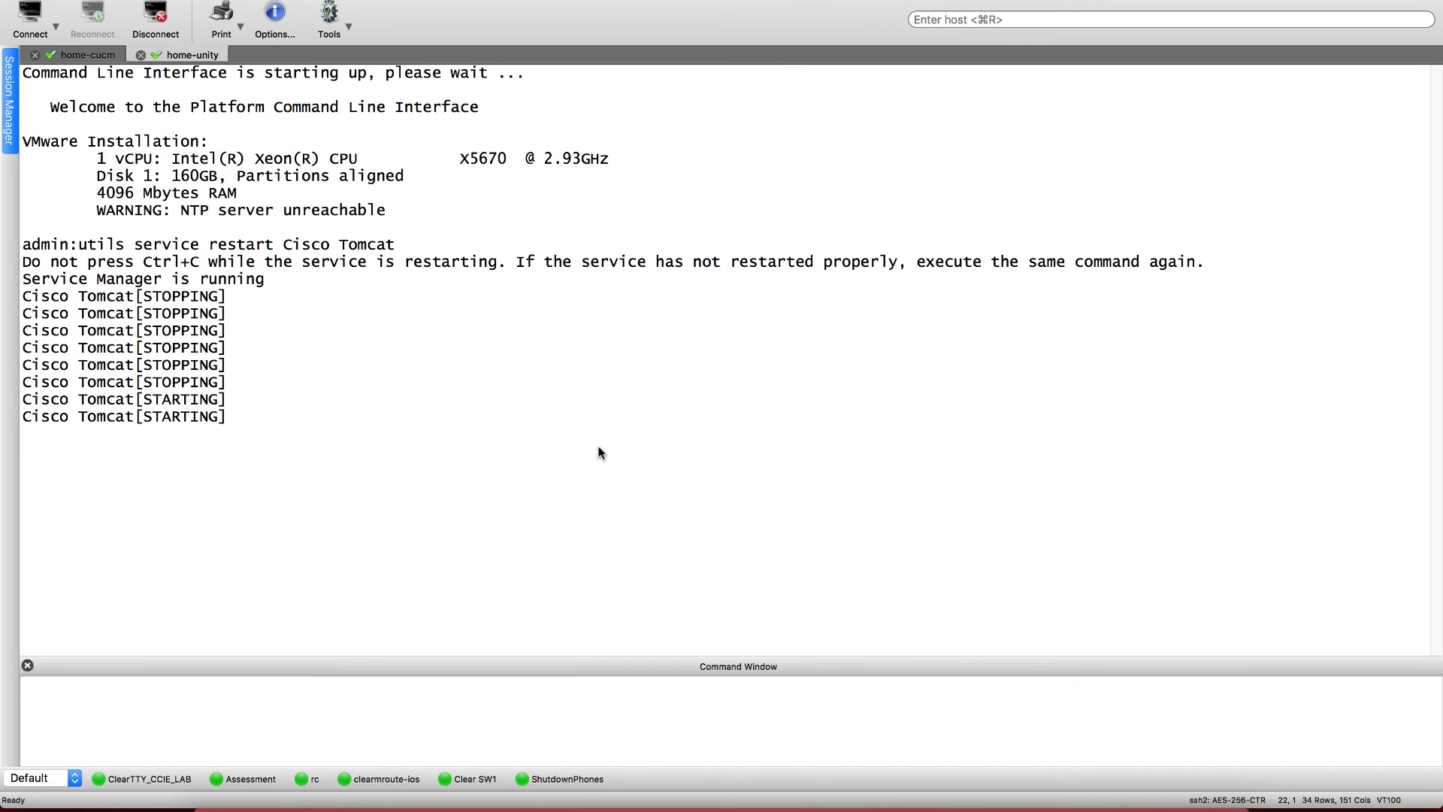
{"action": "mouse_move", "coordinate": [235, 665]}
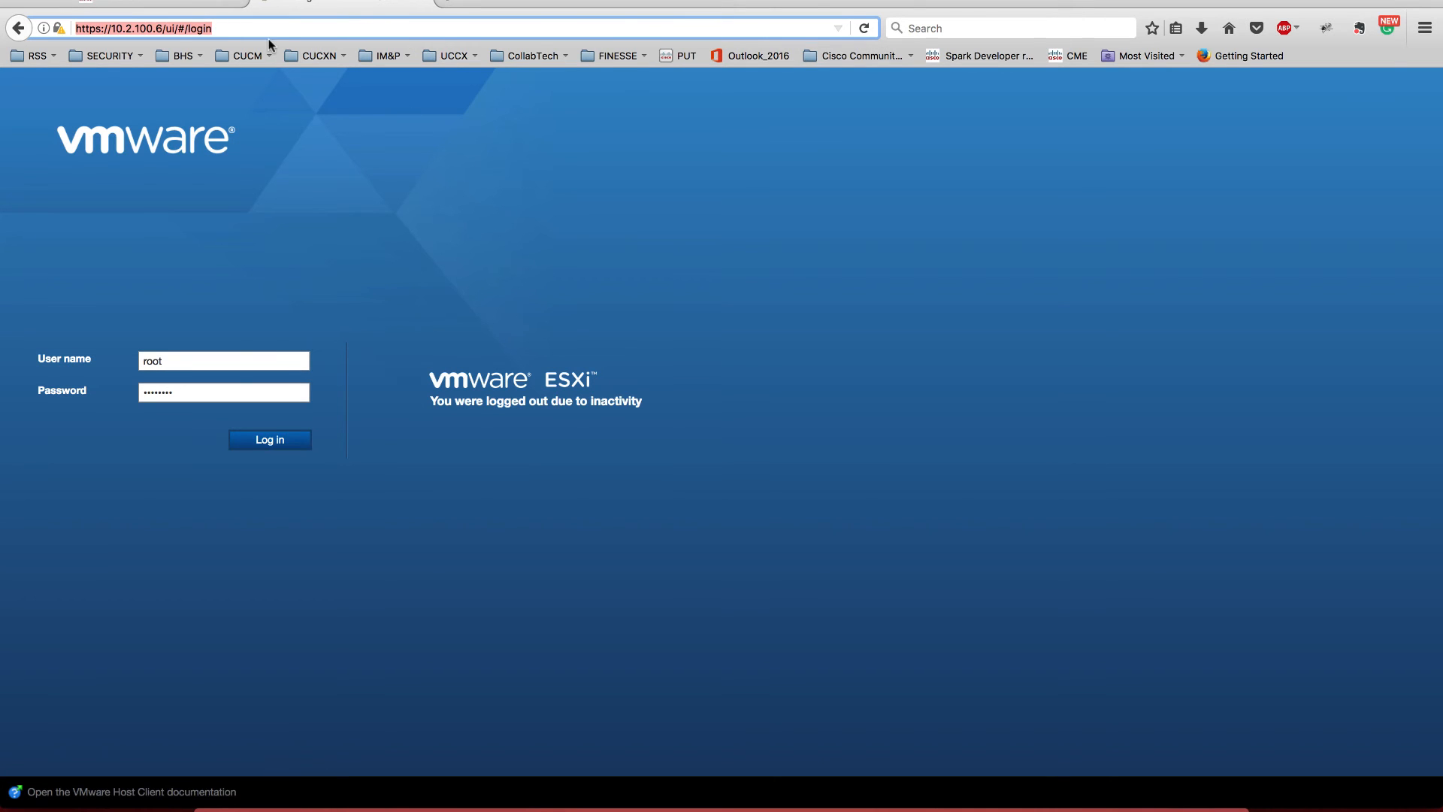
{"action": "mouse_move", "coordinate": [784, 176]}
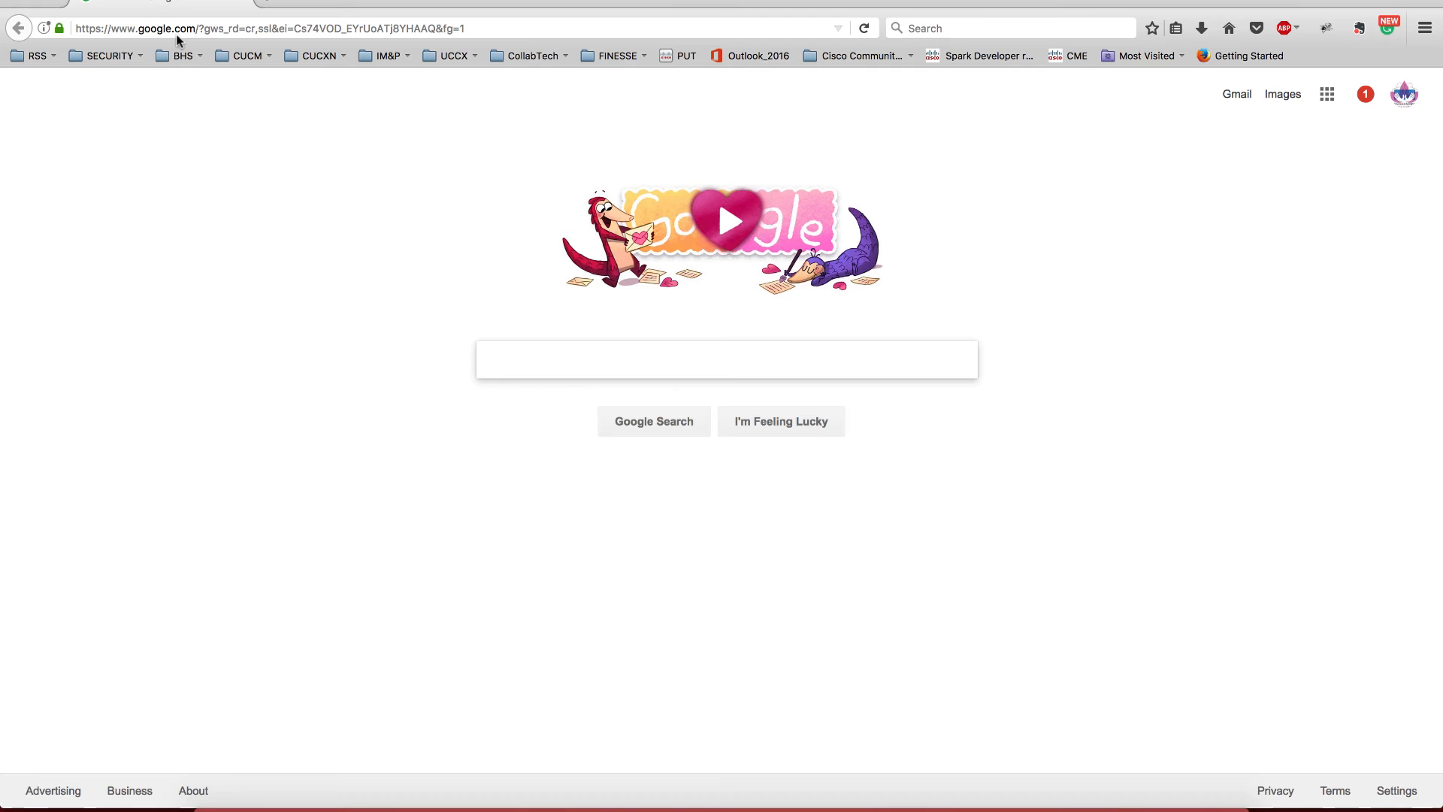
Load home-unity over HTTPS and confirm collabengineer-HOME-DNS-CA verifies it
{"action": "type", "text": "htf2016.party/"}
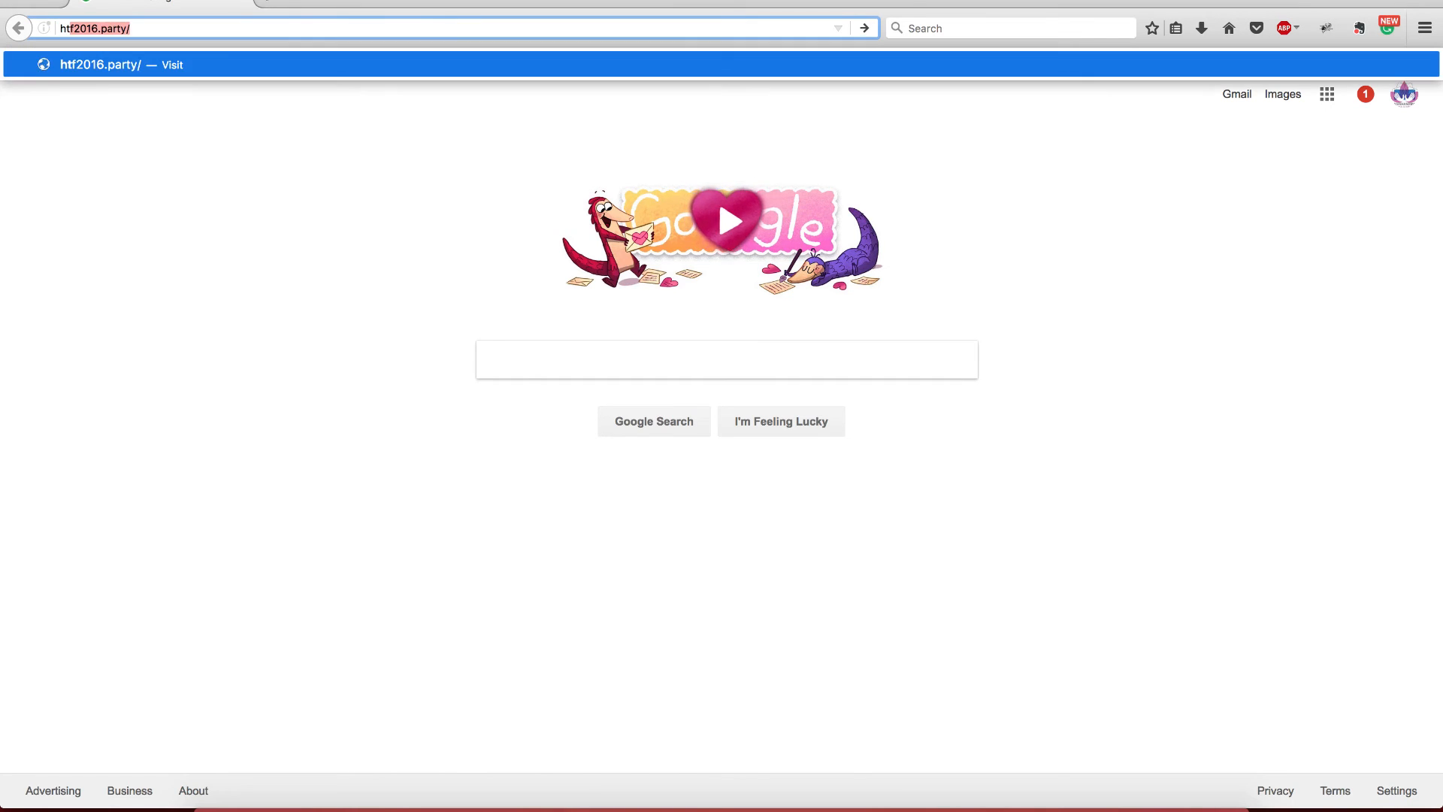
{"action": "type", "text": "https://home-unity.collabengineer.com"}
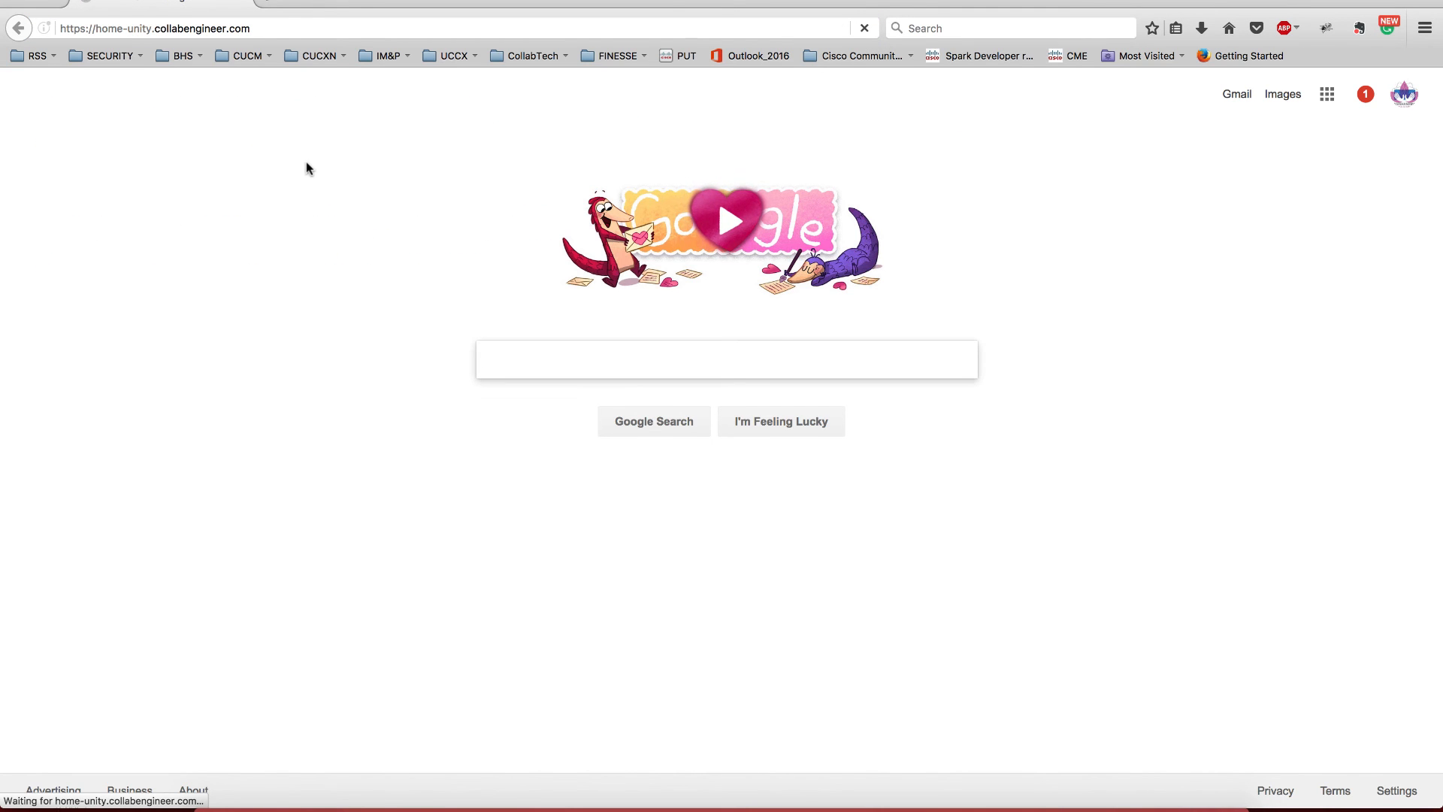
{"action": "left_click", "coordinate": [726, 359]}
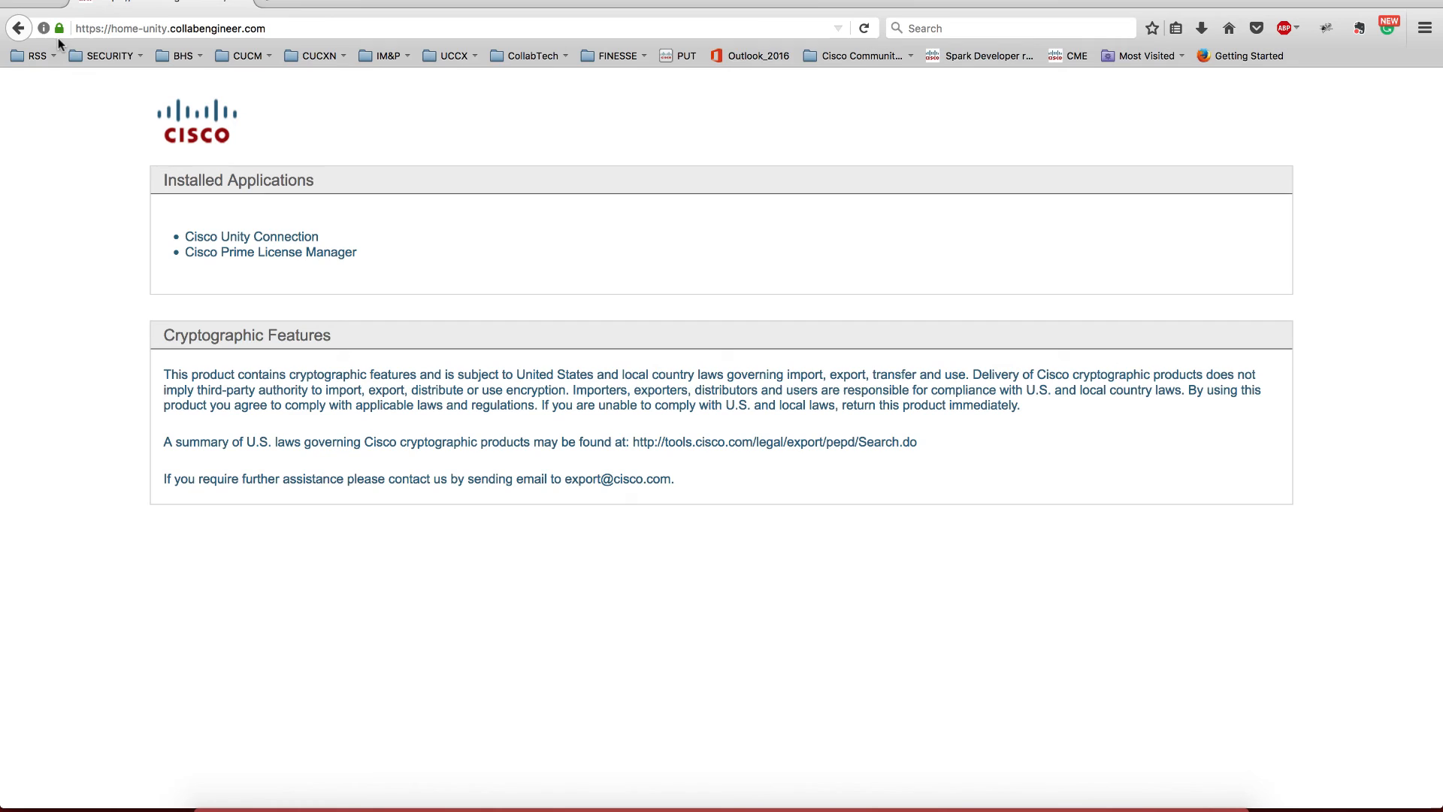
{"action": "mouse_move", "coordinate": [59, 27]}
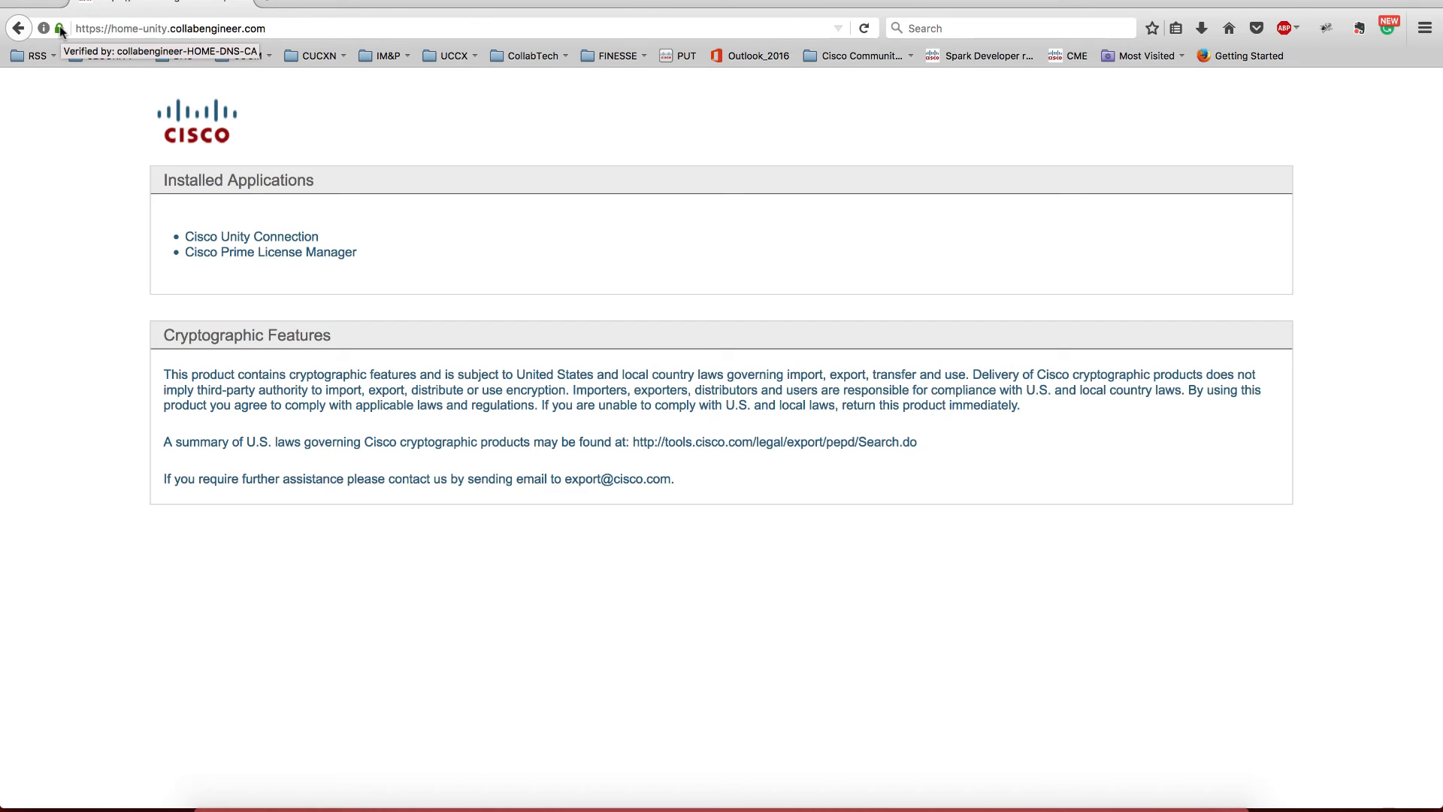
{"action": "left_click", "coordinate": [1426, 28]}
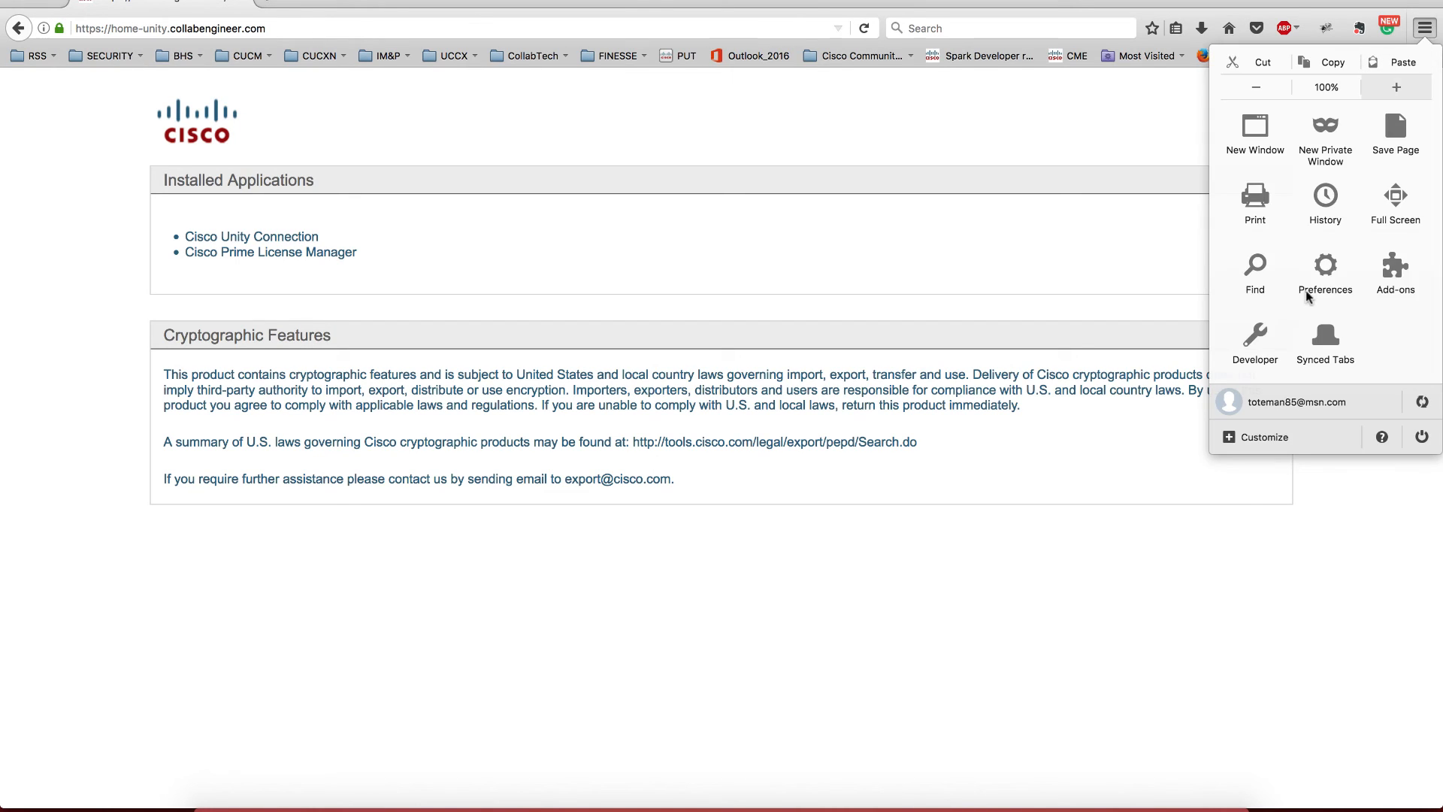
Open Firefox's certificate manager via Preferences > Advanced > Certificates
{"action": "left_click", "coordinate": [1325, 275]}
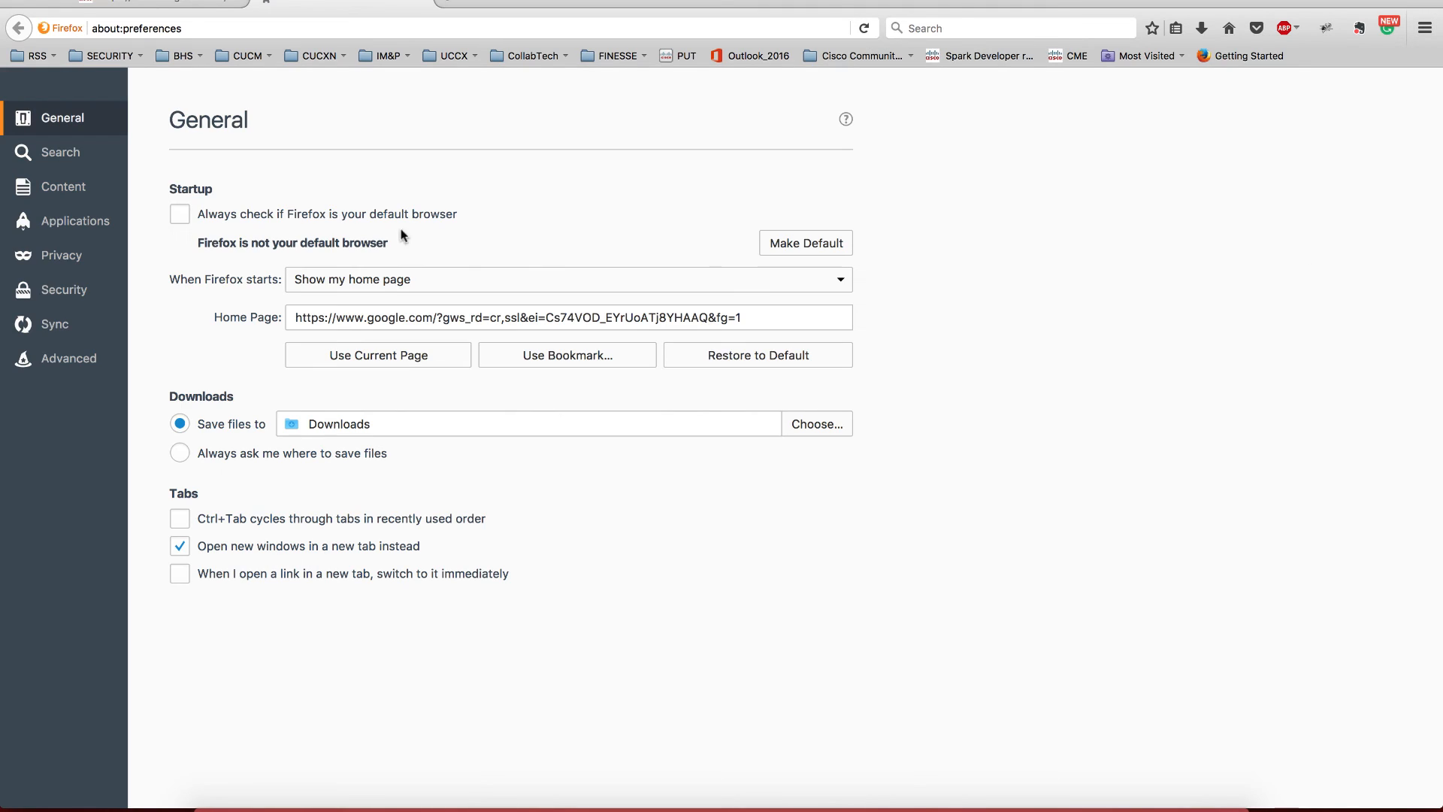
{"action": "mouse_move", "coordinate": [63, 289]}
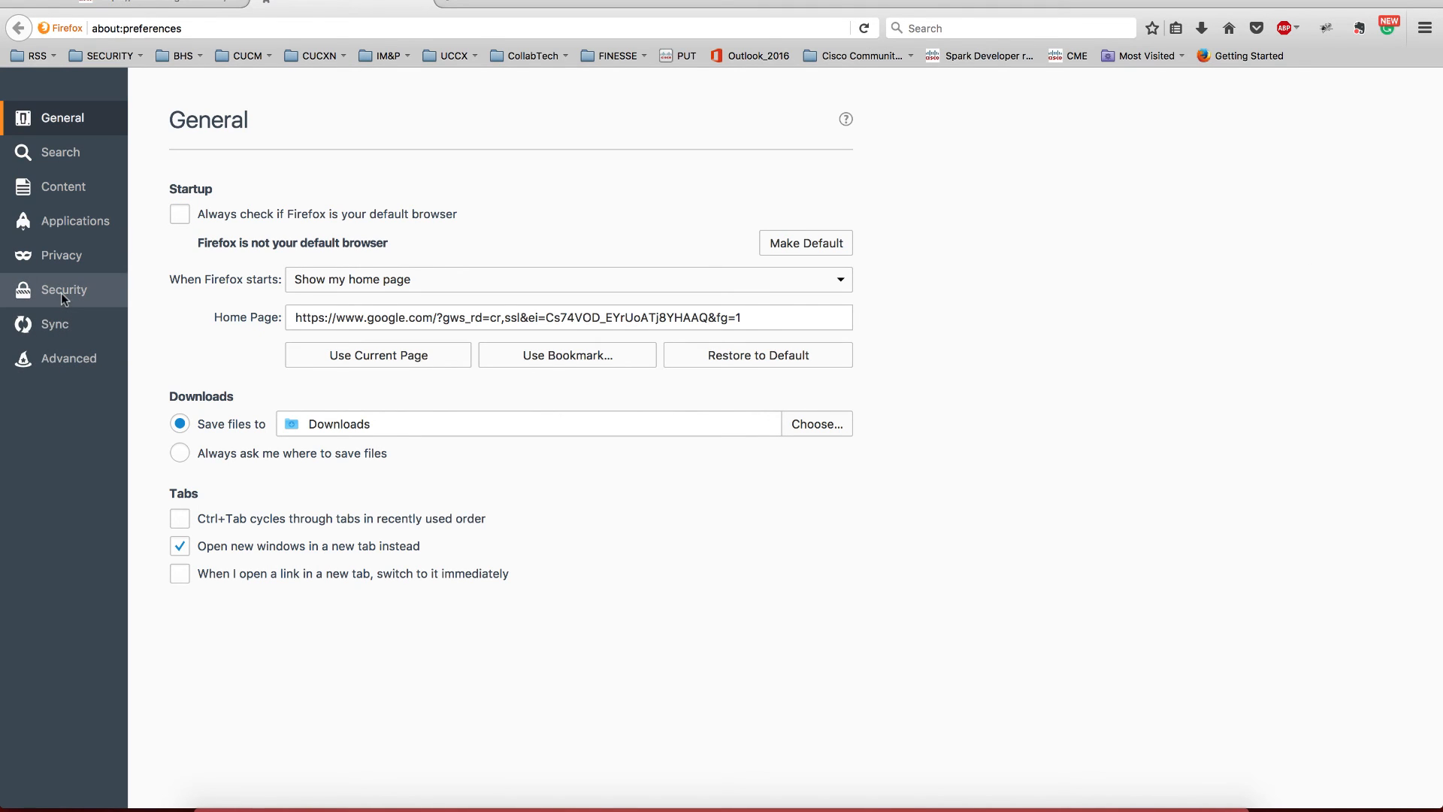
{"action": "left_click", "coordinate": [65, 289]}
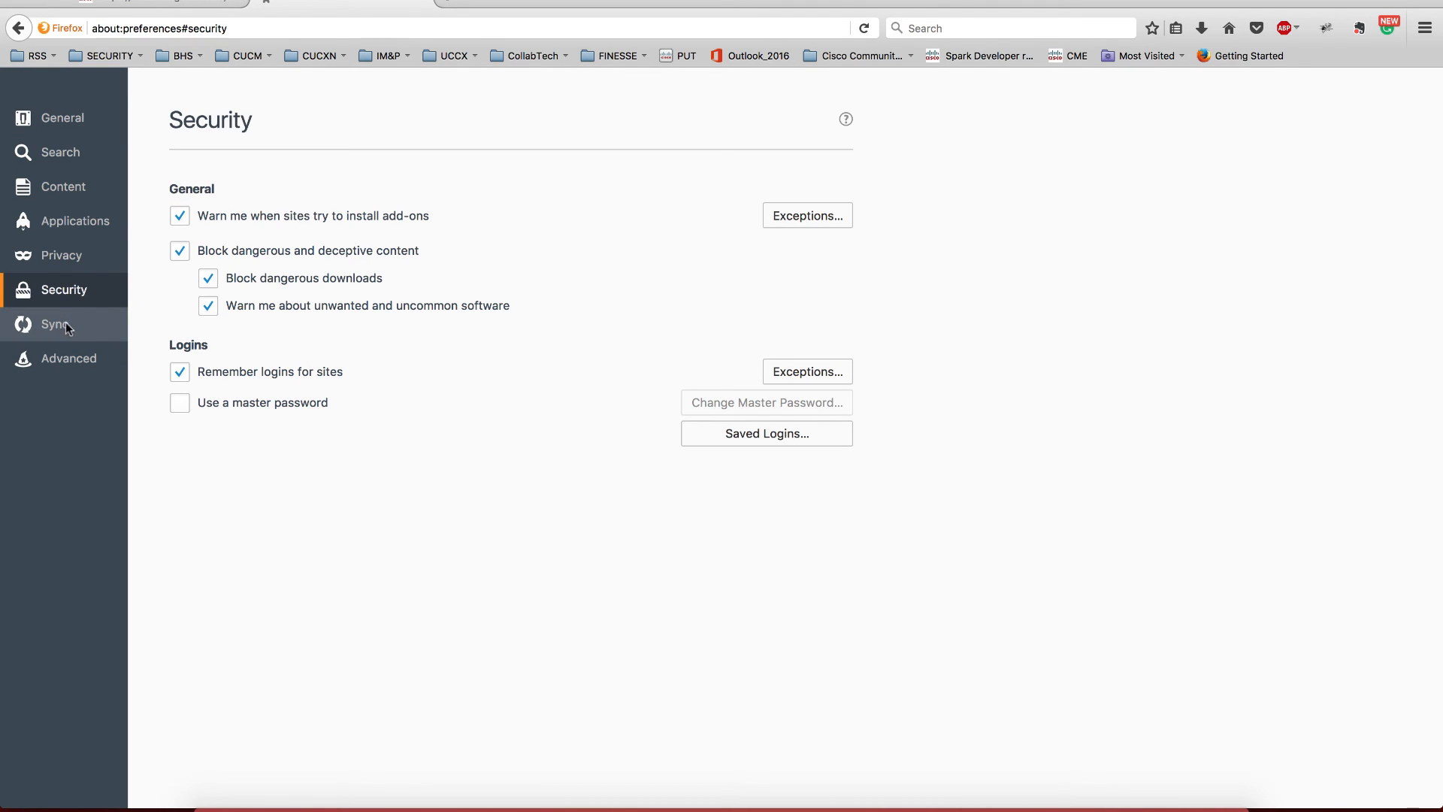
{"action": "left_click", "coordinate": [68, 358]}
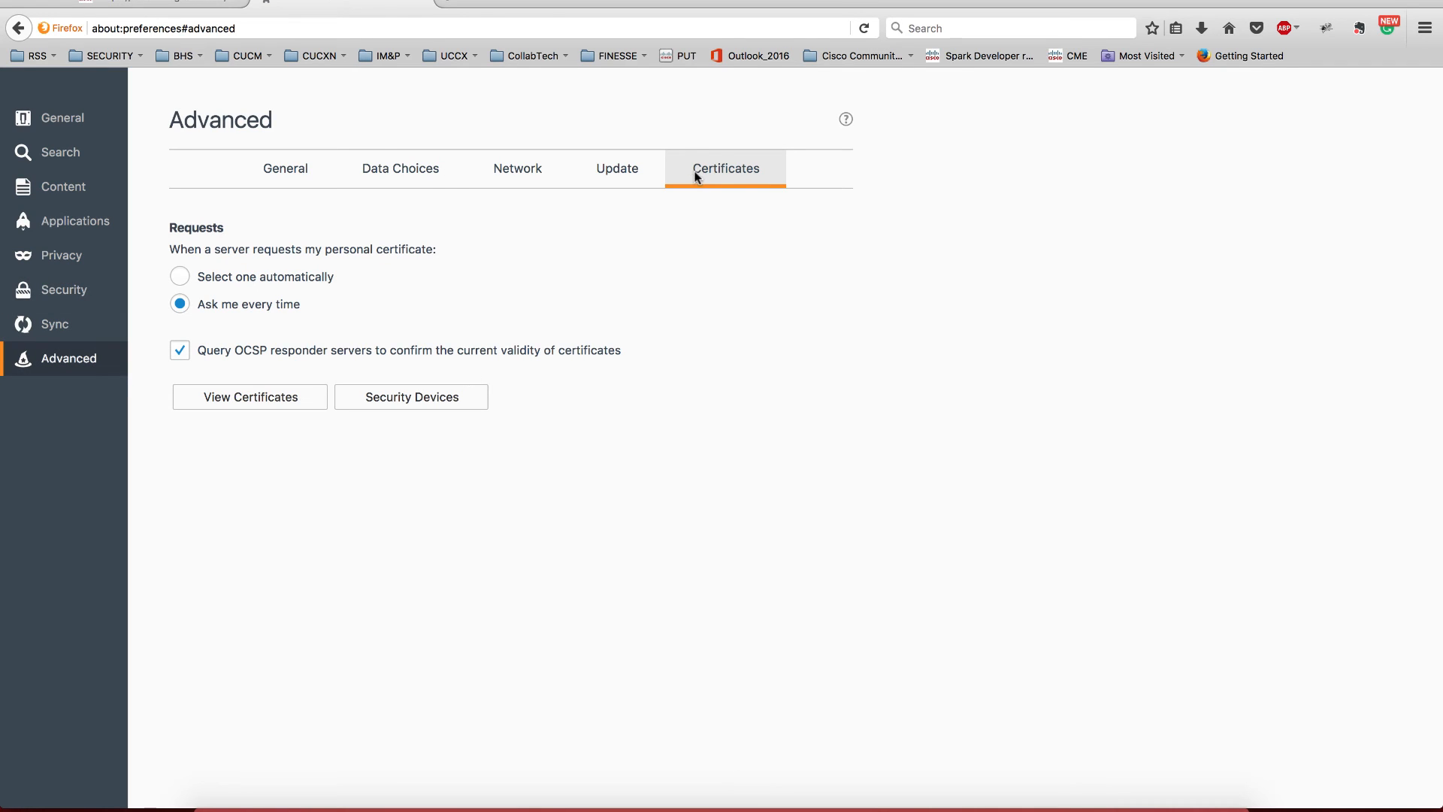
{"action": "left_click", "coordinate": [249, 397]}
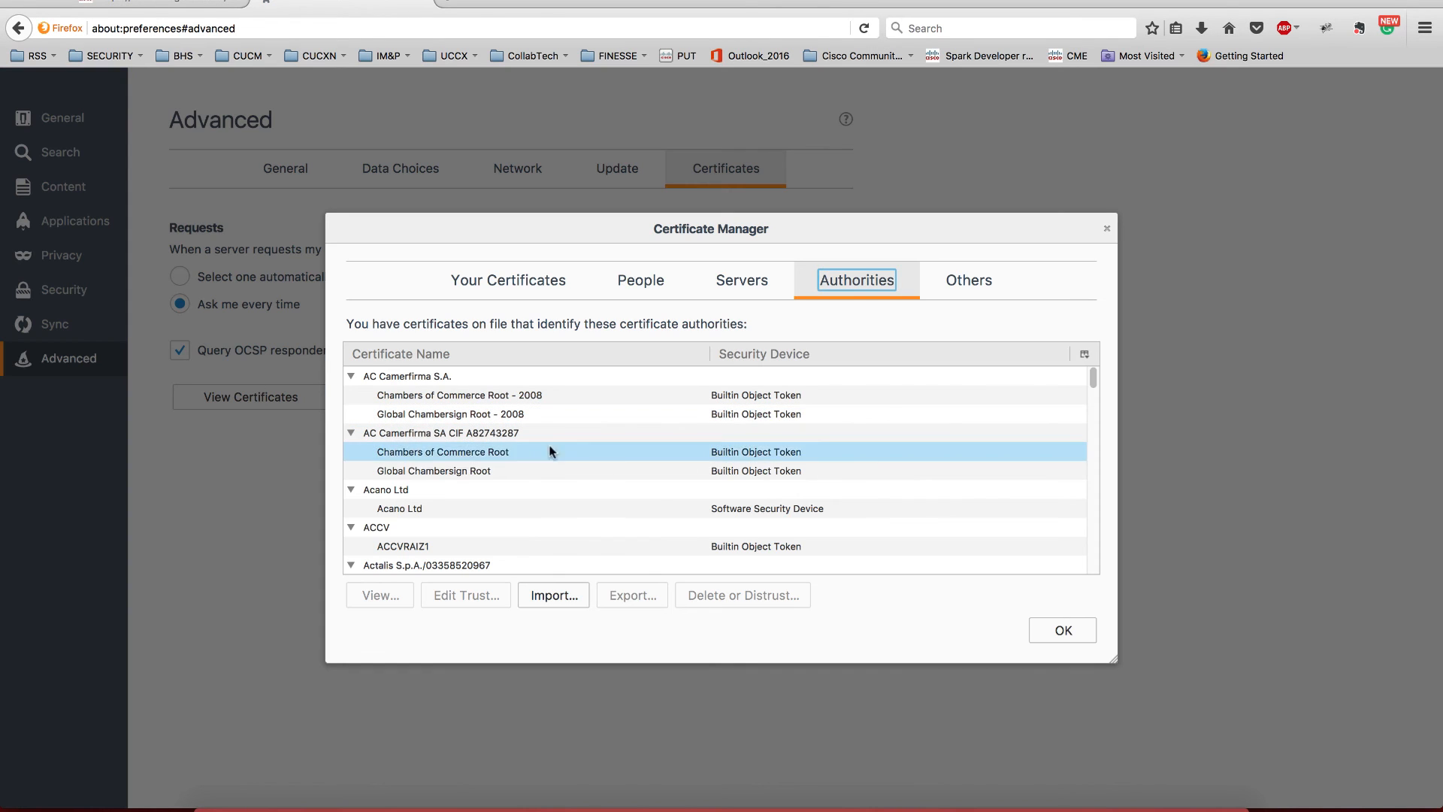
View the collabengineer-HOME-DNS-CA authority certificate, valid February 2017 to 2027
{"action": "scroll", "scroll_direction": "down", "scroll_amount": 3}
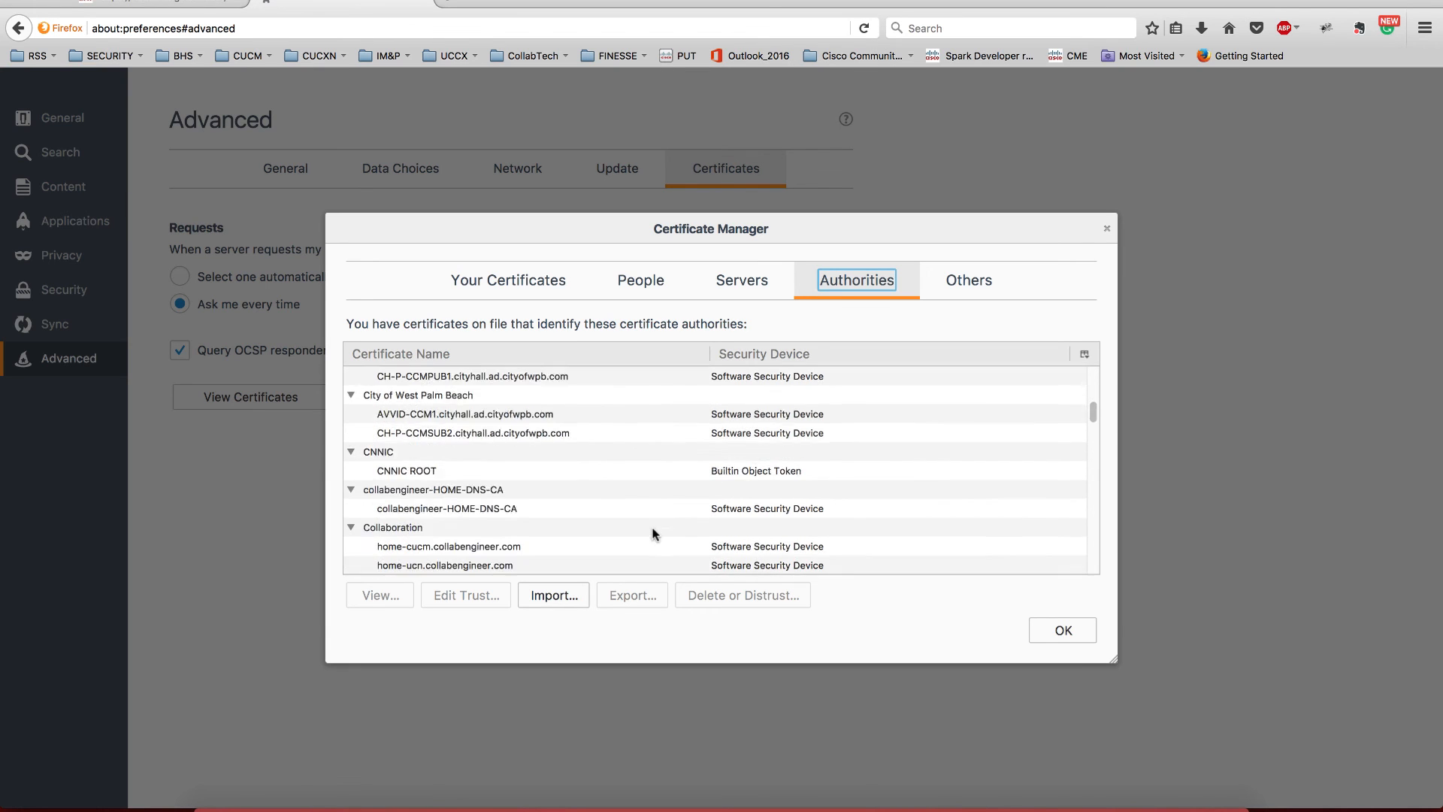
{"action": "scroll", "scroll_direction": "down", "scroll_amount": 3}
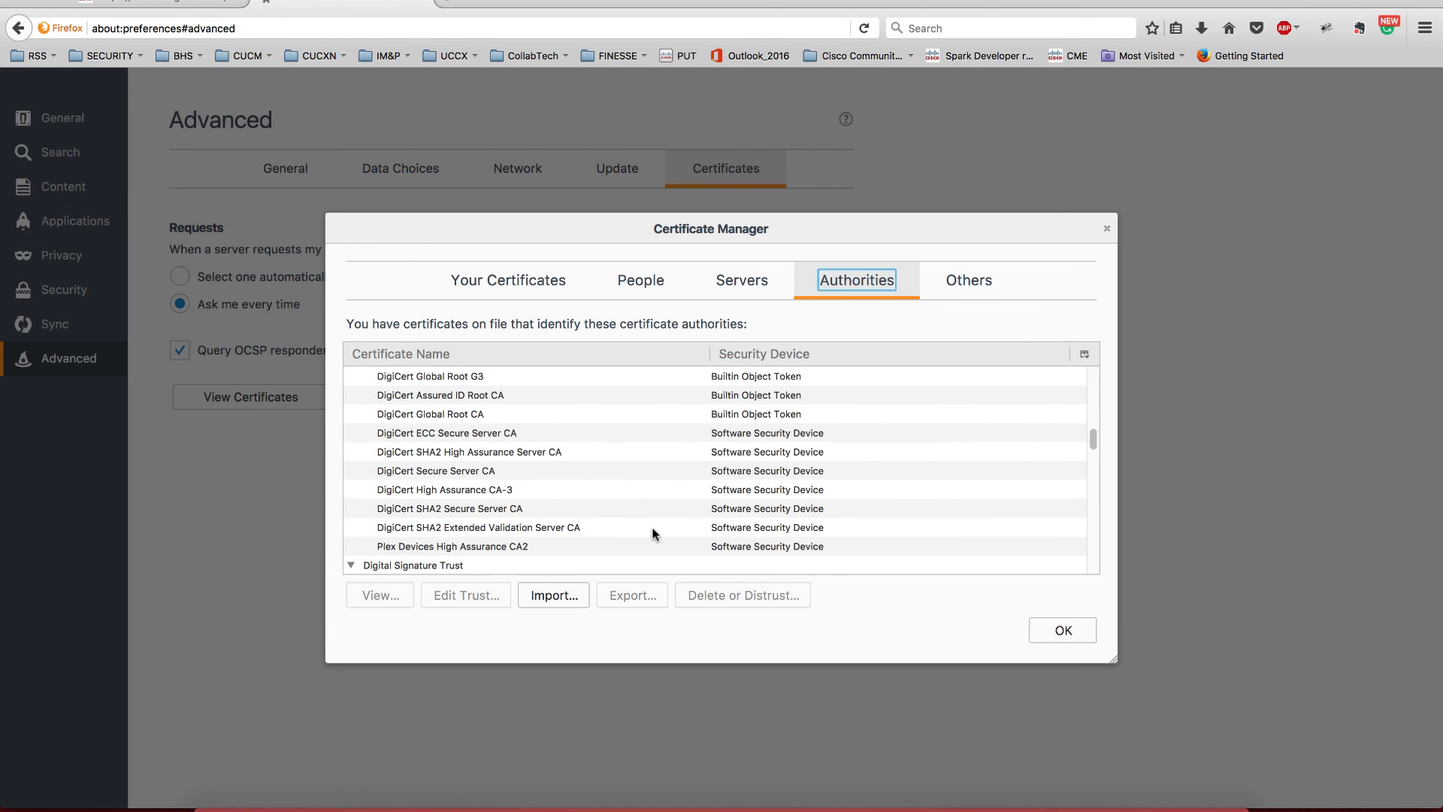
{"action": "scroll", "scroll_direction": "down", "scroll_amount": 3}
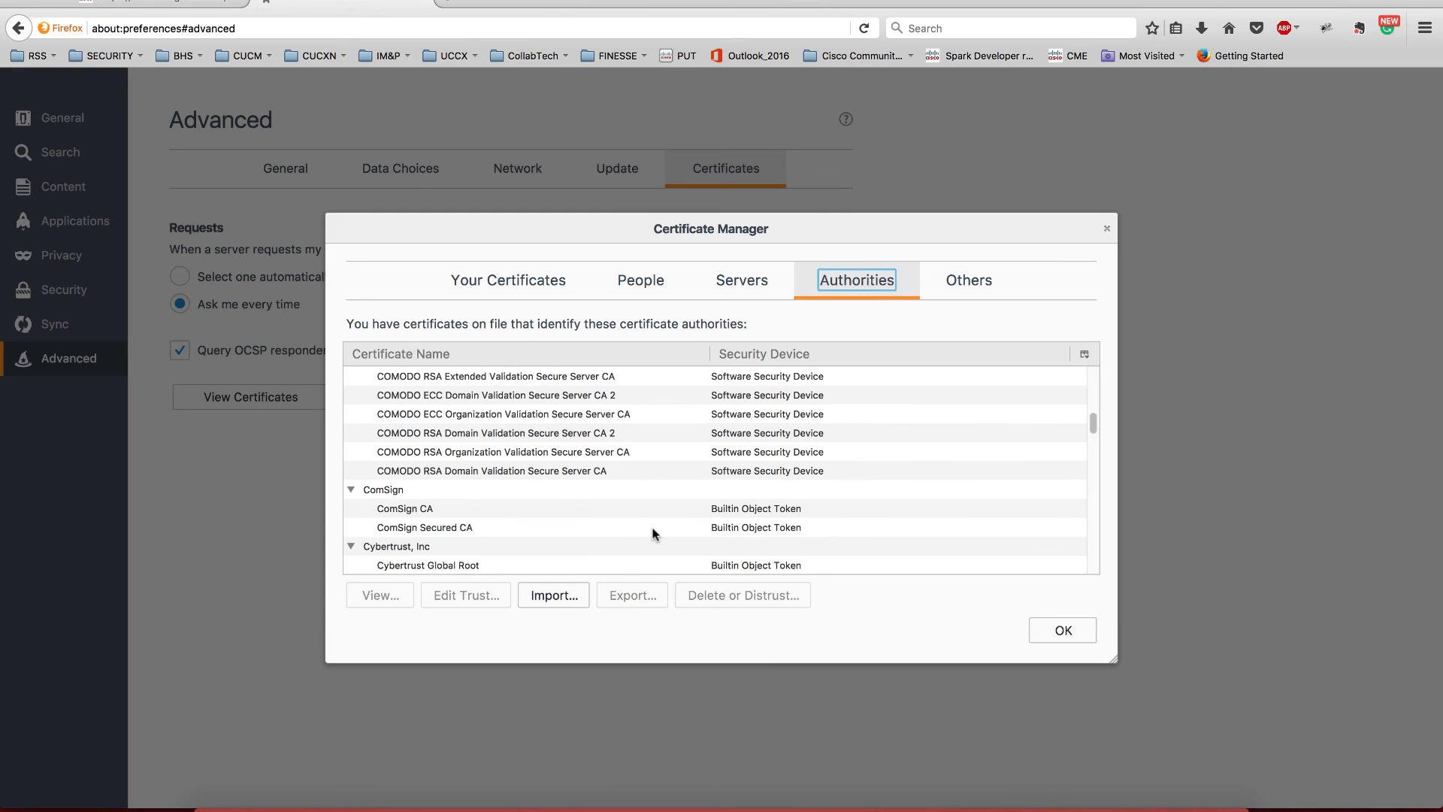
{"action": "scroll", "scroll_direction": "down", "scroll_amount": 3}
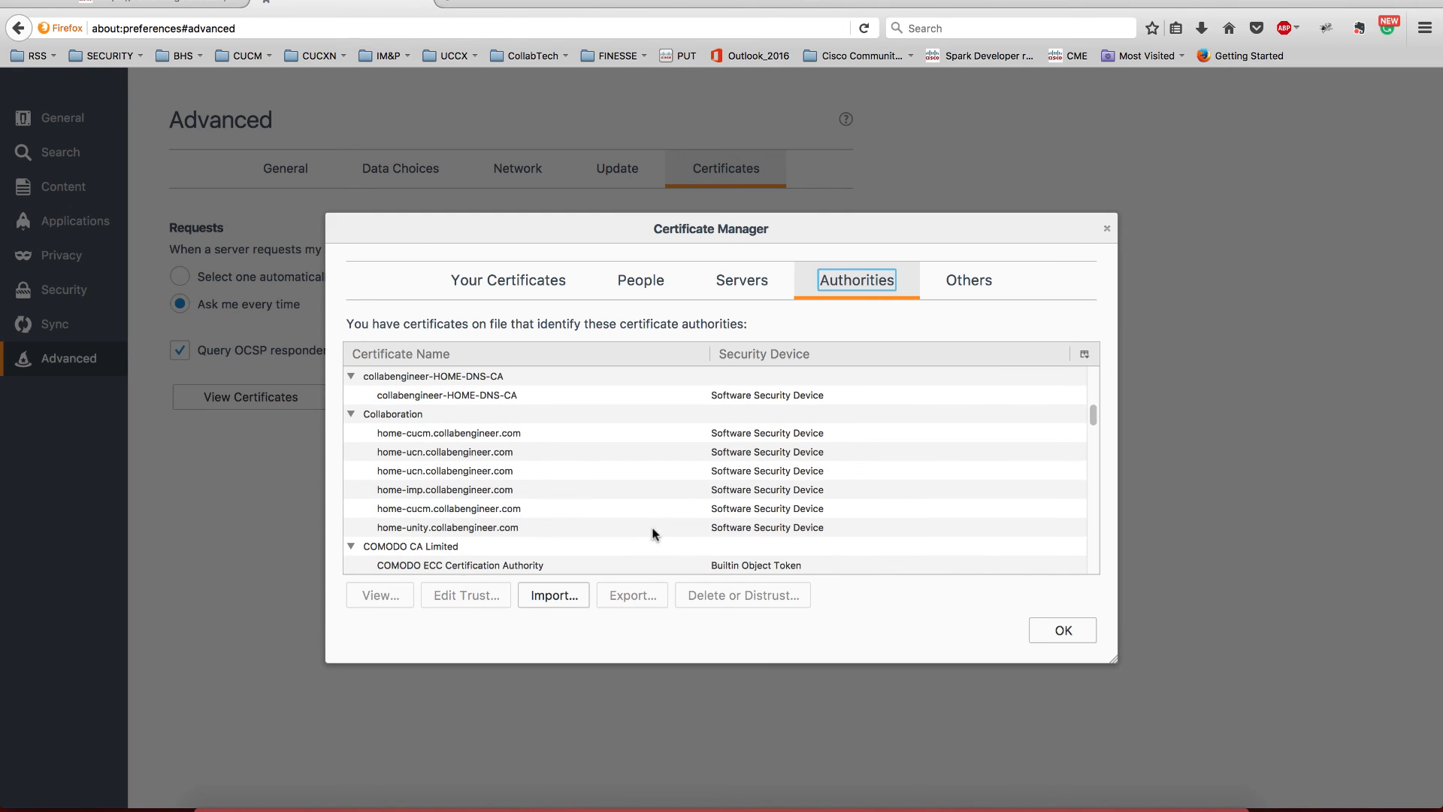
{"action": "left_click", "coordinate": [392, 413]}
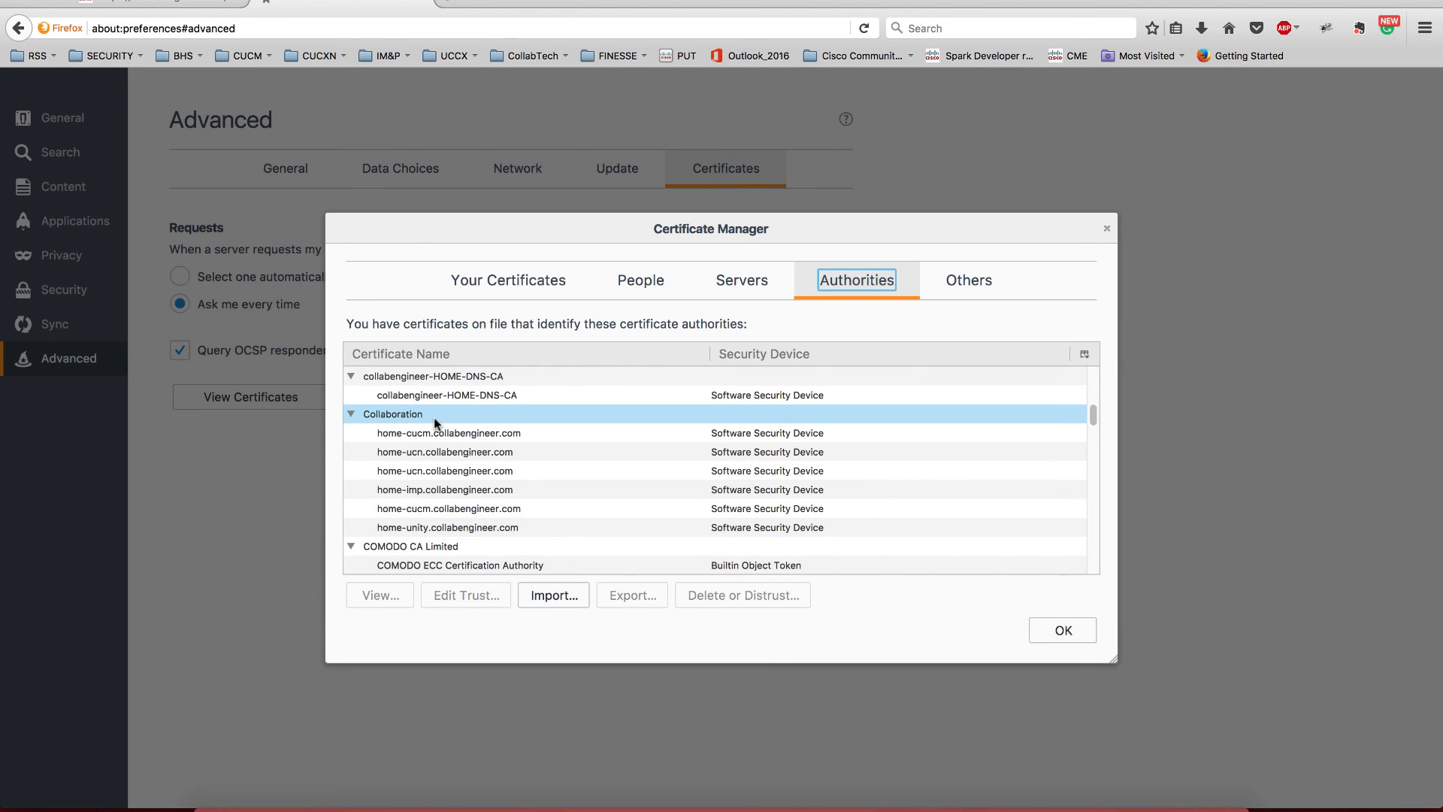
{"action": "left_click", "coordinate": [444, 470]}
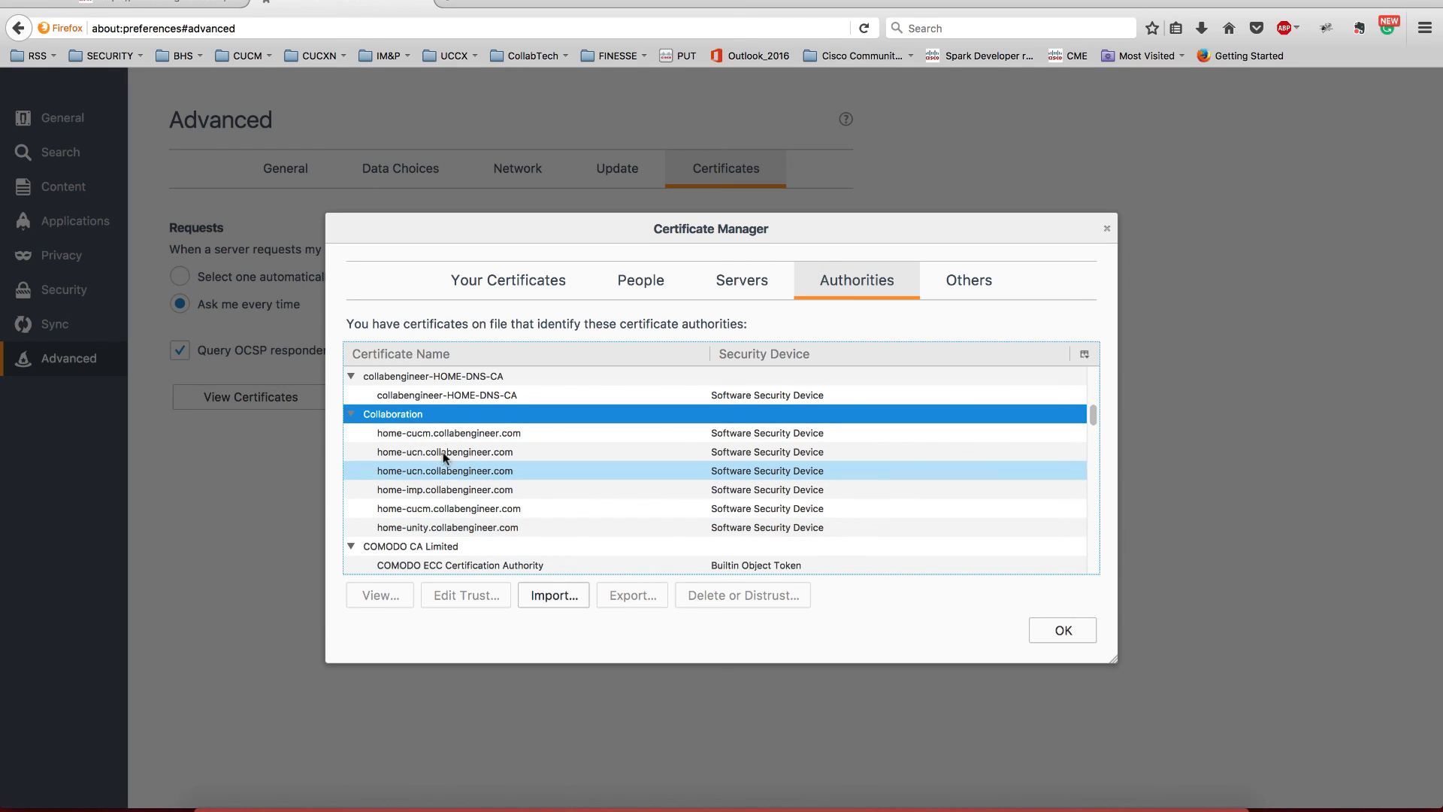
{"action": "left_click", "coordinate": [427, 415]}
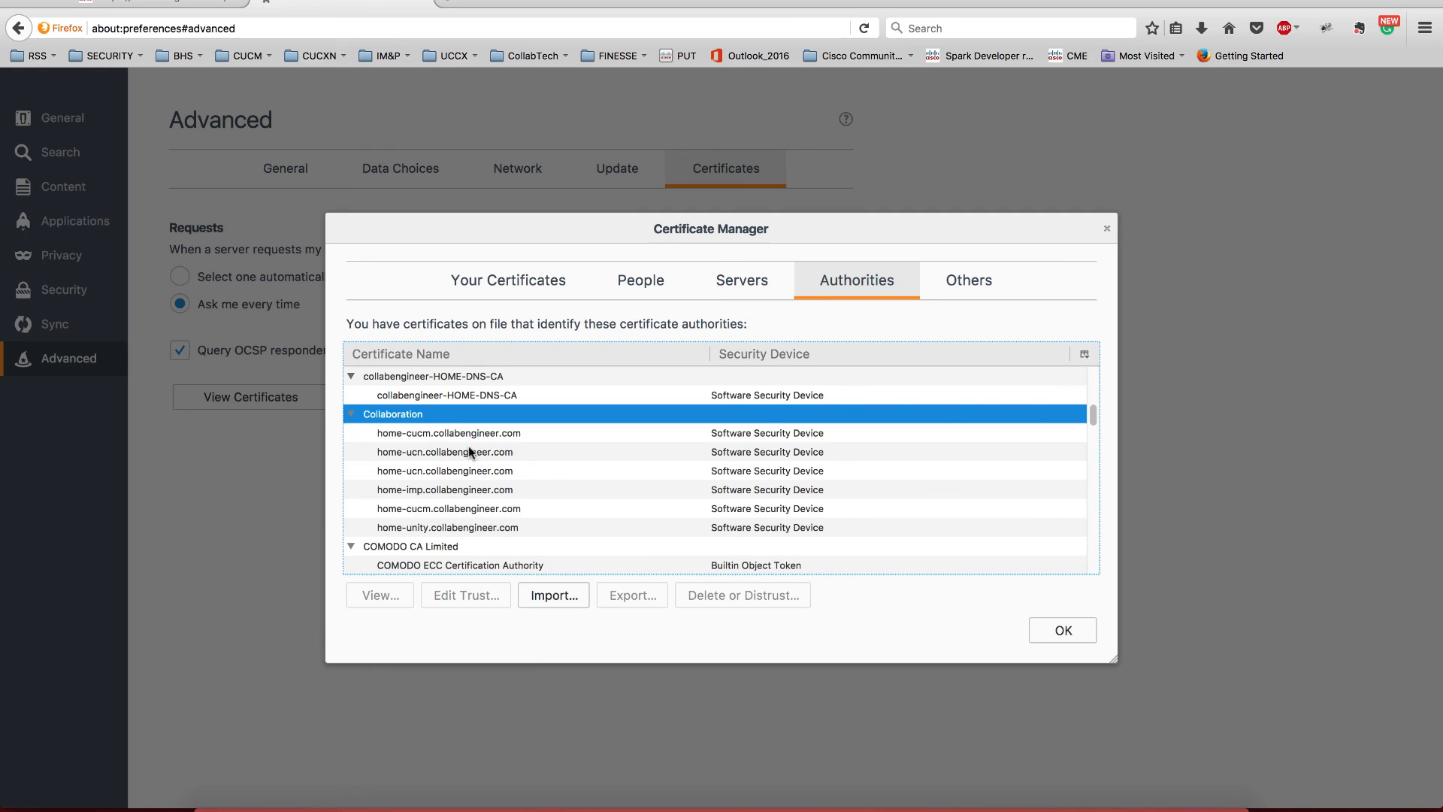
{"action": "left_click", "coordinate": [446, 528]}
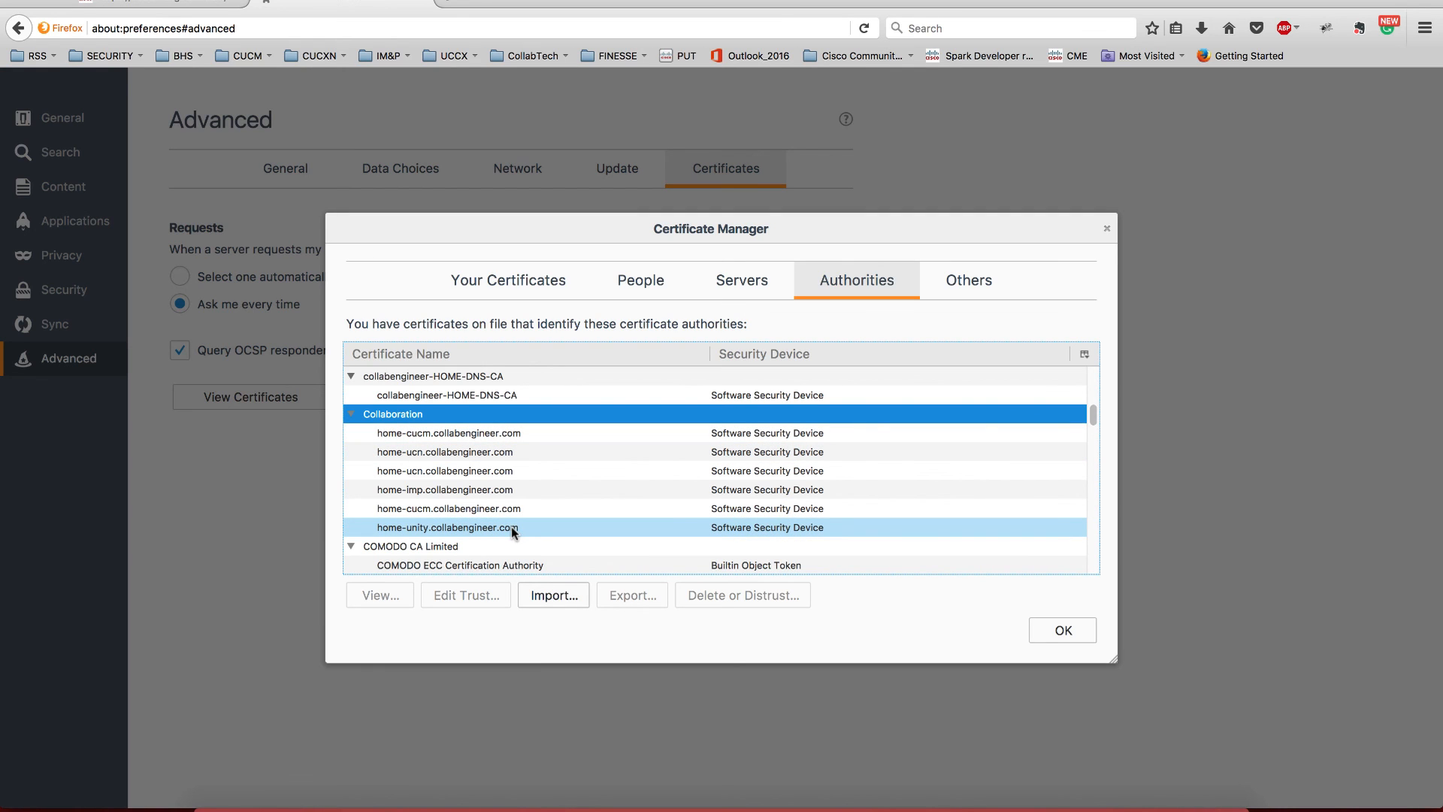
{"action": "left_click", "coordinate": [446, 395]}
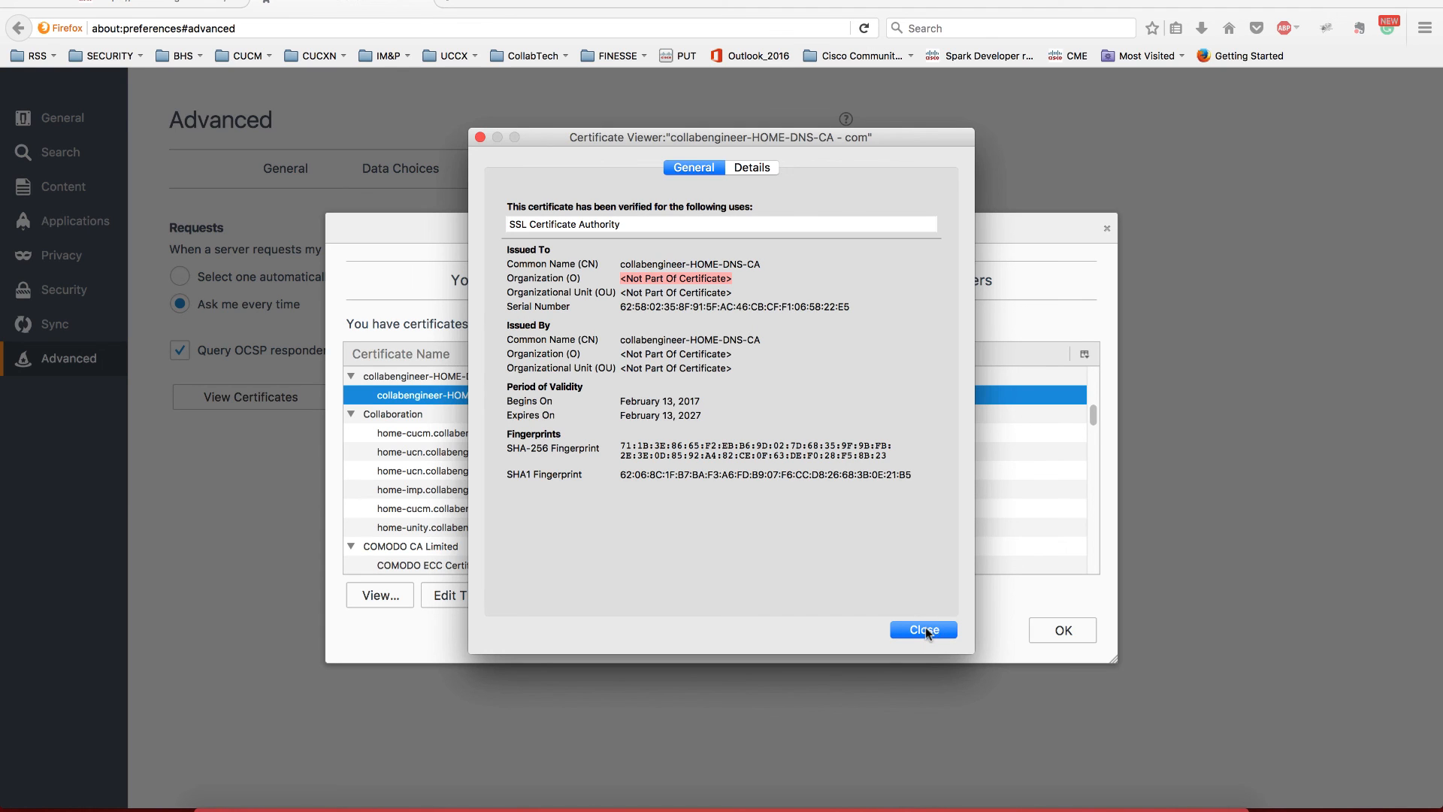
Close certificate windows, confirm home-unity's secure connection, and enter hotmail.com/ as the address
{"action": "left_click", "coordinate": [922, 631]}
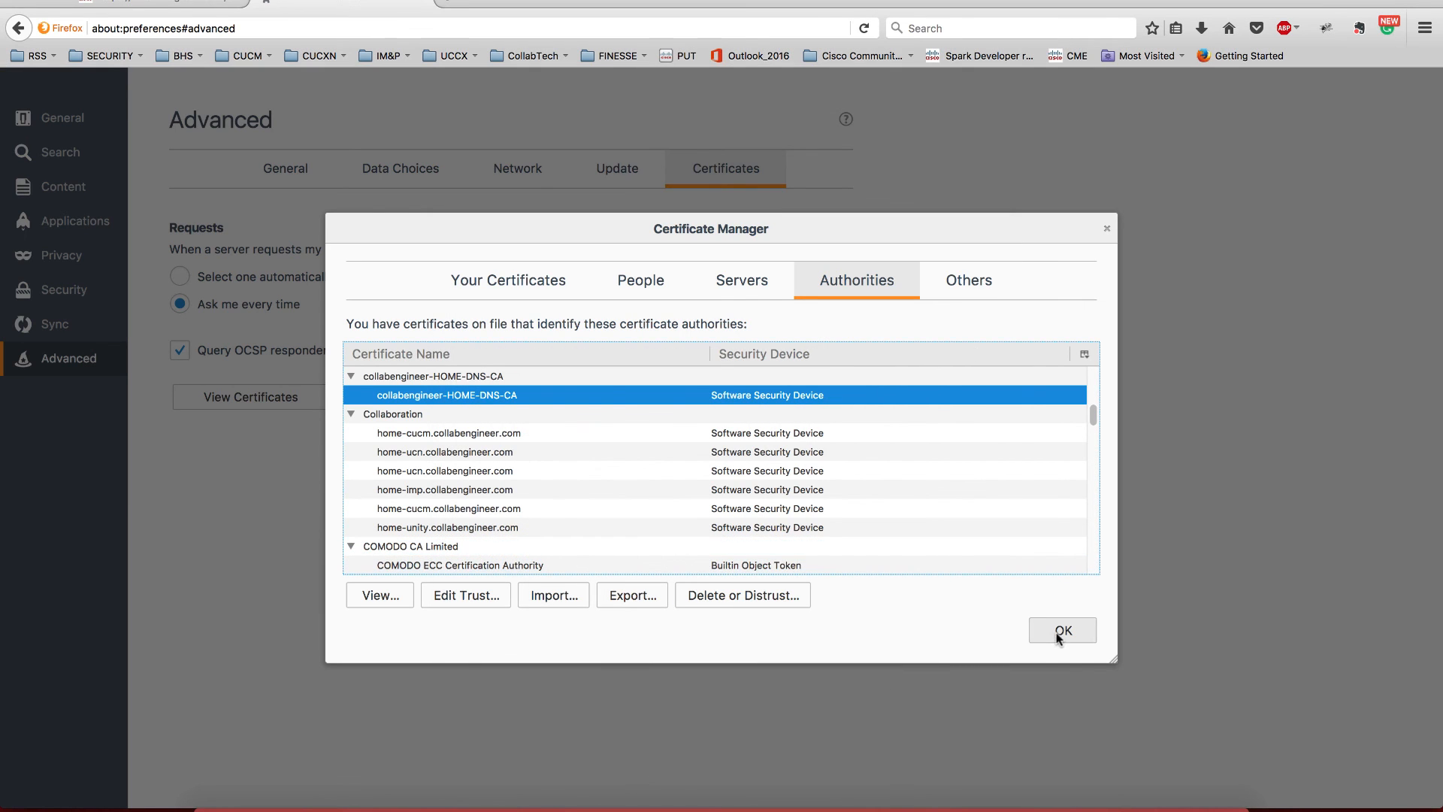
{"action": "left_click", "coordinate": [1062, 630]}
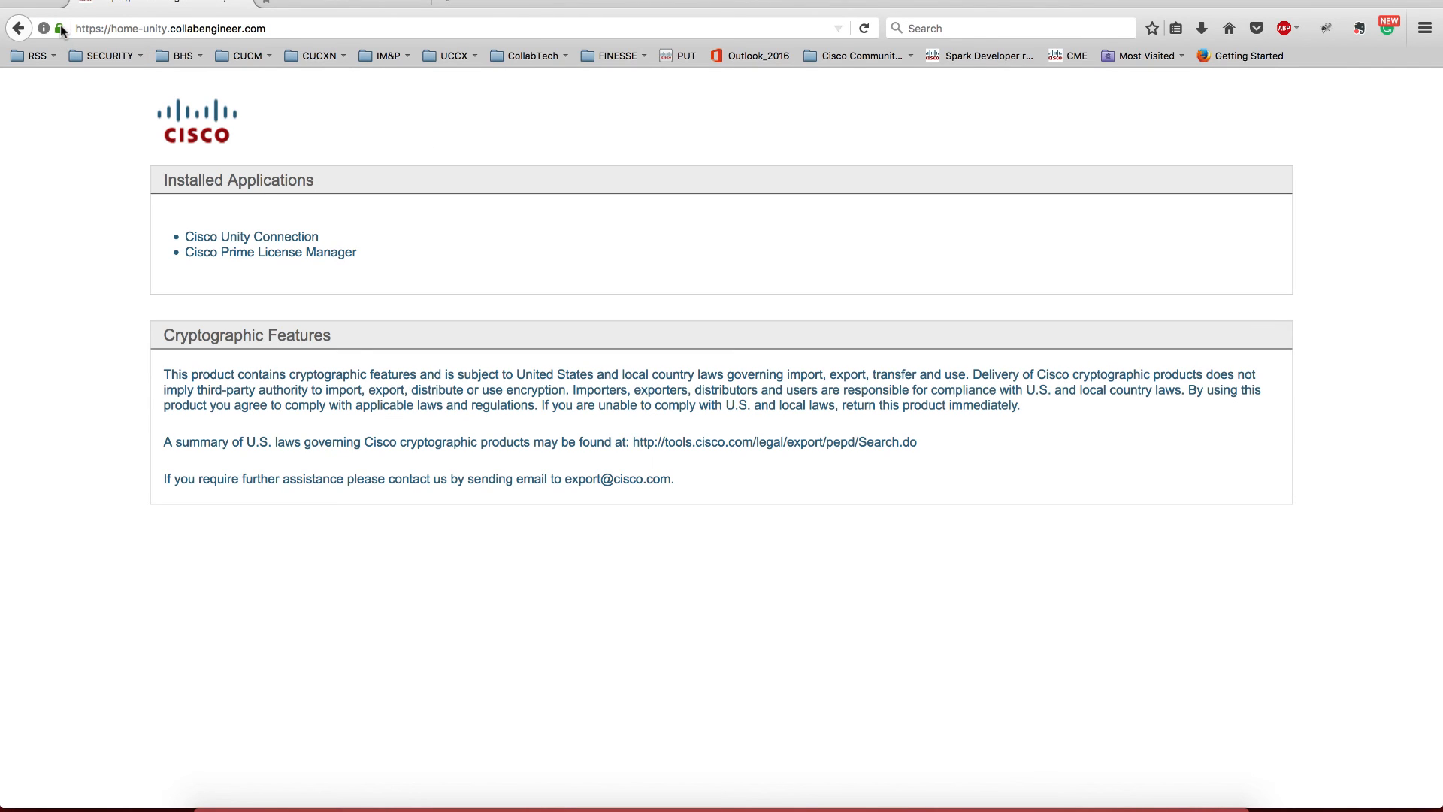
{"action": "left_click", "coordinate": [59, 27]}
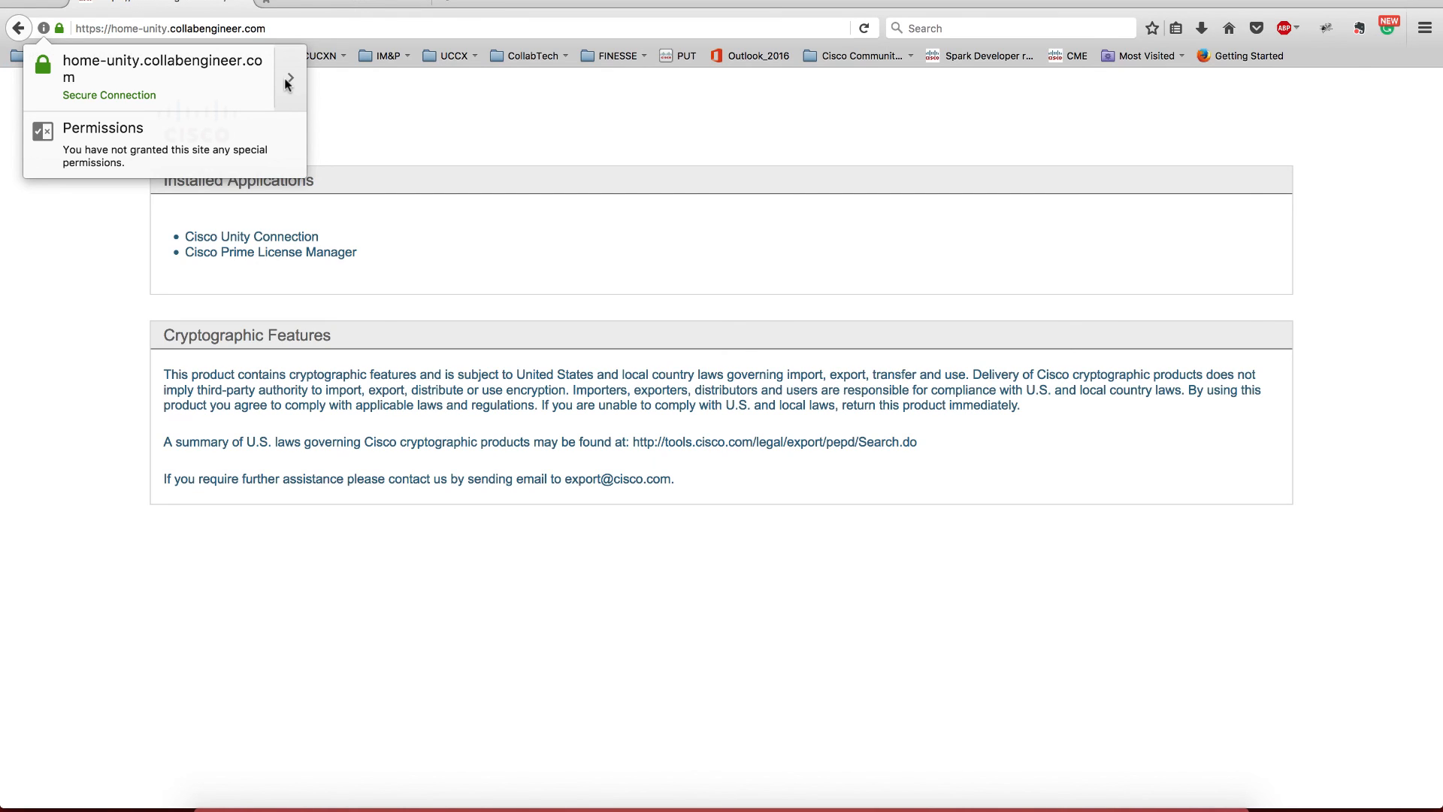
{"action": "mouse_move", "coordinate": [285, 85]}
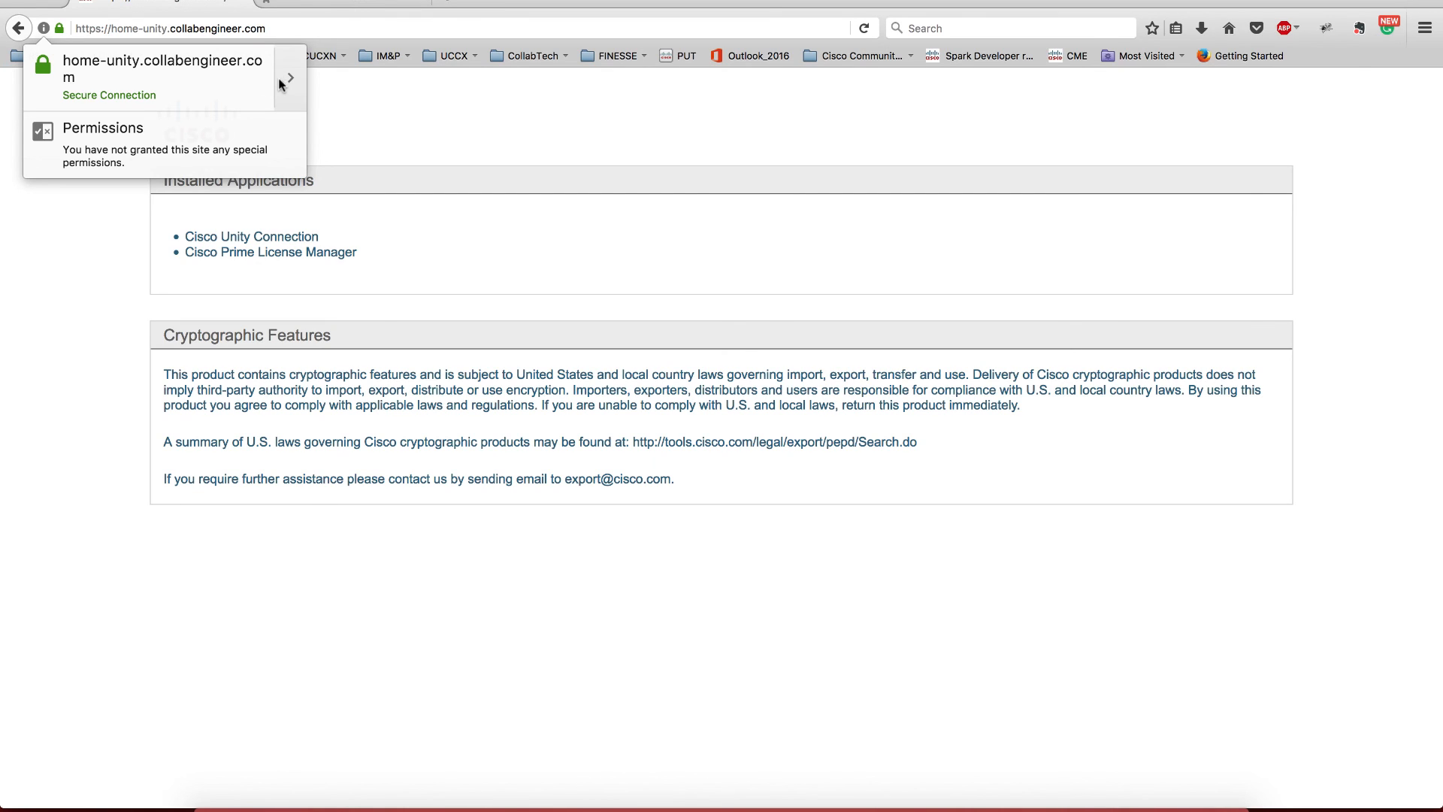
{"action": "mouse_move", "coordinate": [299, 91]}
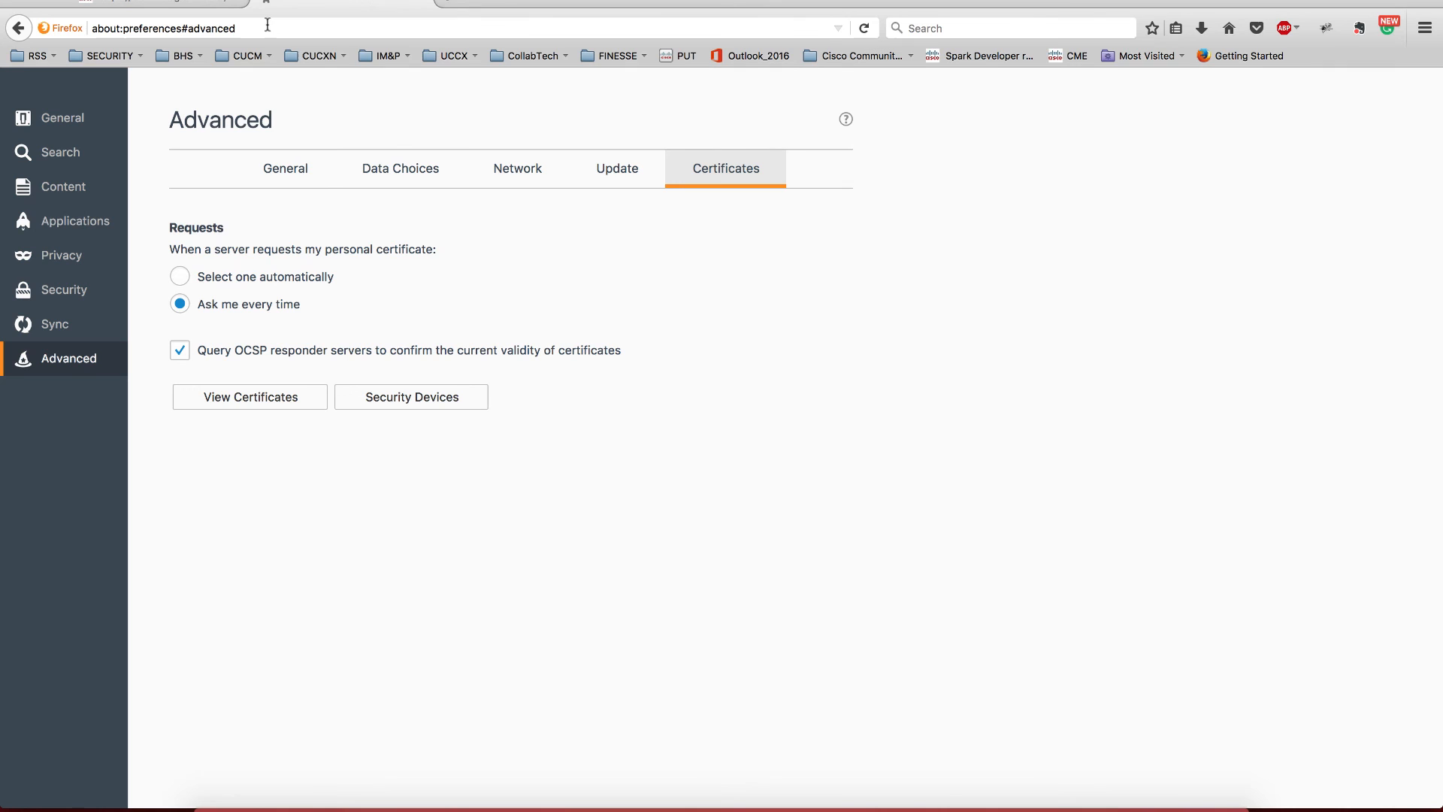
{"action": "type", "text": "hotmail.com/"}
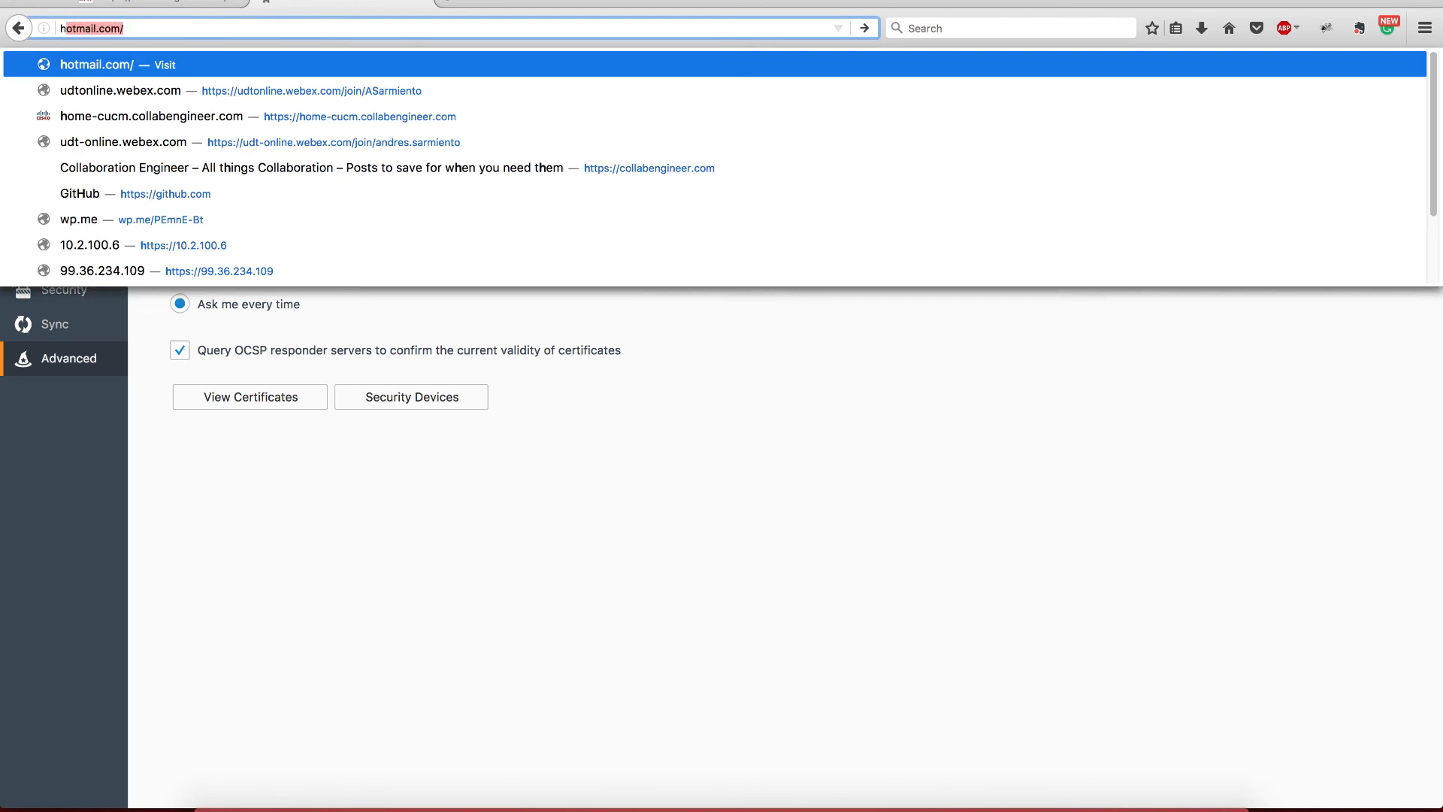